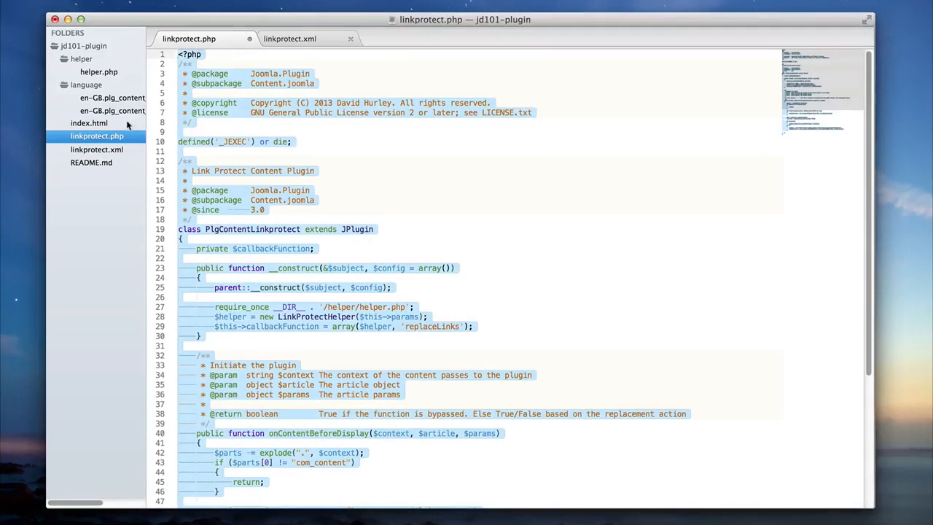
Start helper.php with <?php and the Joomla license header, removing the duplicate opening tag
{"action": "left_click", "coordinate": [98, 73]}
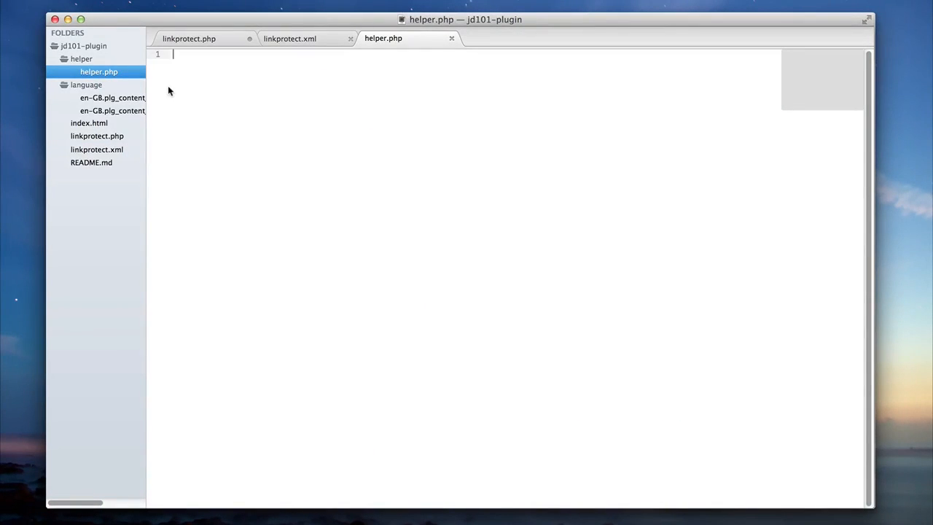
{"action": "type", "text": "<?php"}
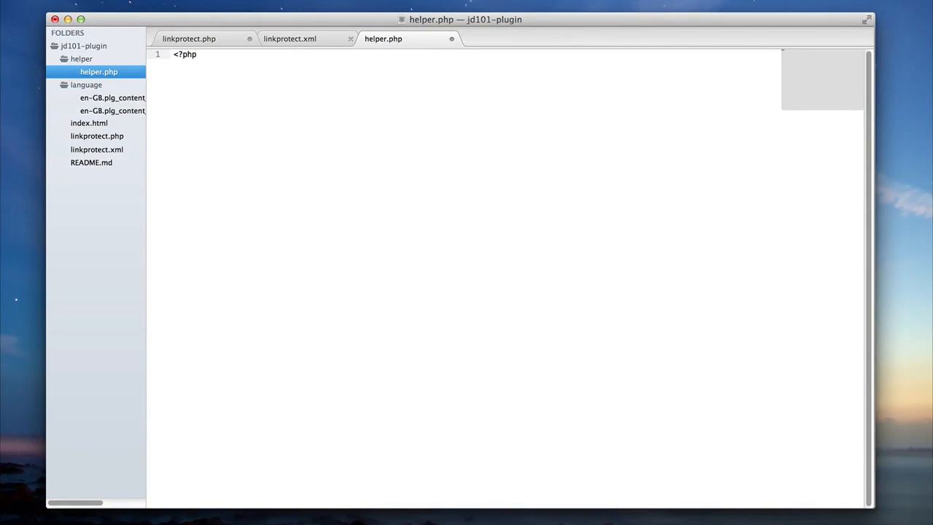
{"action": "type", "text": "file"}
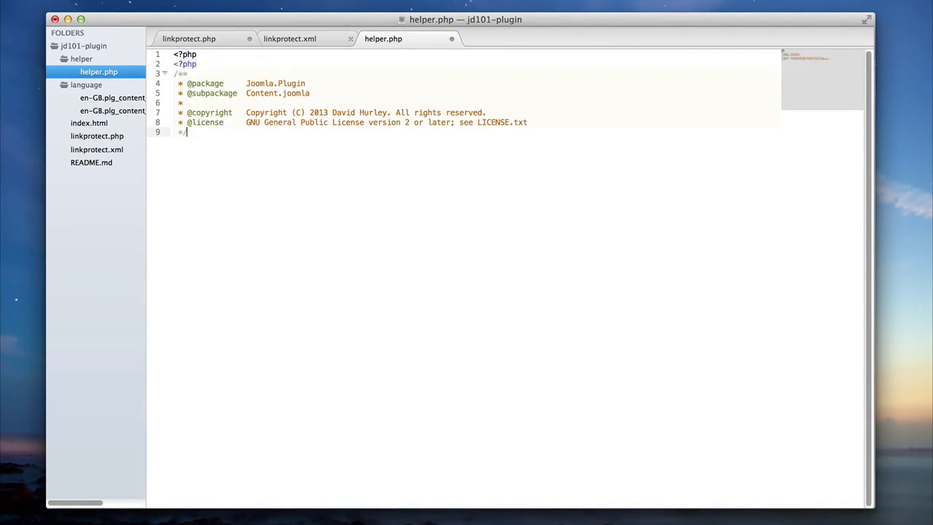
{"action": "key", "text": "Backspace"}
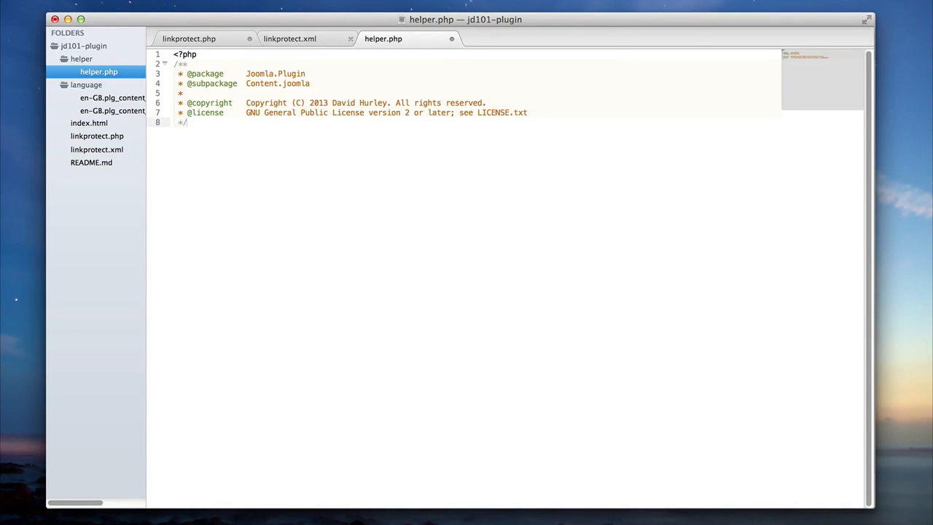
{"action": "key", "text": "Enter"}
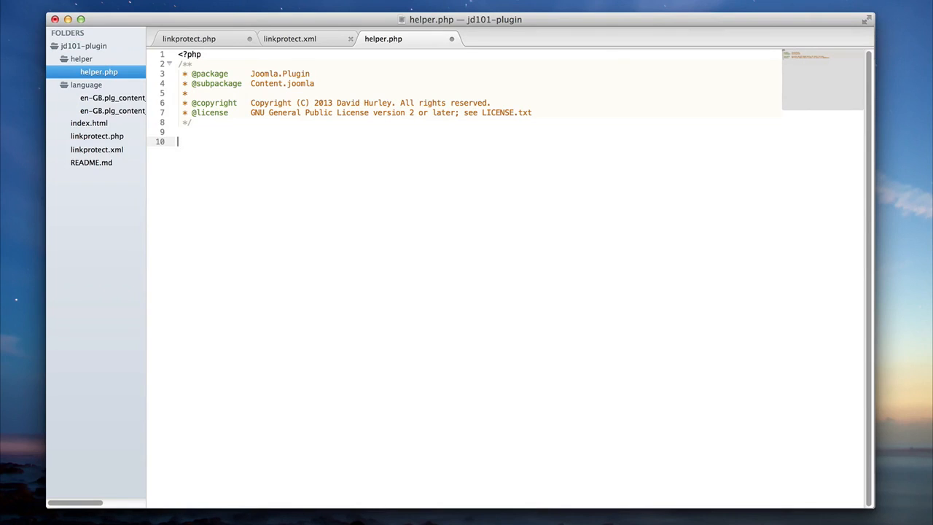
Add the defined('_JEXEC') or die; access guard line below the header
{"action": "type", "text": "define"}
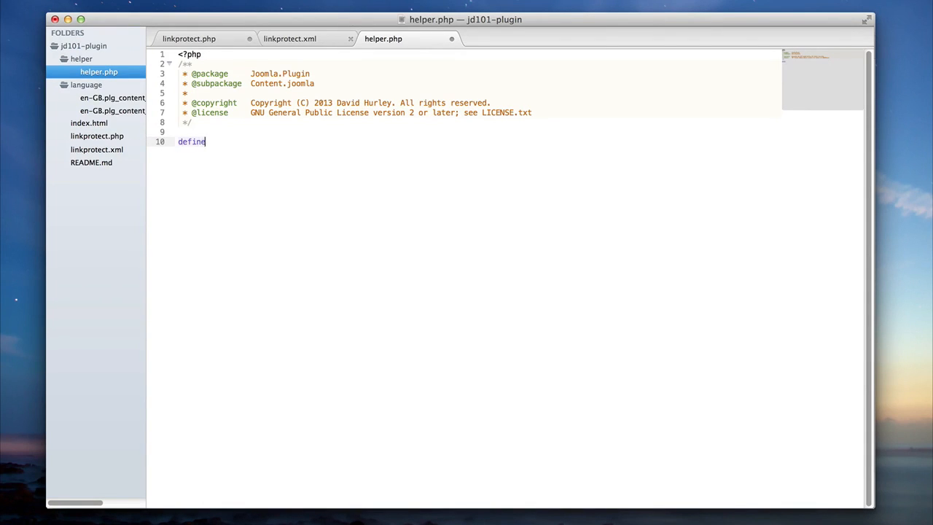
{"action": "type", "text": "d('')"}
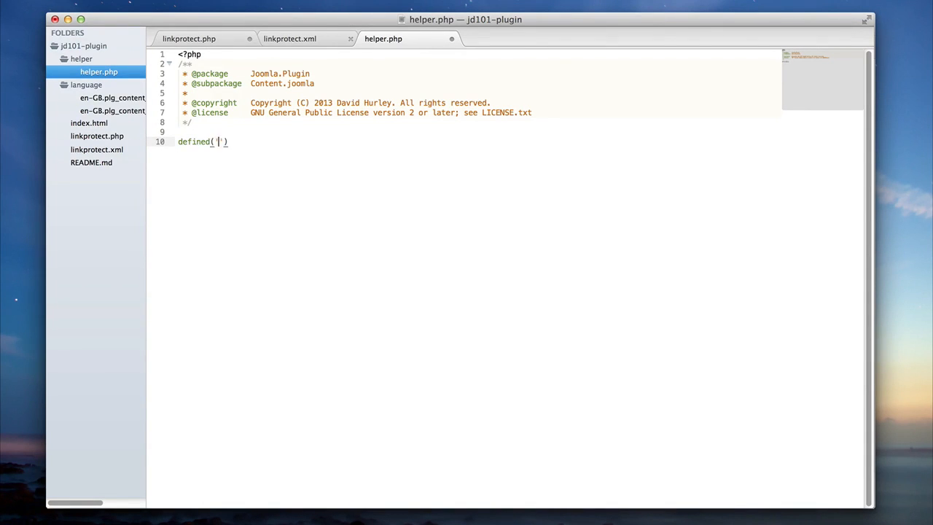
{"action": "type", "text": "_JE"}
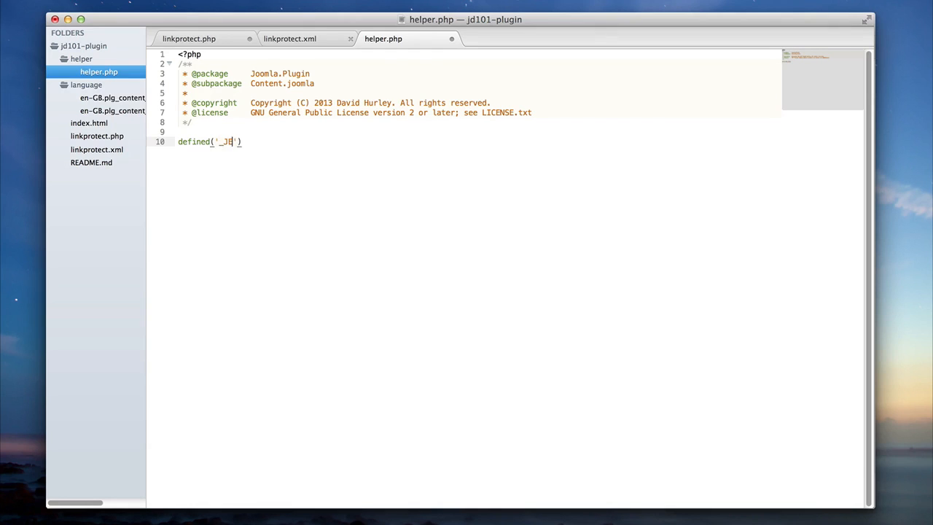
{"action": "type", "text": "EXEC') o"}
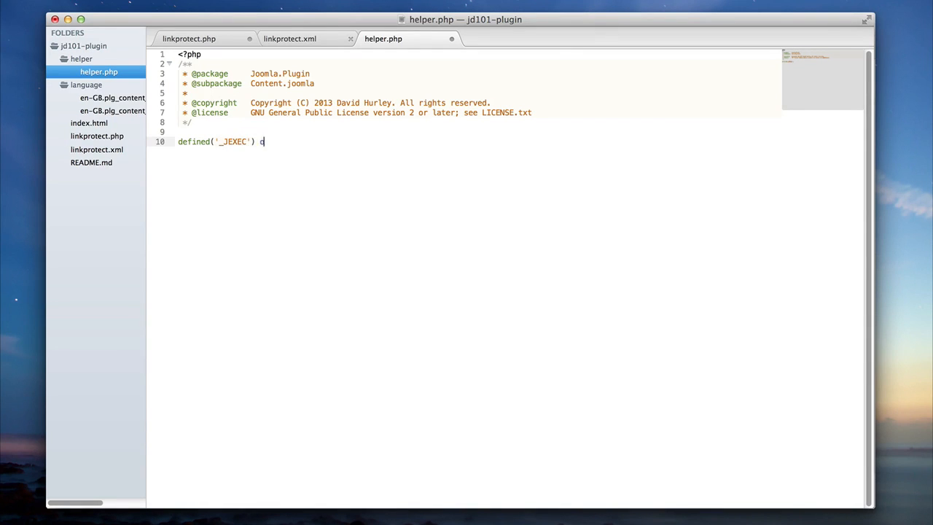
{"action": "type", "text": "r die;"}
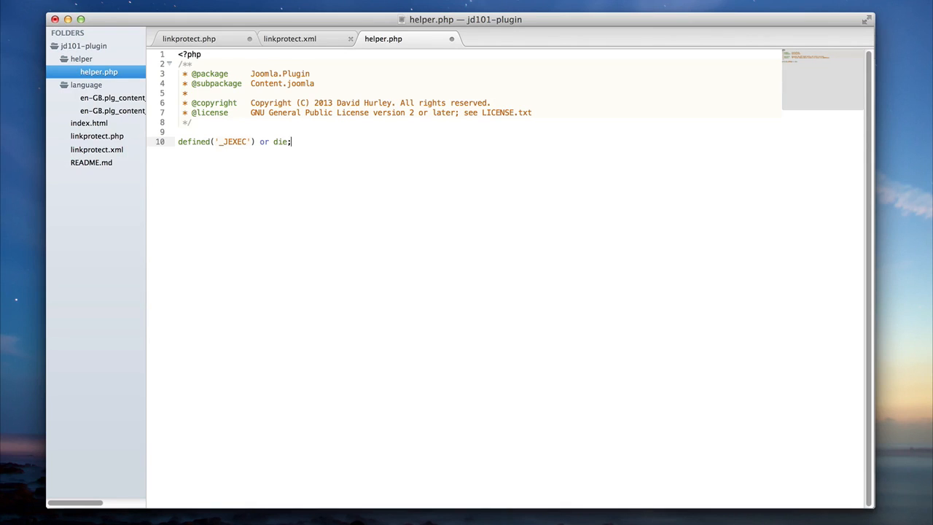
{"action": "key", "text": "Enter"}
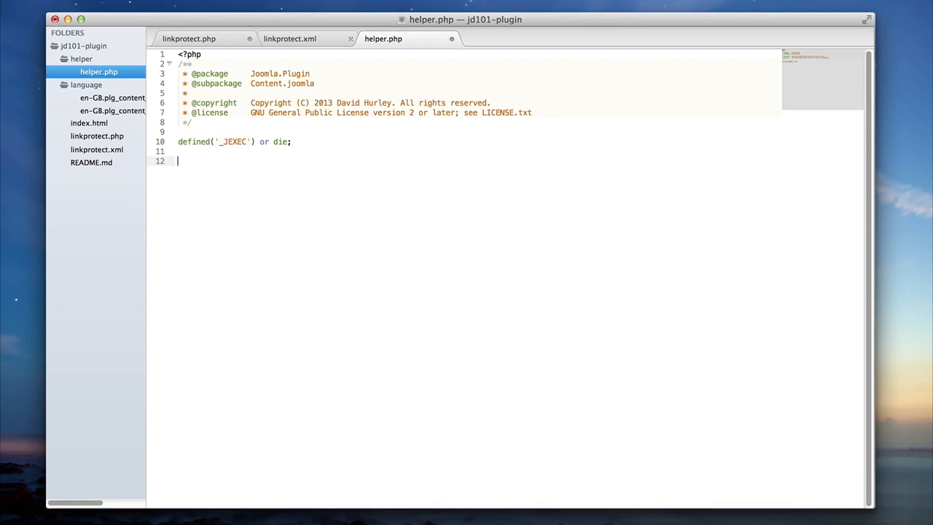
Declare class LinkProtectHelper with braces and confirm the name in linkprotect.php
{"action": "type", "text": "class"}
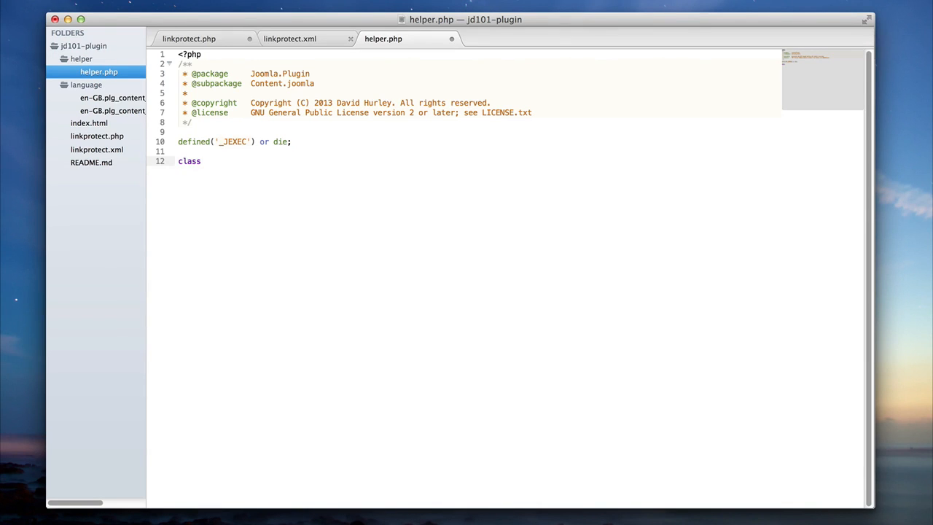
{"action": "type", "text": "LinkProtect"}
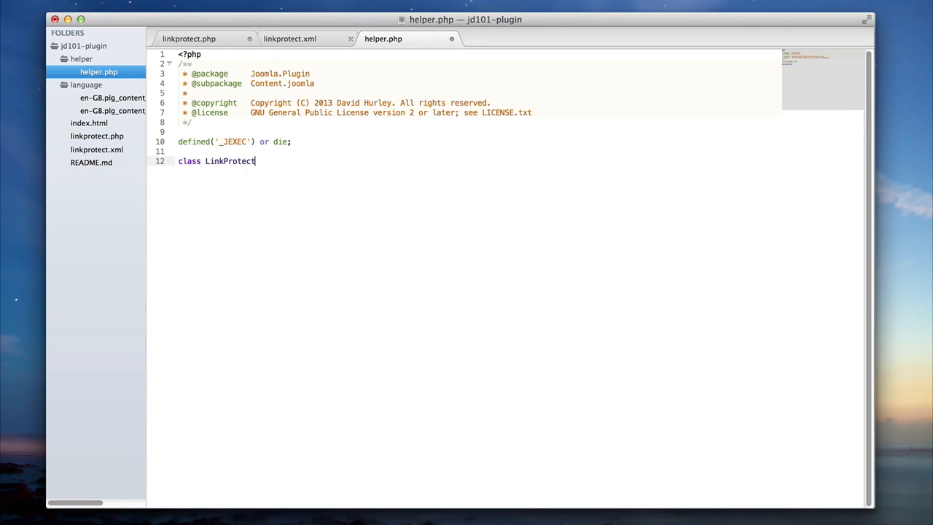
{"action": "type", "text": "Helper"}
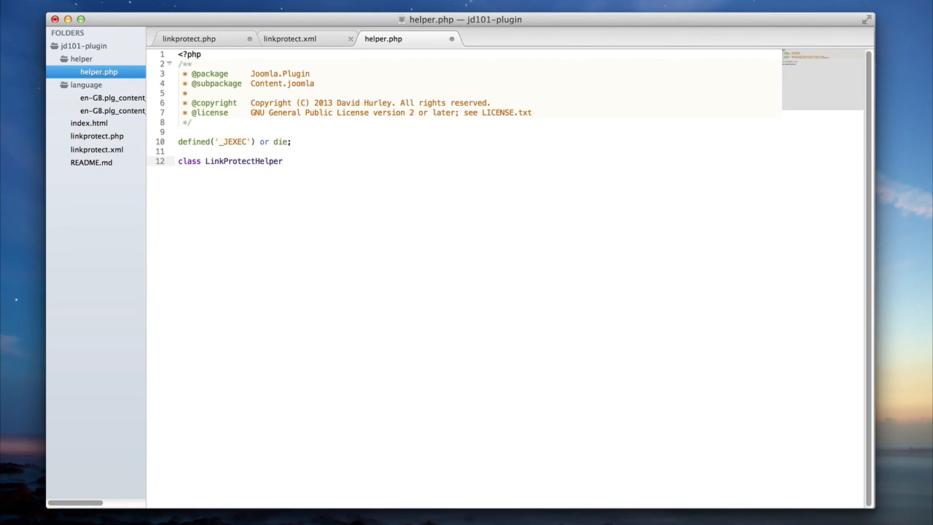
{"action": "type", "text": "{"}
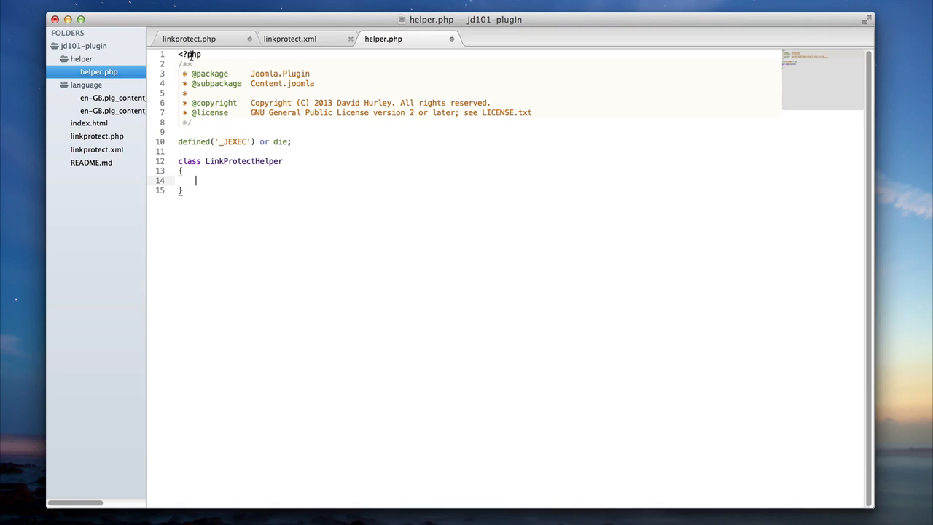
{"action": "left_click", "coordinate": [197, 39]}
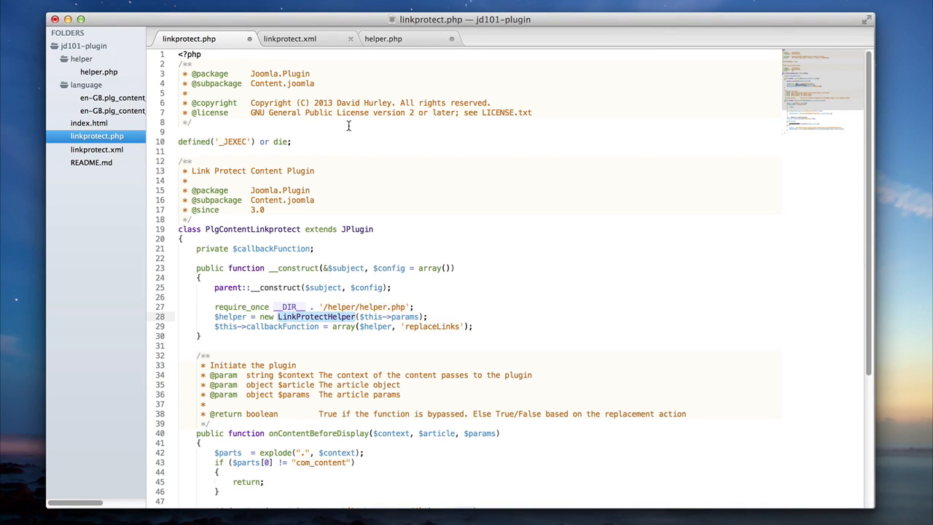
{"action": "mouse_move", "coordinate": [365, 82]}
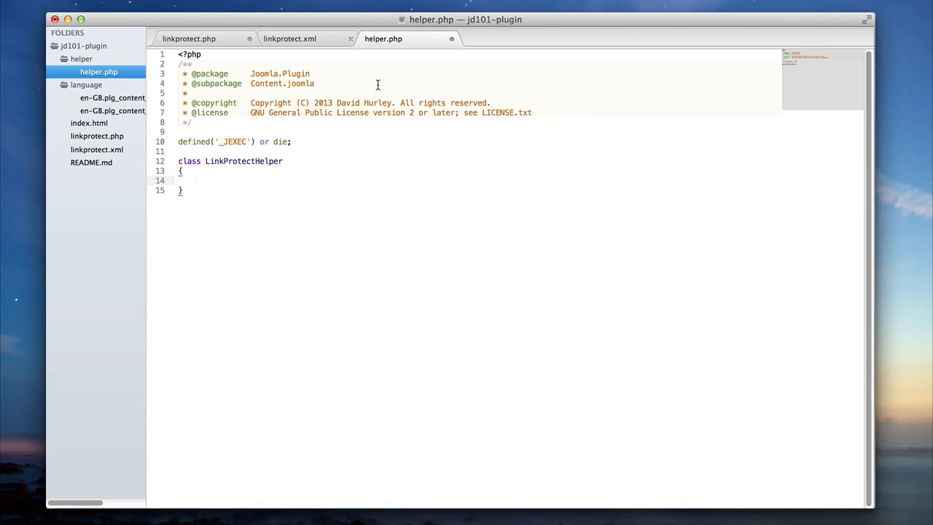
Check which arguments linkprotect.php passes when creating the helper
{"action": "left_click", "coordinate": [193, 39]}
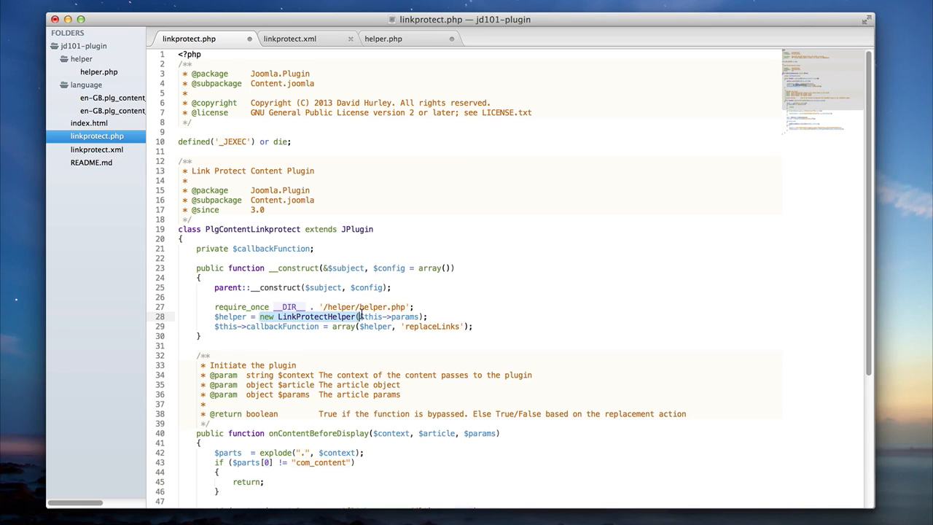
{"action": "left_click", "coordinate": [438, 316]}
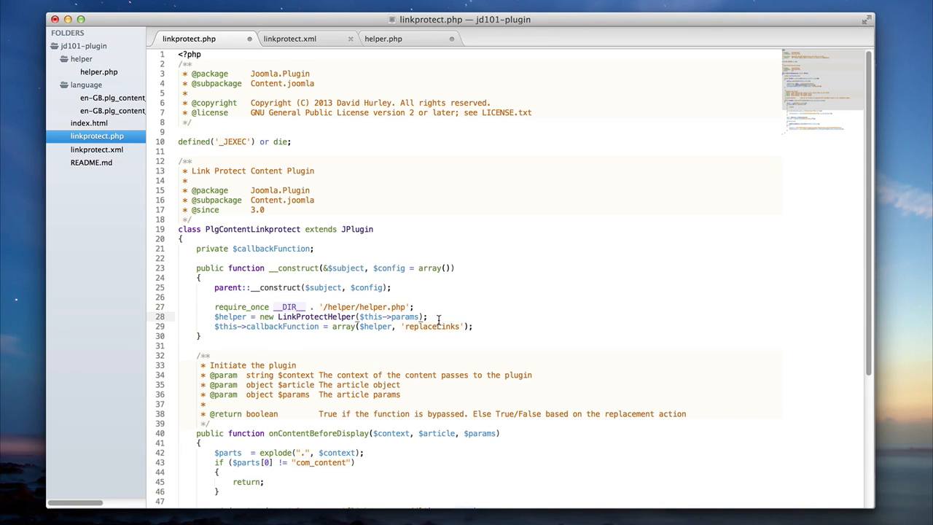
{"action": "left_click", "coordinate": [390, 38]}
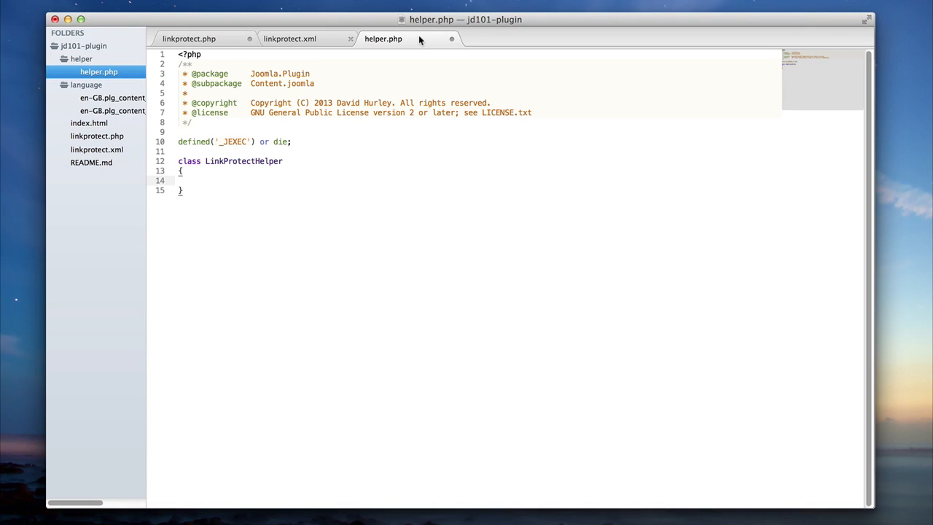
Add a __construct($params = null) setting $this->params, plus a public $params = null property
{"action": "type", "text": "public function"}
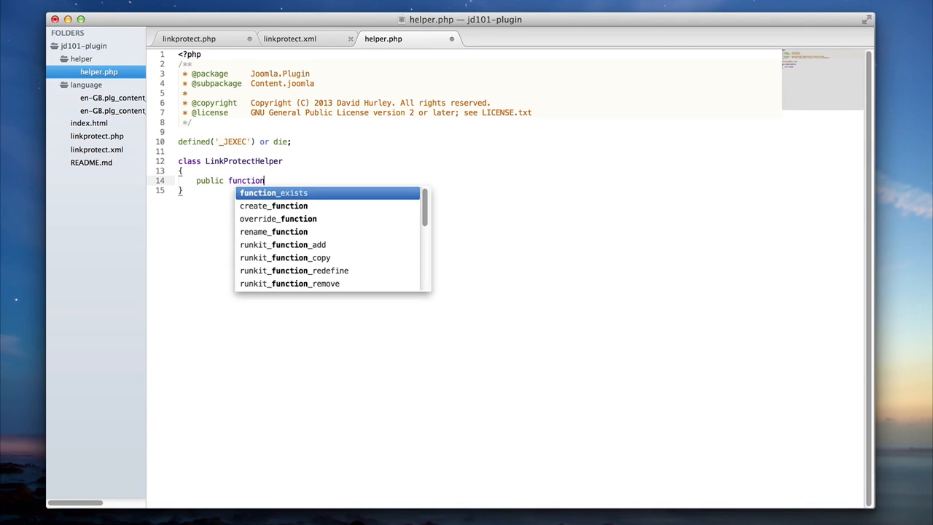
{"action": "type", "text": "__con"}
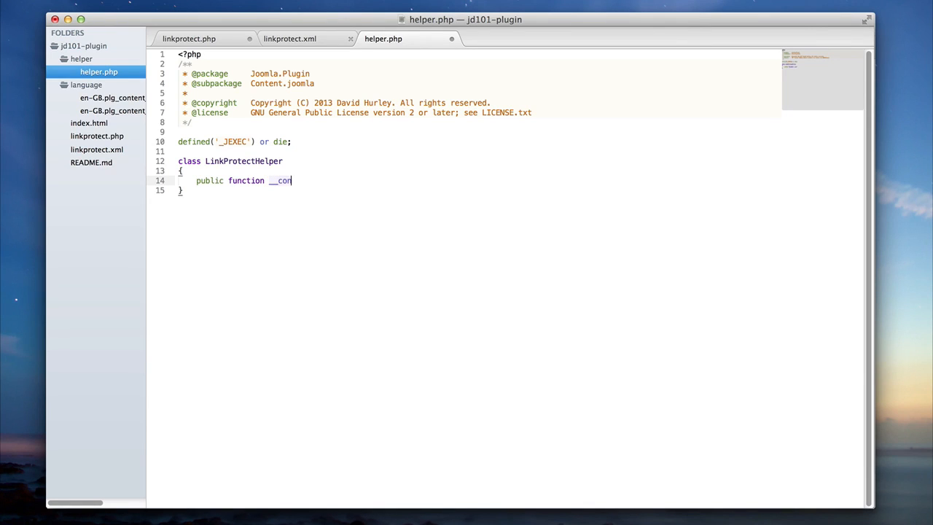
{"action": "type", "text": "struct($params = n"}
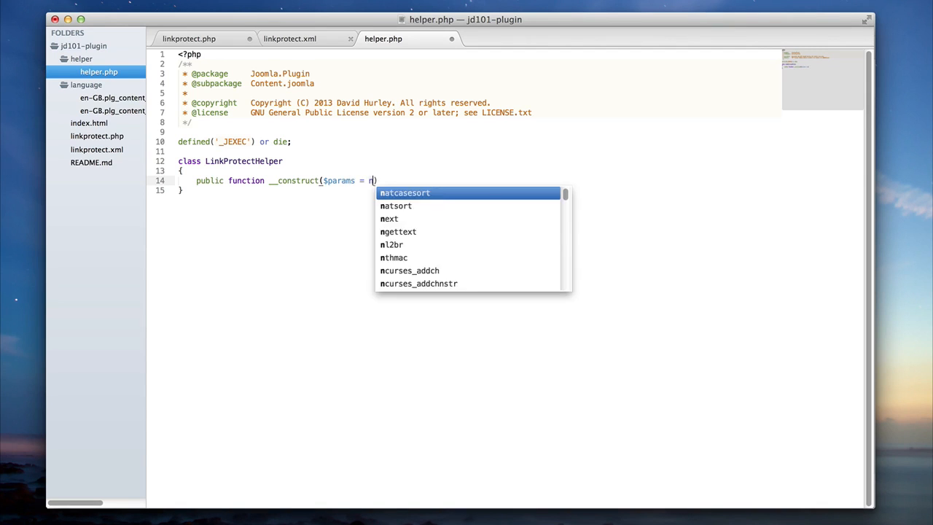
{"action": "type", "text": "ull)"}
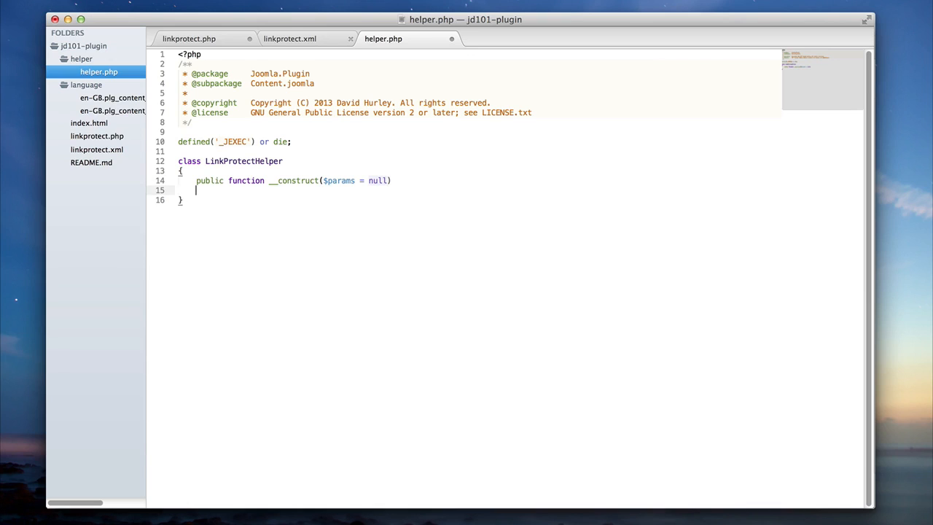
{"action": "type", "text": "{"}
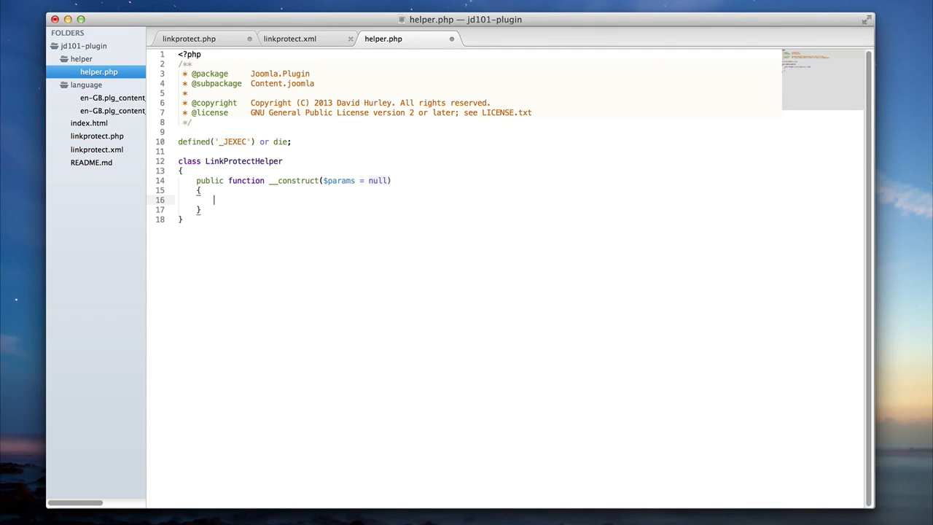
{"action": "type", "text": "$this"}
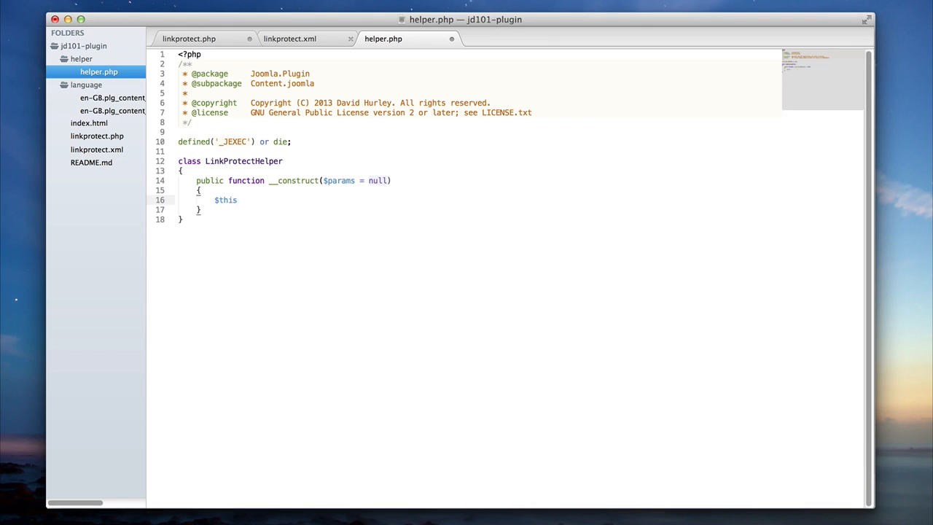
{"action": "type", "text": "->params"}
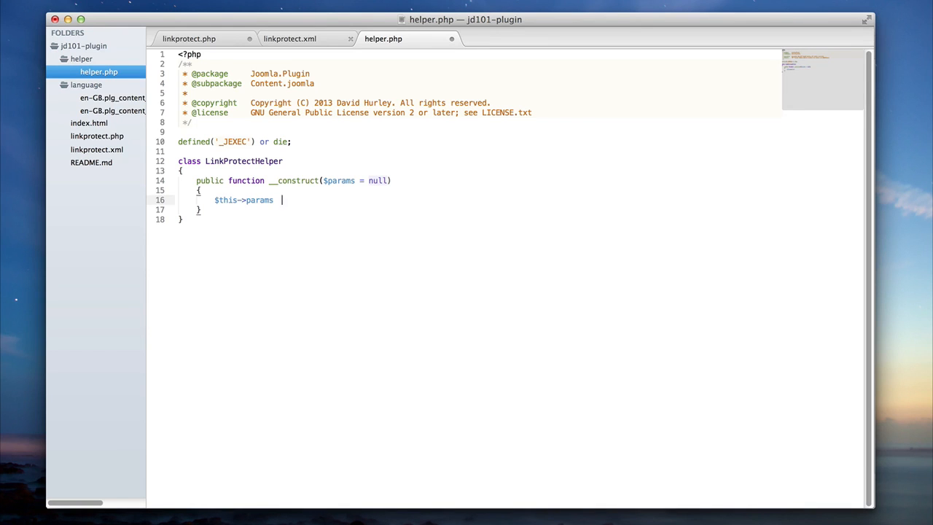
{"action": "type", "text": "= $params;"}
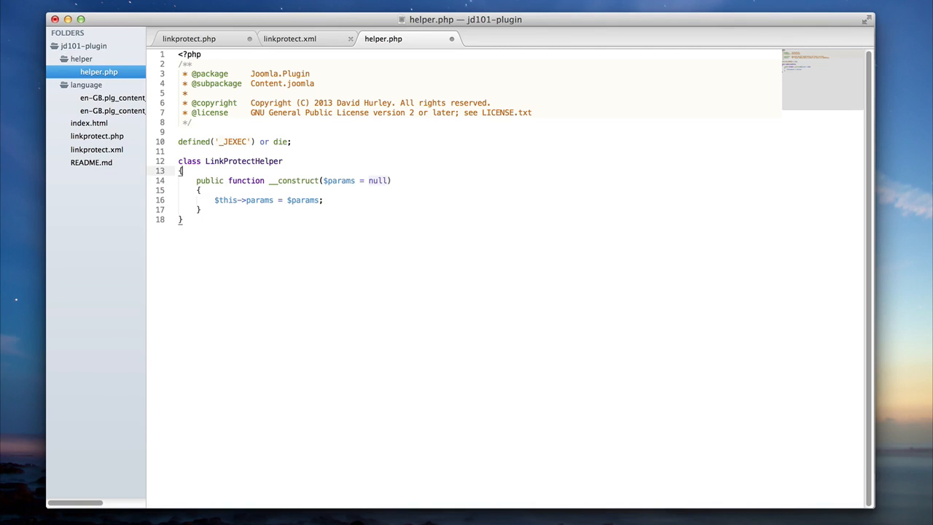
{"action": "type", "text": "$"}
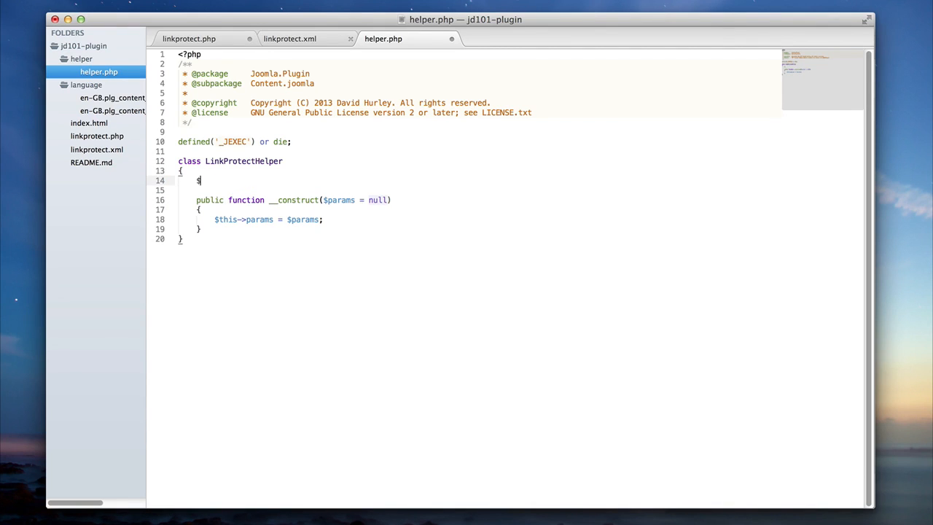
{"action": "type", "text": "p"}
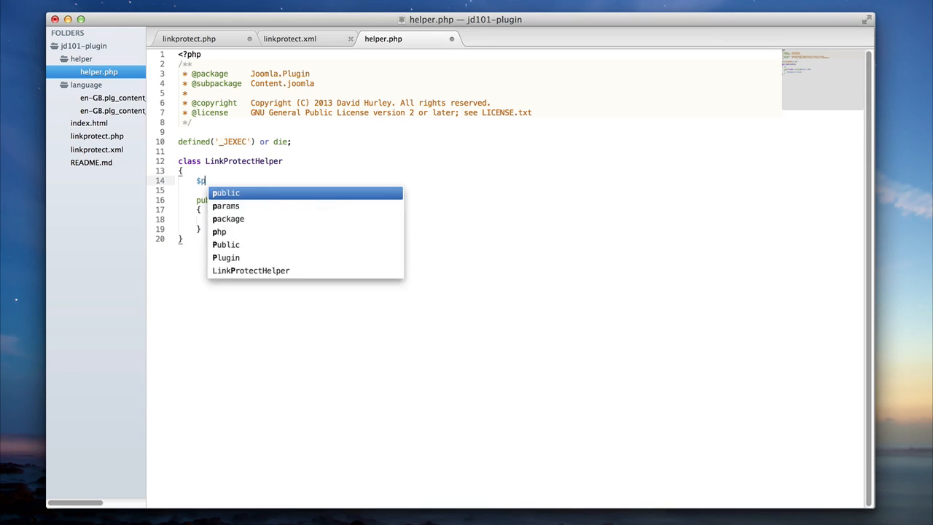
{"action": "key", "text": "Tab"}
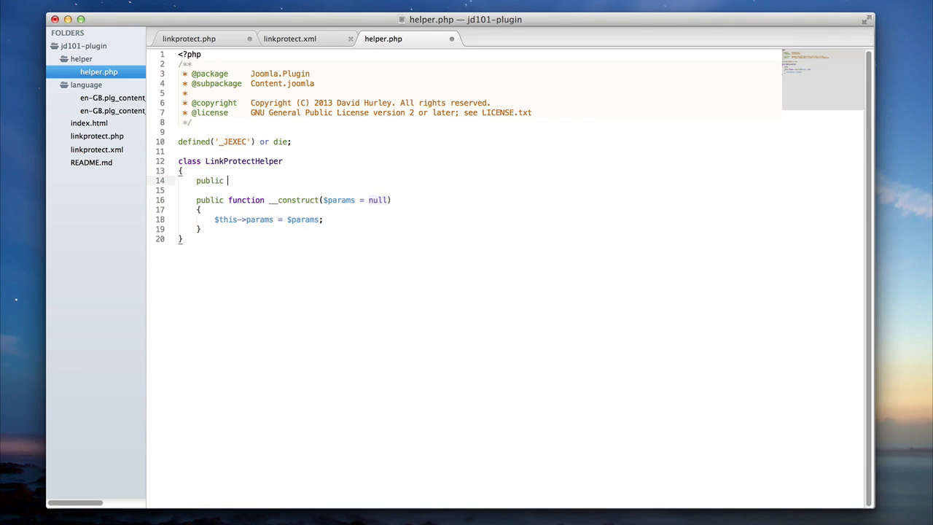
{"action": "type", "text": "$params = null;"}
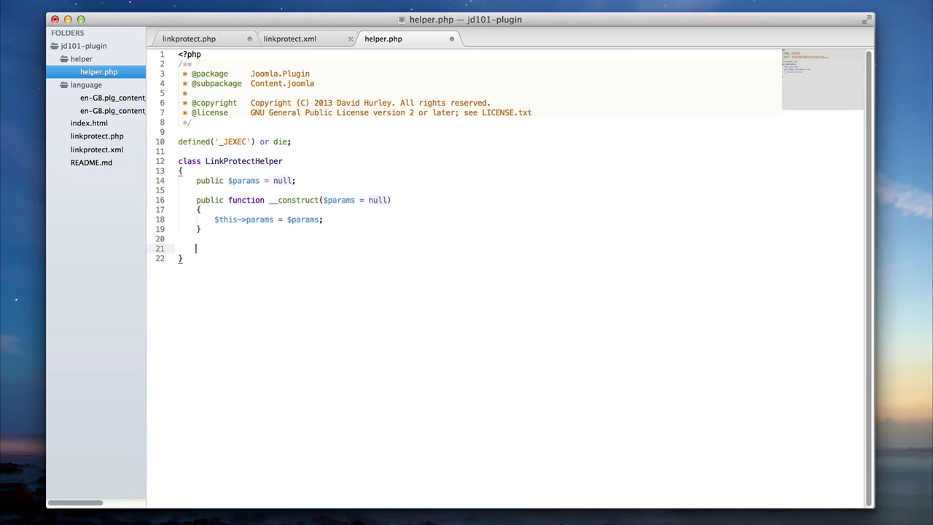
{"action": "mouse_move", "coordinate": [226, 46]}
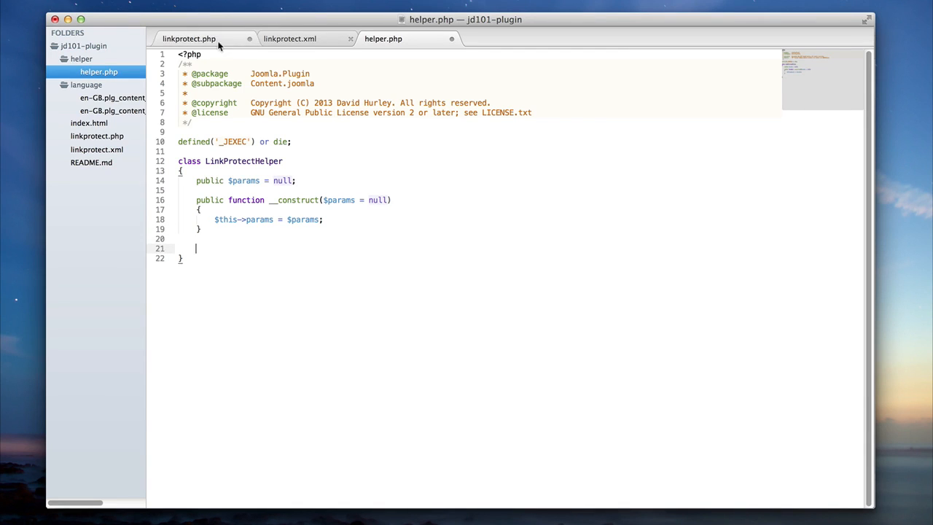
Review linkprotect.php, highlighting the replaceLinks callback and the static leaveSite call
{"action": "left_click", "coordinate": [195, 39]}
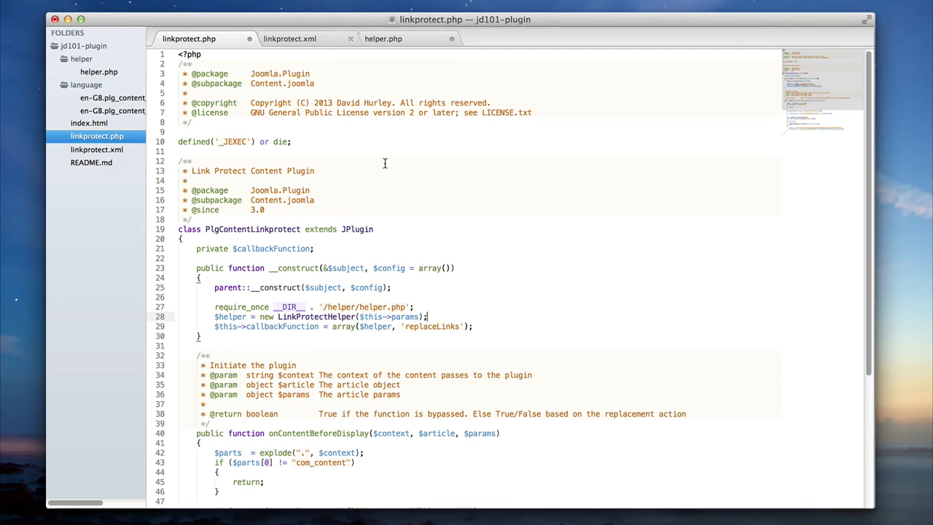
{"action": "scroll", "scroll_direction": "down", "scroll_amount": 3}
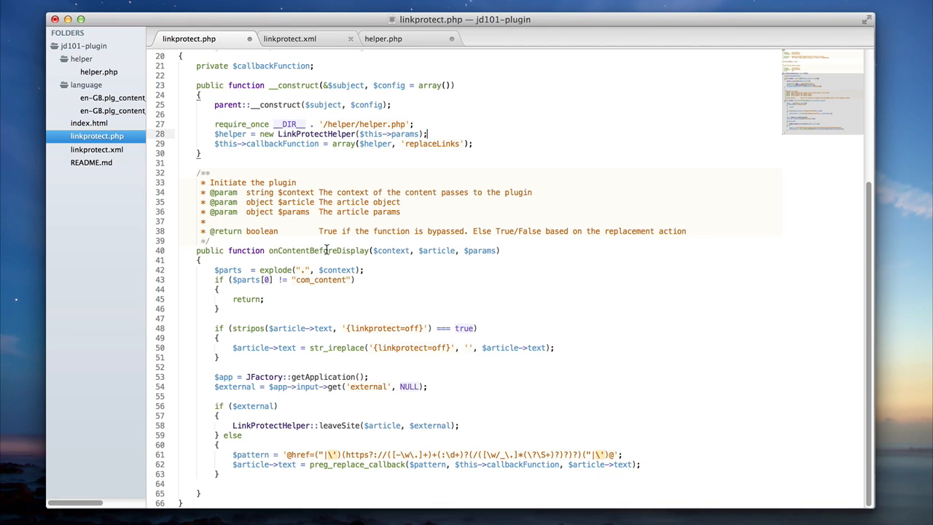
{"action": "mouse_move", "coordinate": [251, 406]}
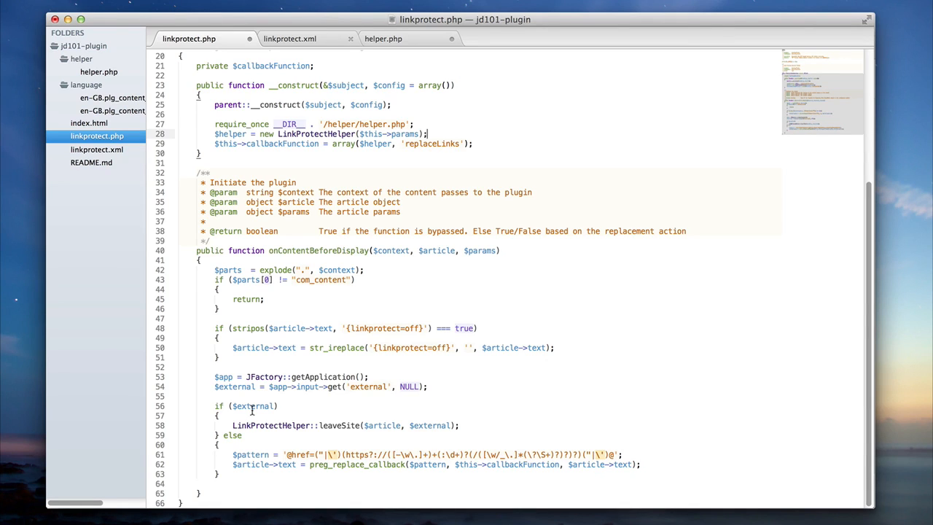
{"action": "double_click", "coordinate": [335, 424]}
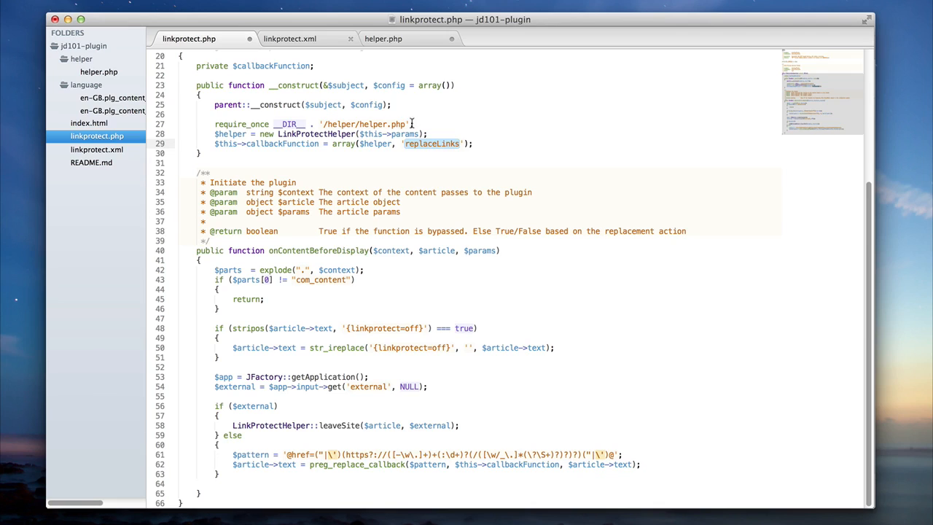
{"action": "mouse_move", "coordinate": [399, 48]}
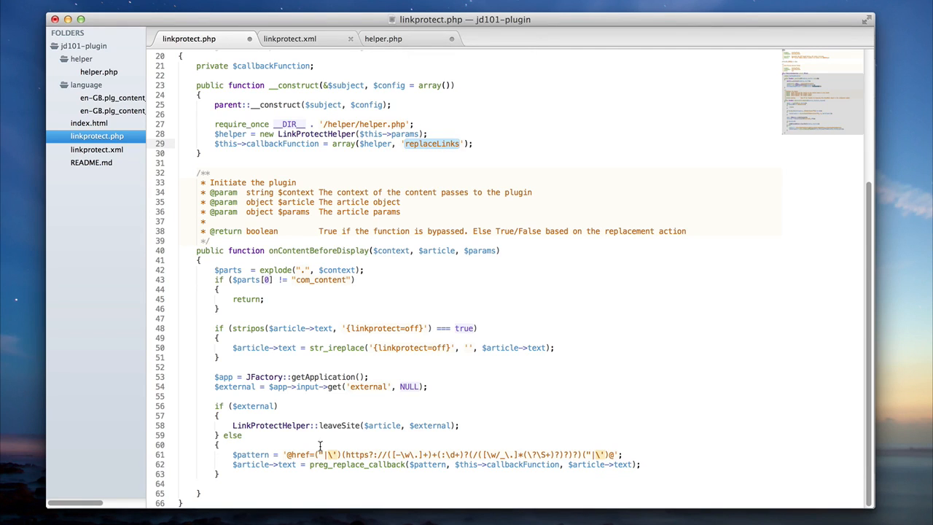
{"action": "double_click", "coordinate": [333, 425]}
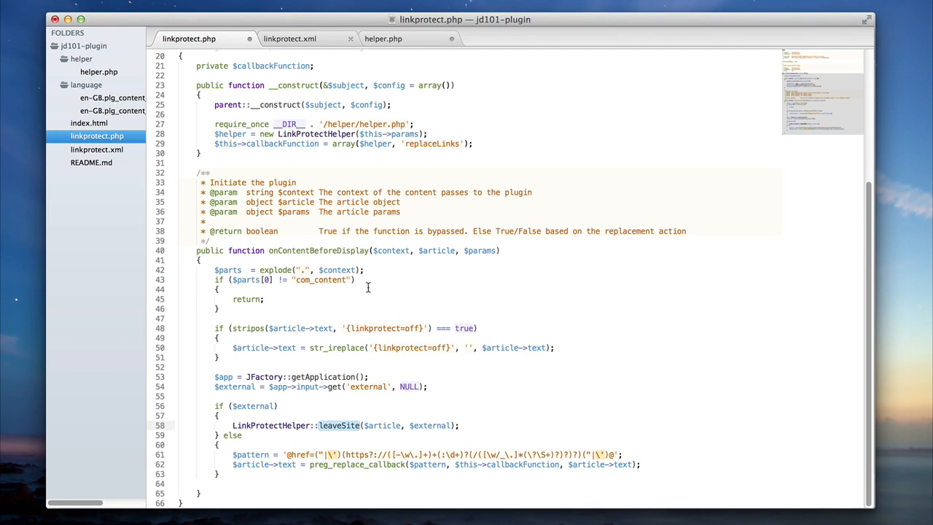
{"action": "double_click", "coordinate": [432, 143]}
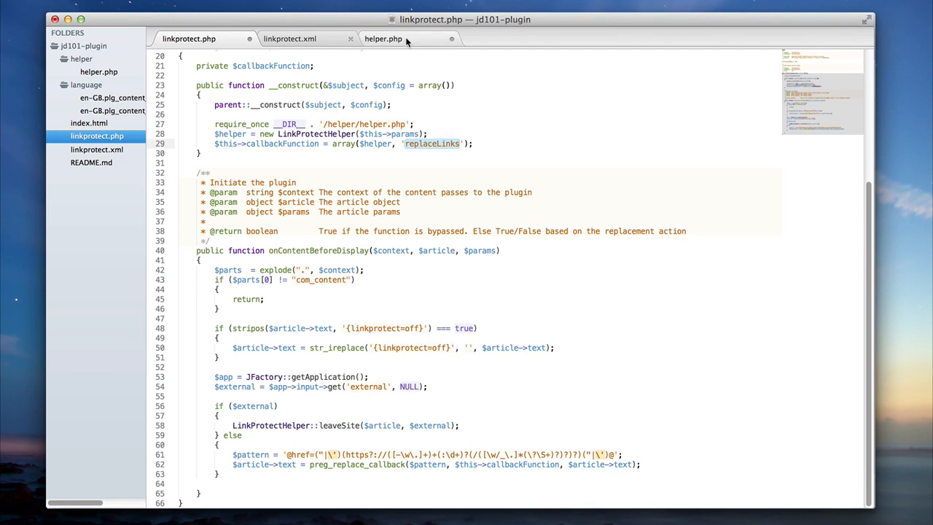
Add an empty public replaceLinks($matches) method to LinkProtectHelper in helper.php
{"action": "left_click", "coordinate": [389, 38]}
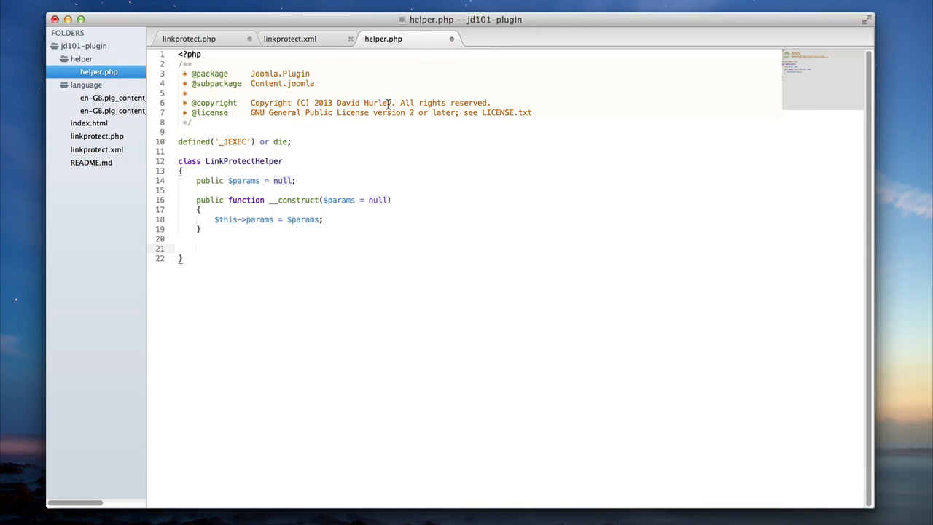
{"action": "type", "text": "public function"}
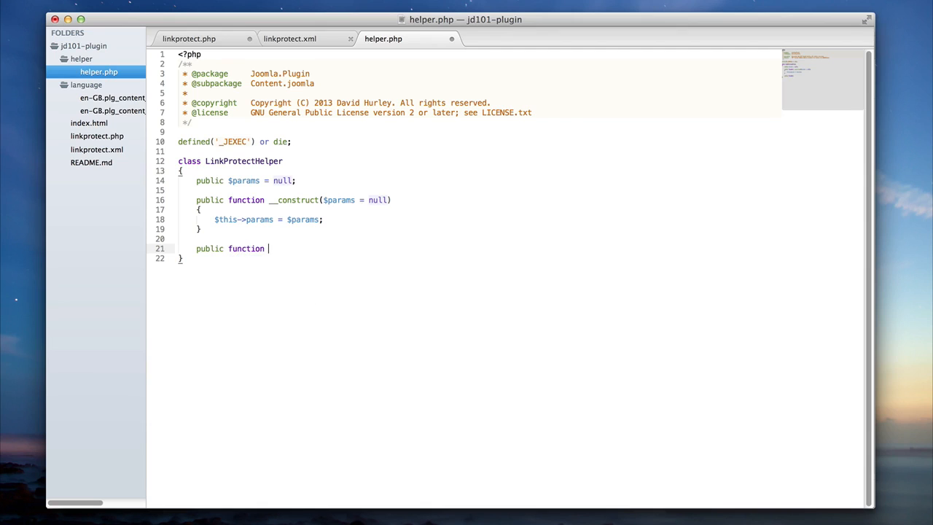
{"action": "type", "text": "replace"}
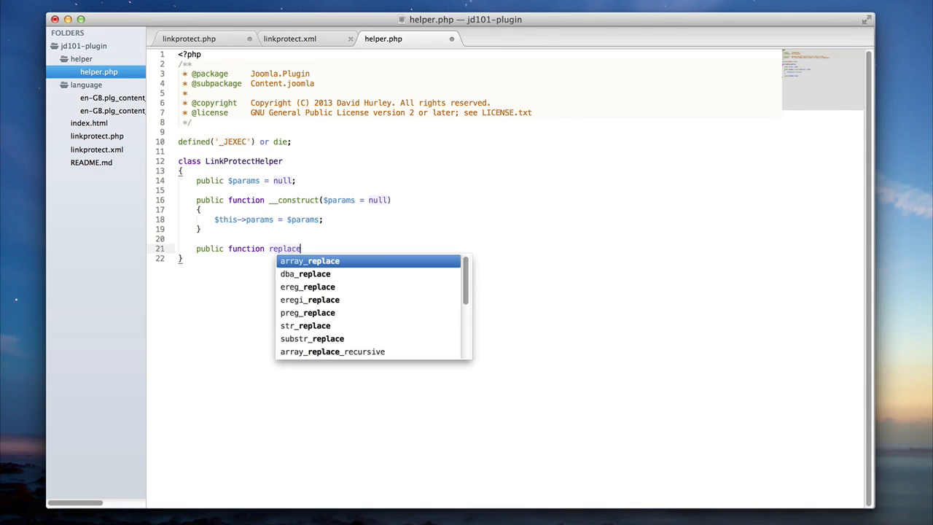
{"action": "type", "text": "Links($match)"}
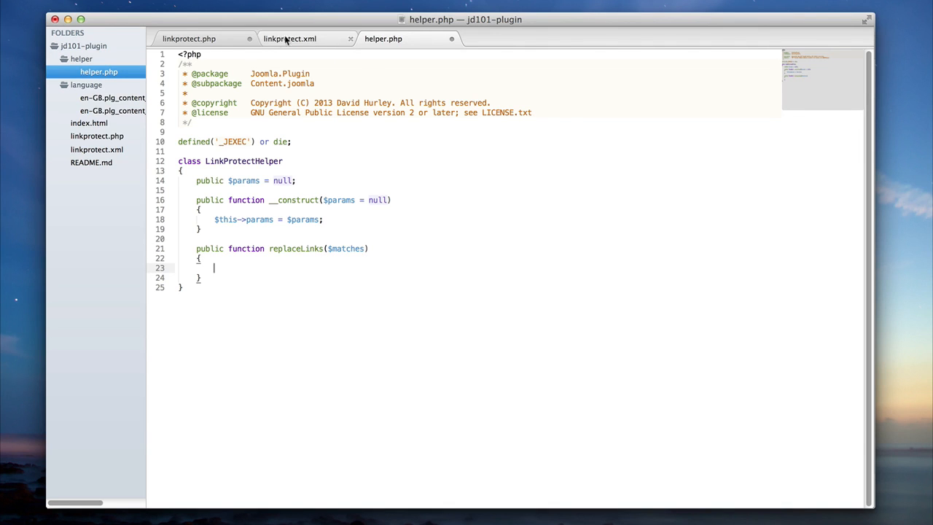
{"action": "left_click", "coordinate": [189, 38]}
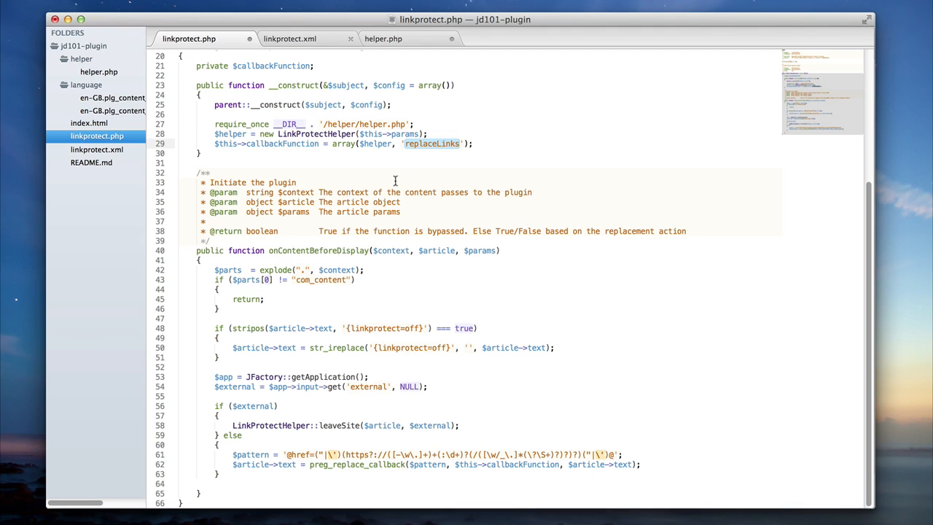
{"action": "mouse_move", "coordinate": [428, 158]}
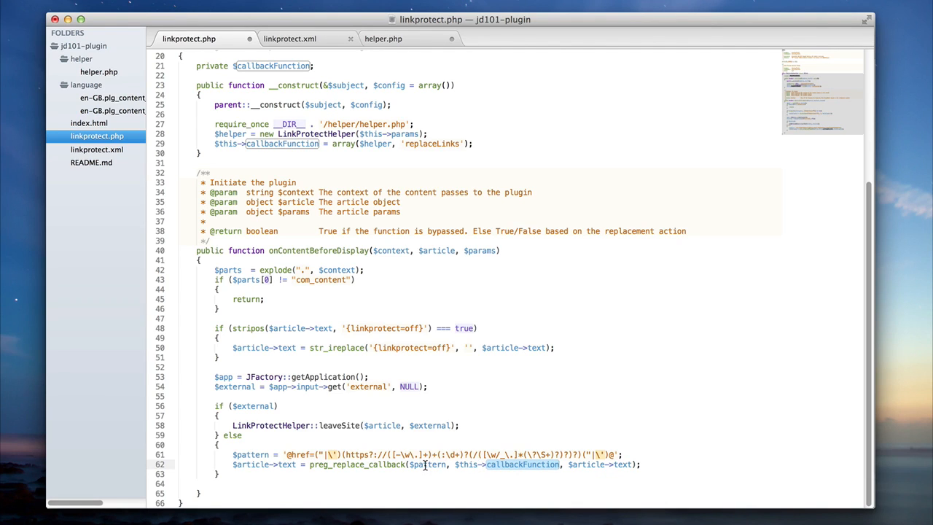
{"action": "mouse_move", "coordinate": [628, 466]}
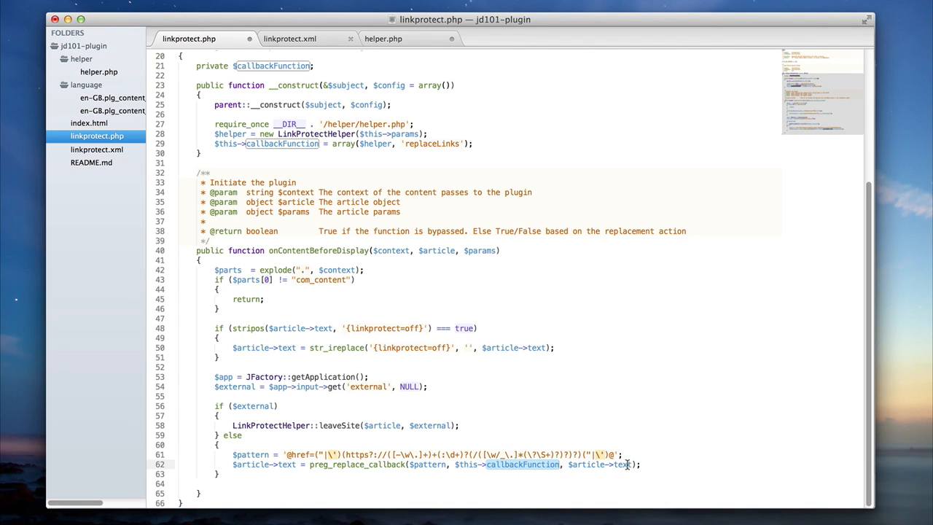
Switch back to the helper.php tab
{"action": "left_click", "coordinate": [385, 38]}
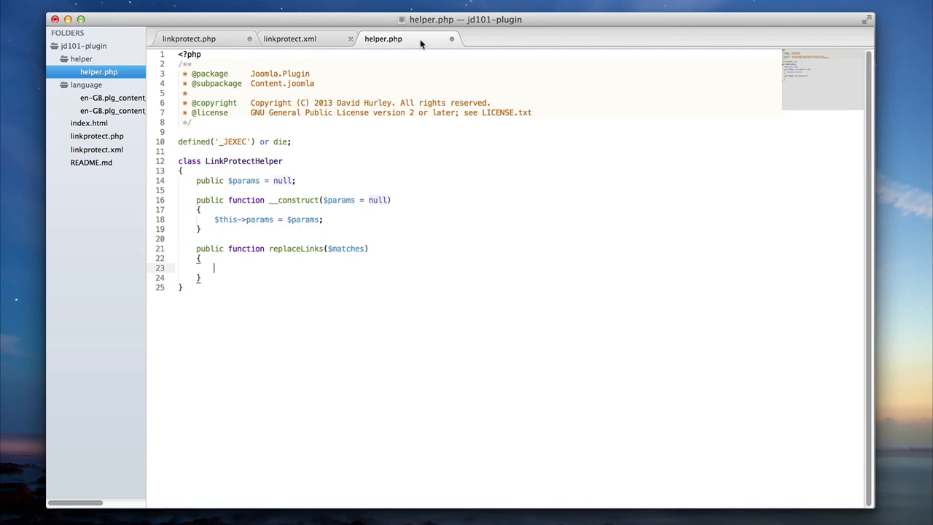
Write $link = $matches[2]; as the first line of replaceLinks
{"action": "type", "text": "$"}
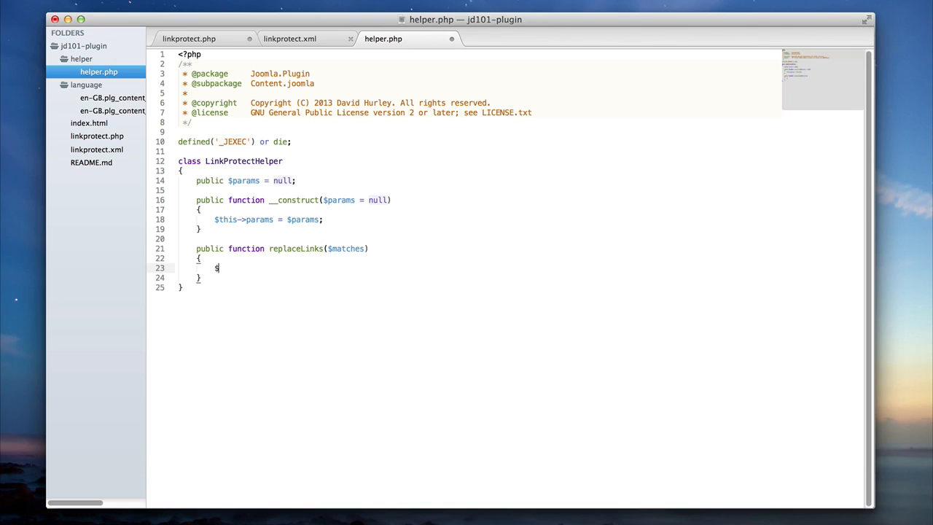
{"action": "type", "text": "link"}
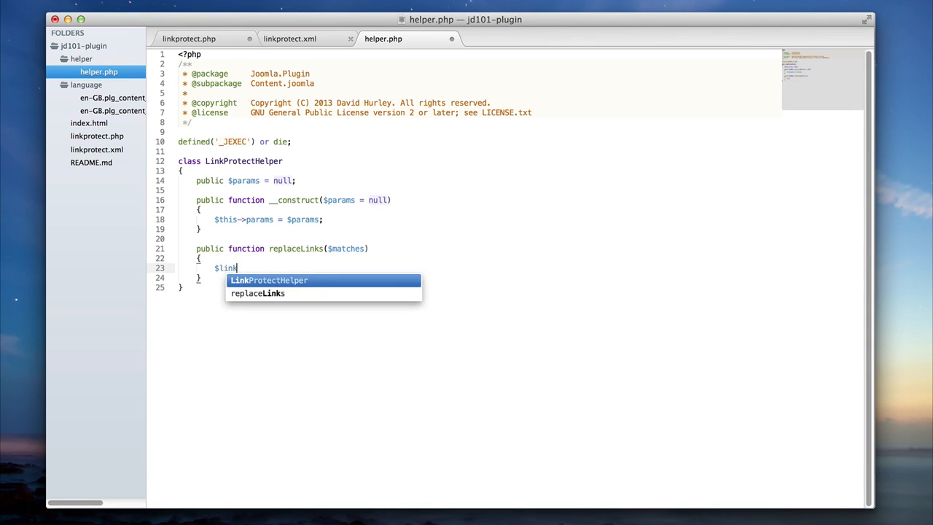
{"action": "type", "text": "= $m"}
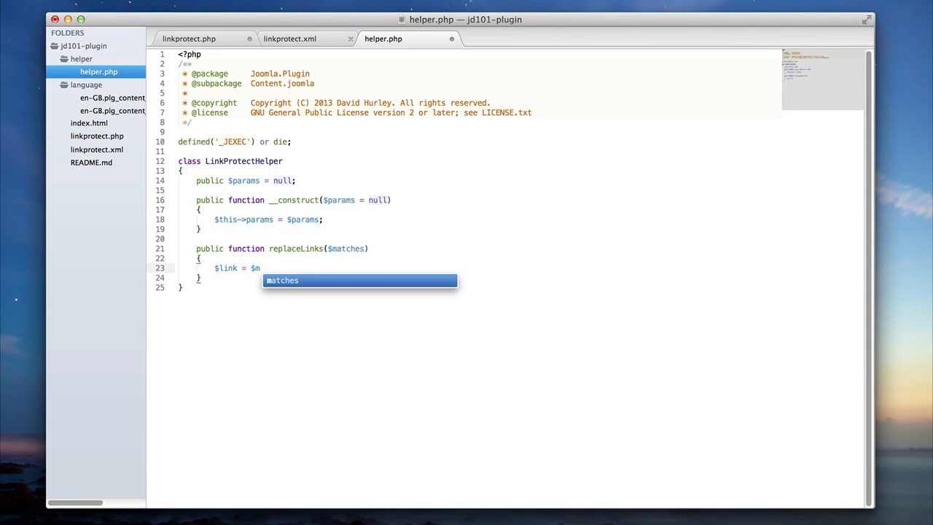
{"action": "type", "text": "a"}
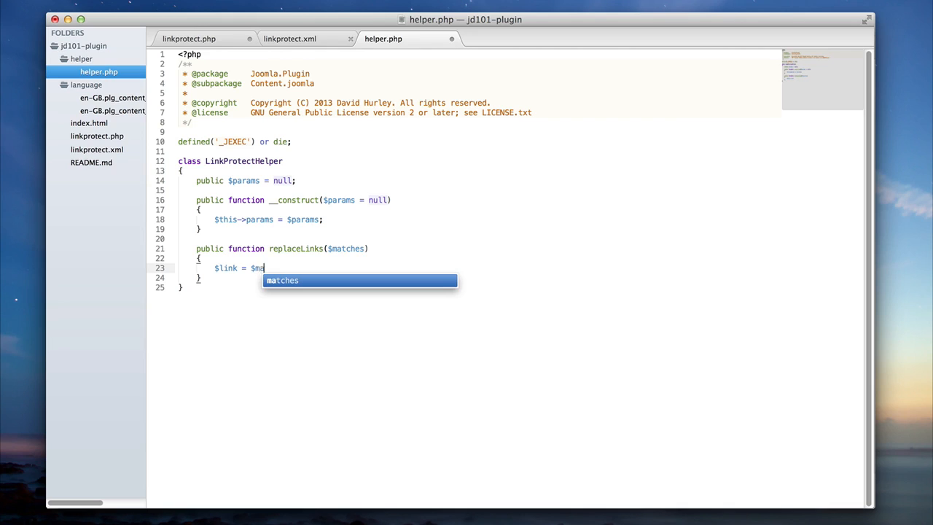
{"action": "type", "text": "tches[2]"}
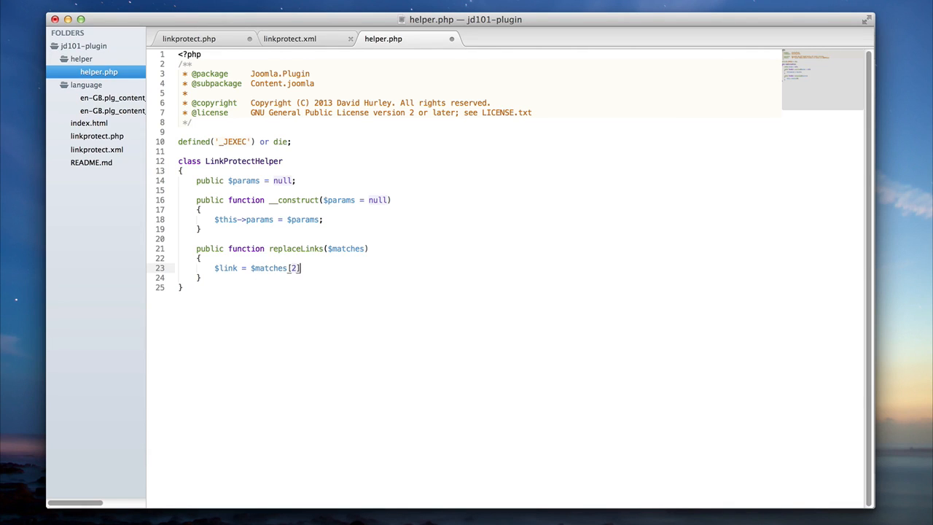
{"action": "type", "text": ";"}
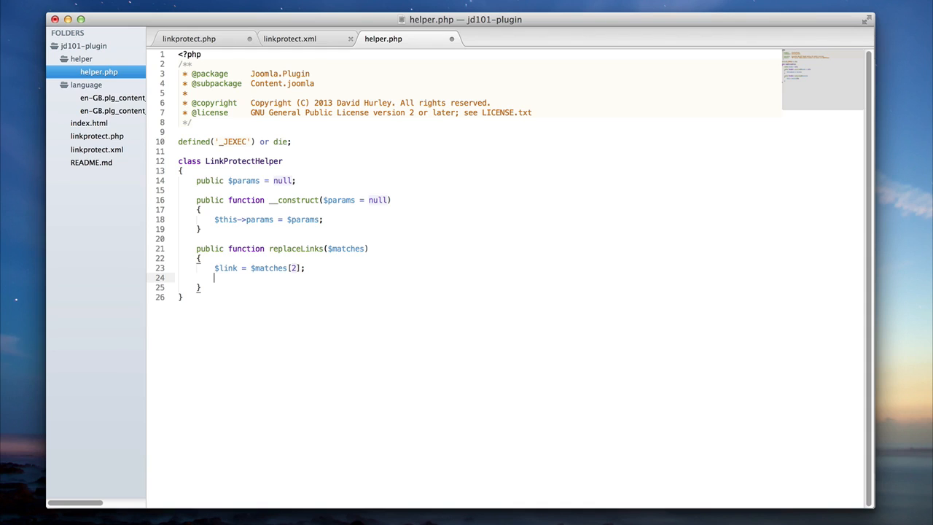
Add if (strpos($link, JUri::root())) with return $link; inside
{"action": "type", "text": "if"}
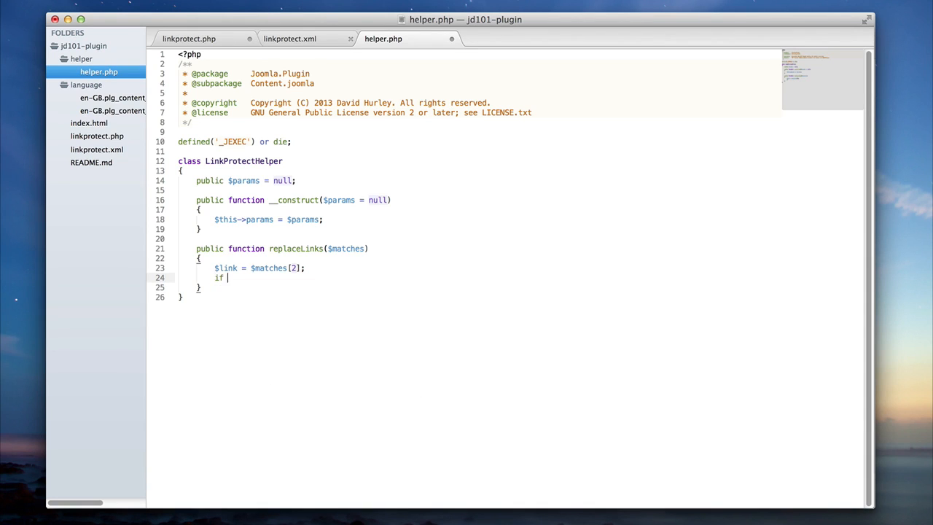
{"action": "type", "text": "(strpos($link"}
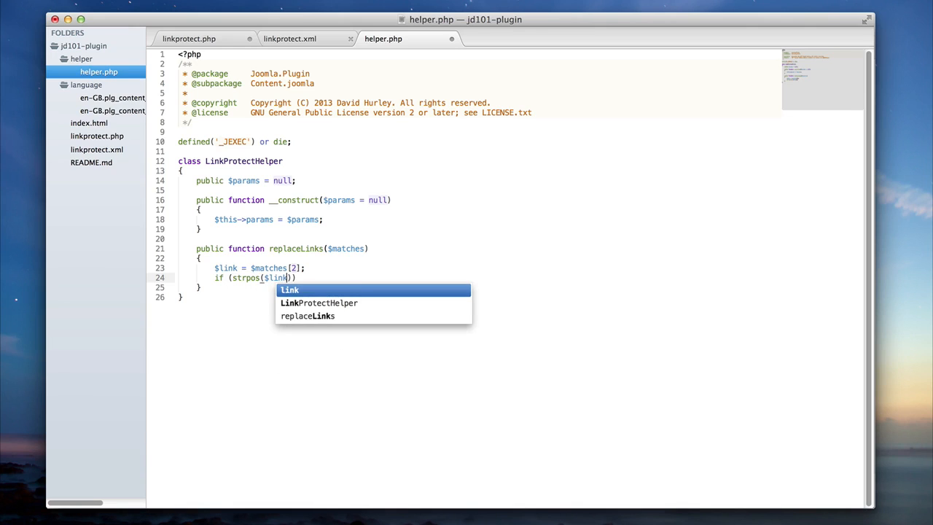
{"action": "type", "text": ", JU"}
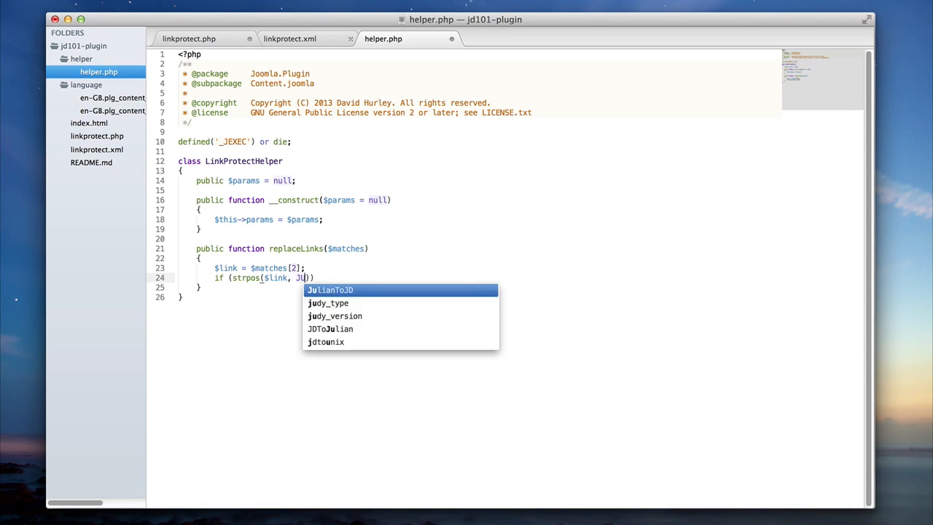
{"action": "type", "text": "JUri::root("}
{"action": "type", "text": "{"}
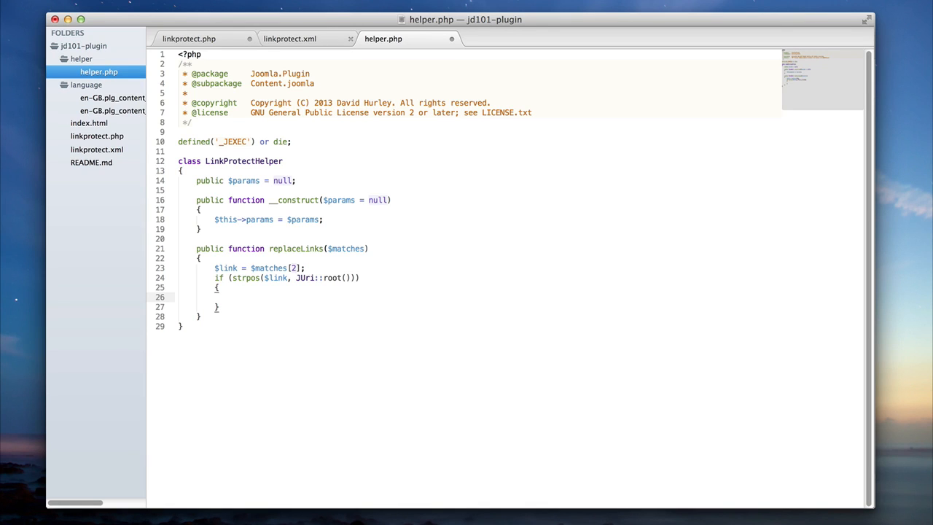
{"action": "type", "text": "return $"}
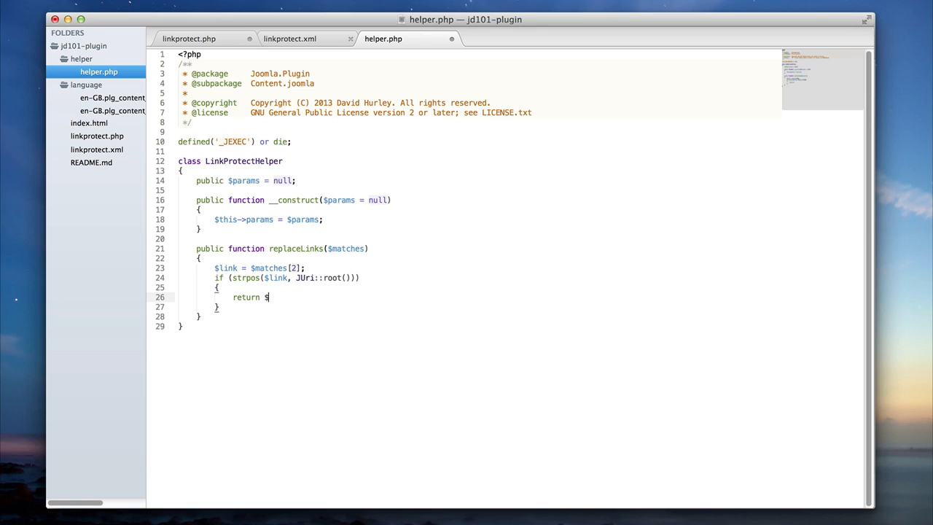
{"action": "type", "text": "link;"}
{"action": "left_click", "coordinate": [480, 307]}
{"action": "type", "text": " else {"}
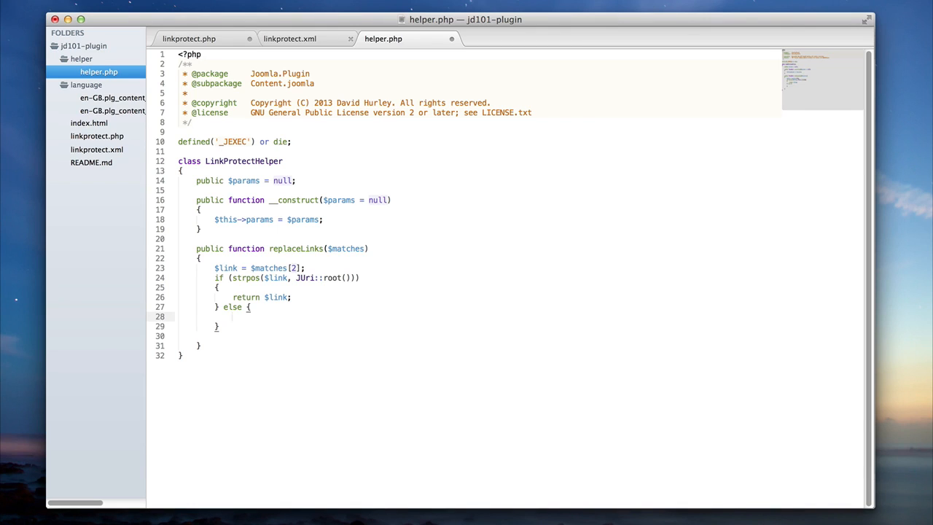
In the else block, set $warningPage = $this->params->get('warning_page');
{"action": "type", "text": "$warningPage    ="}
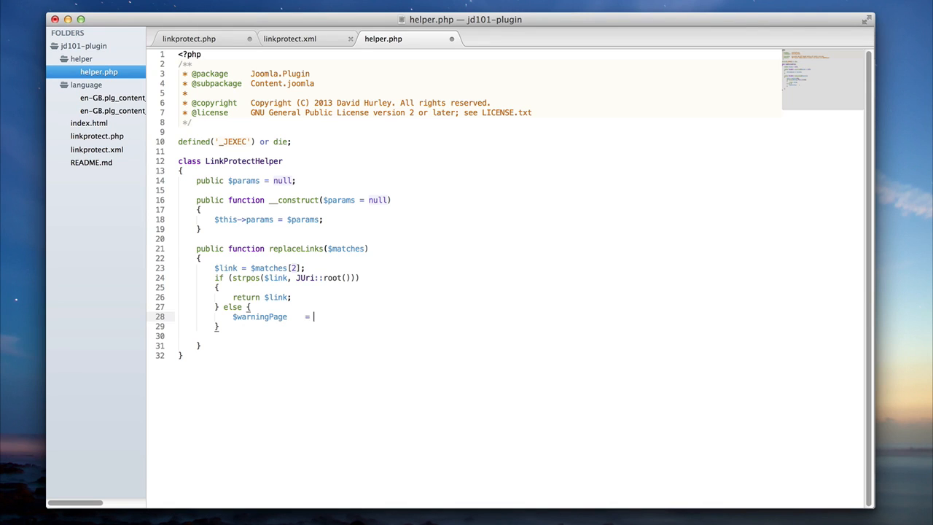
{"action": "type", "text": "$this->params"}
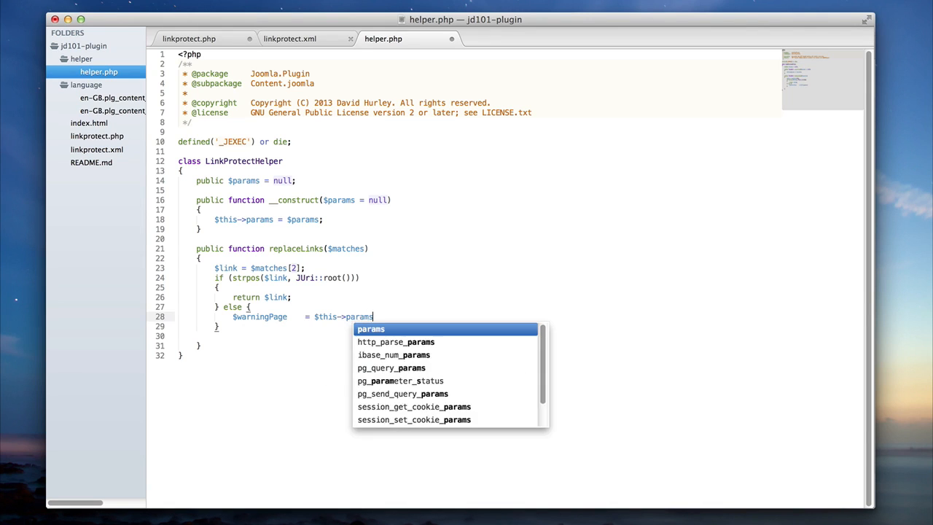
{"action": "type", "text": "->get('warning_page');"}
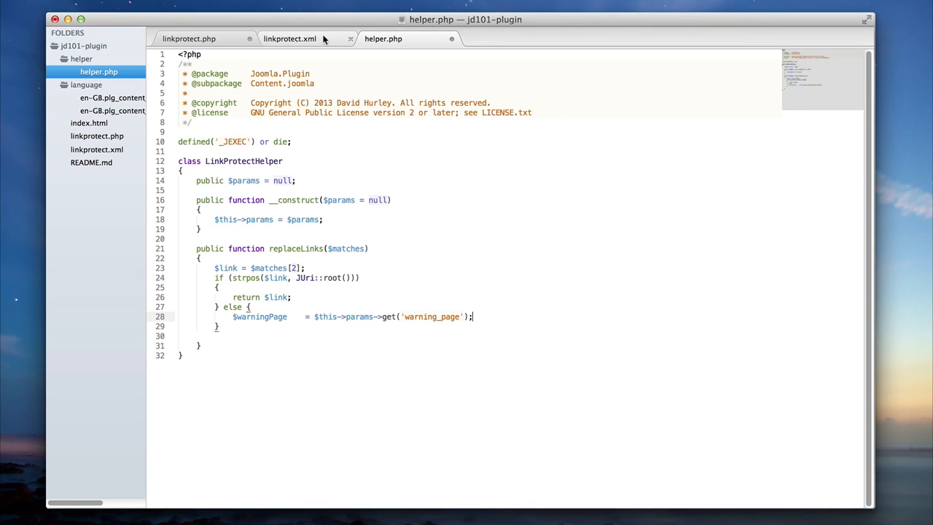
Inspect the warning_page article-picker field in linkprotect.xml, then return to helper.php
{"action": "left_click", "coordinate": [301, 38]}
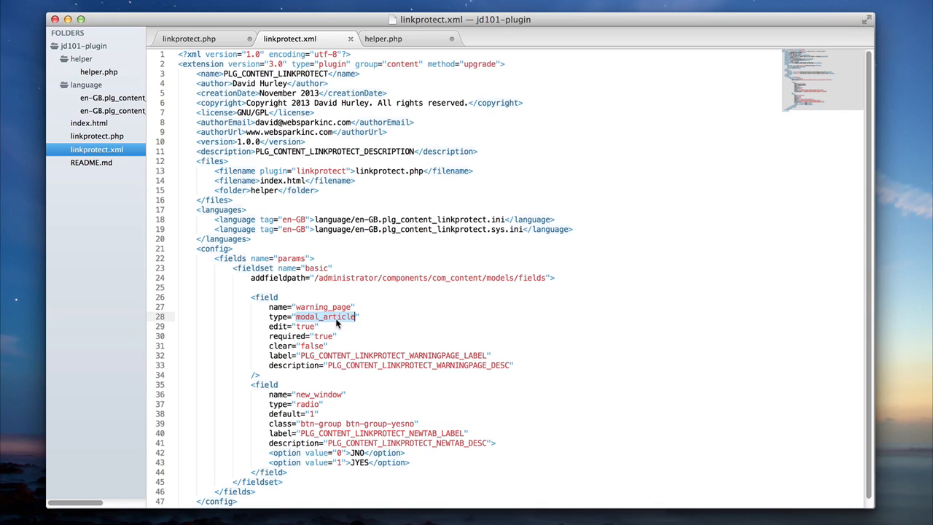
{"action": "left_click", "coordinate": [385, 38]}
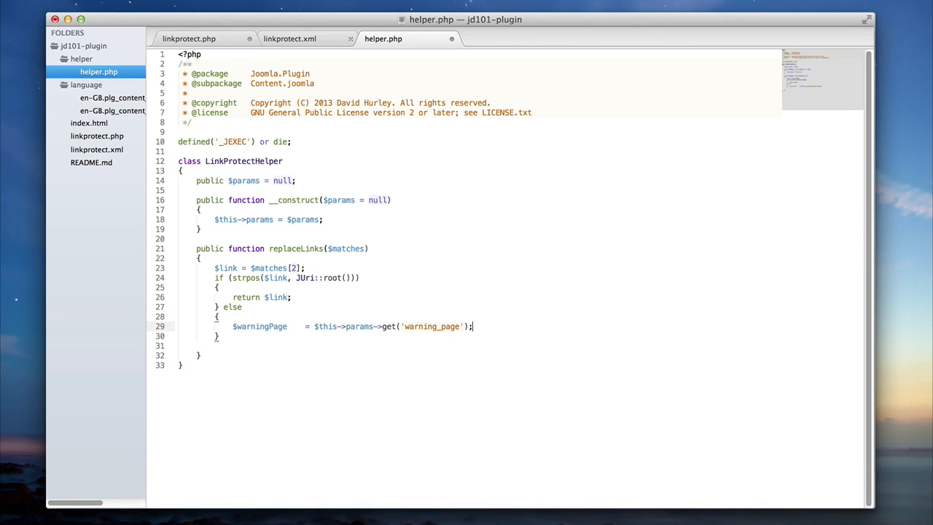
Add $external = base64_encode($link); on a new line below $warningPage
{"action": "type", "text": "$external"}
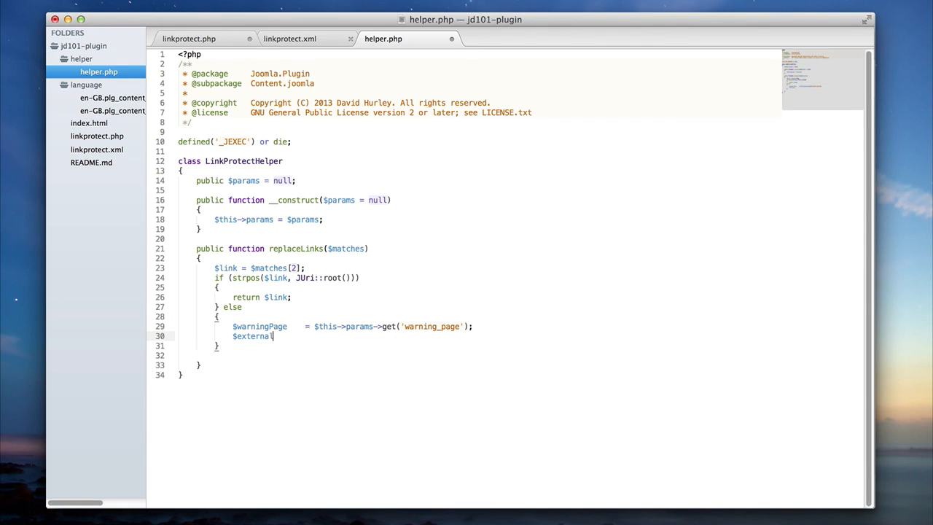
{"action": "type", "text": "= base"}
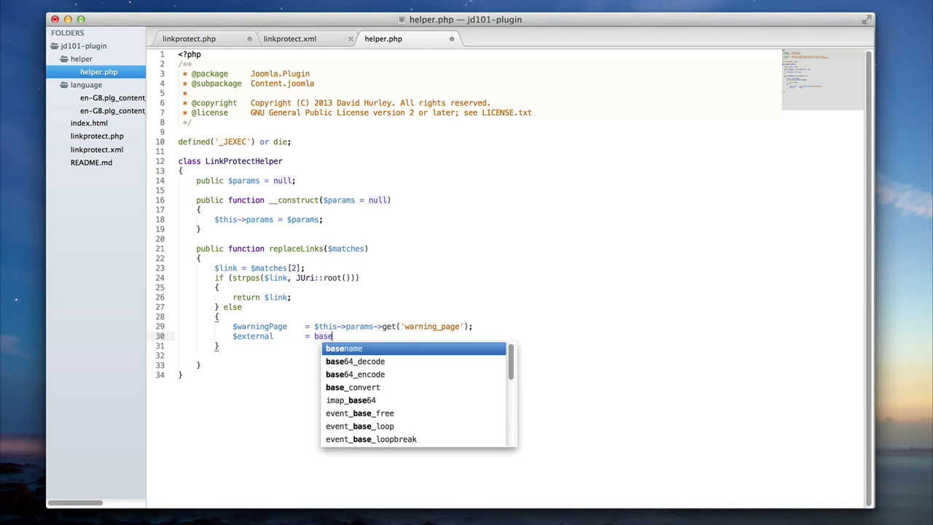
{"action": "type", "text": "64_encode($link);"}
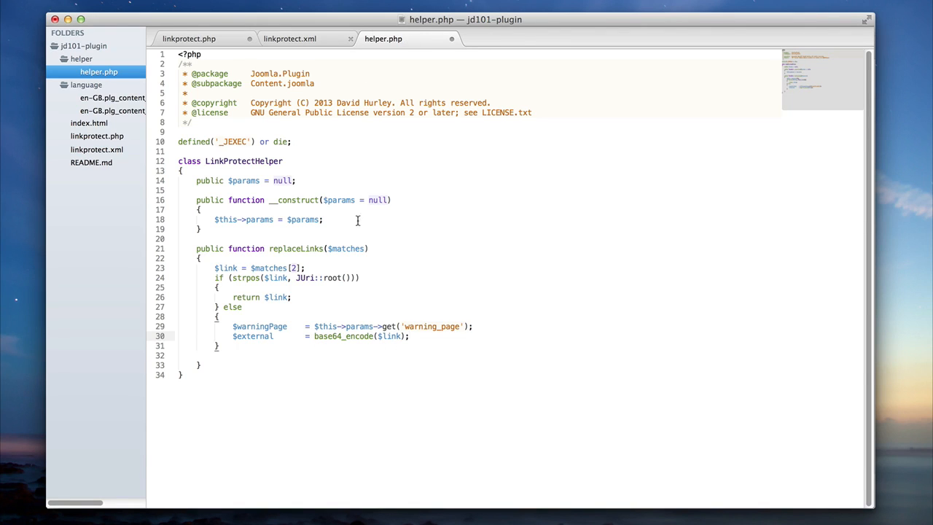
{"action": "double_click", "coordinate": [253, 336]}
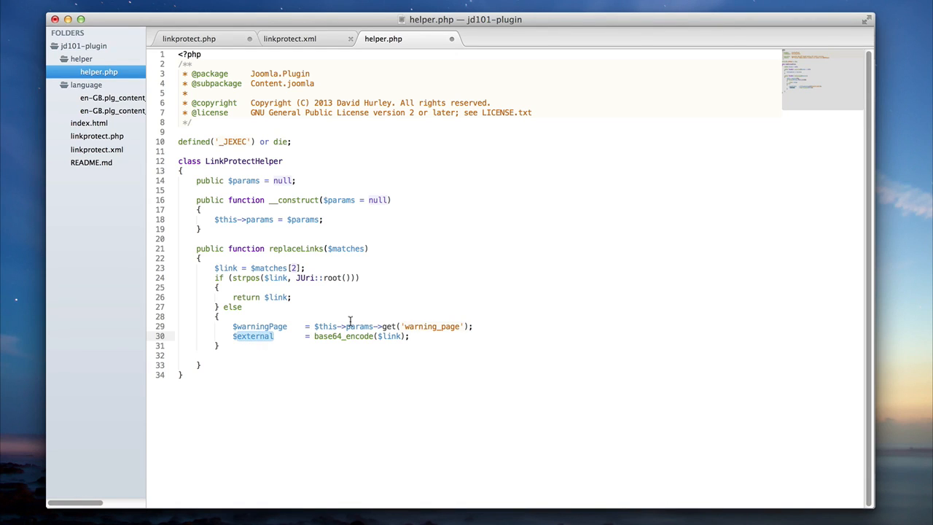
{"action": "double_click", "coordinate": [342, 335]}
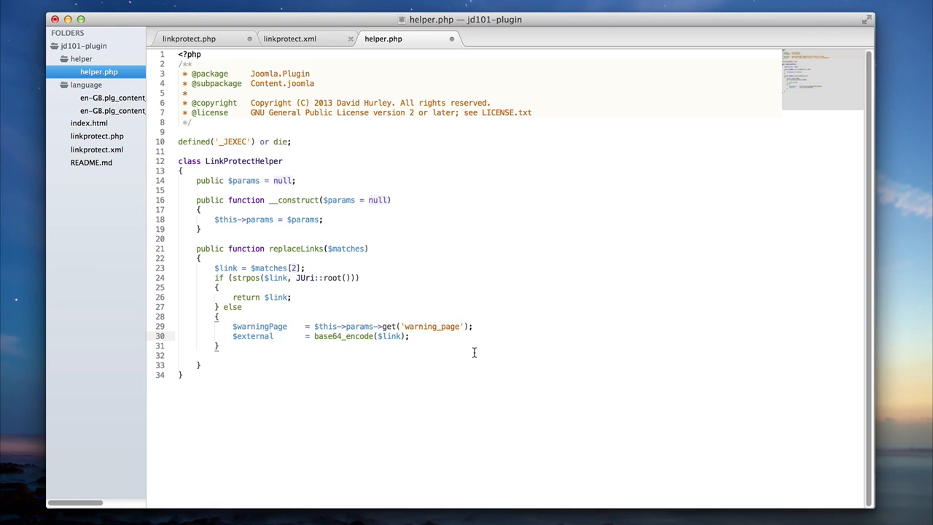
Start $newLink = 'href="'.JRoute::_(ContentHelperRoute::getArticleRoute($warningPage)) on line 31
{"action": "type", "text": "$"}
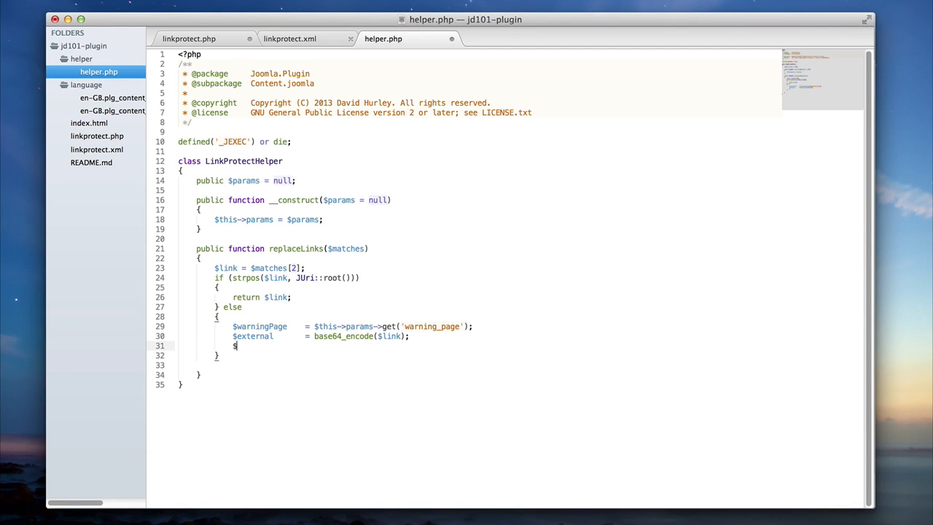
{"action": "type", "text": "newLink"}
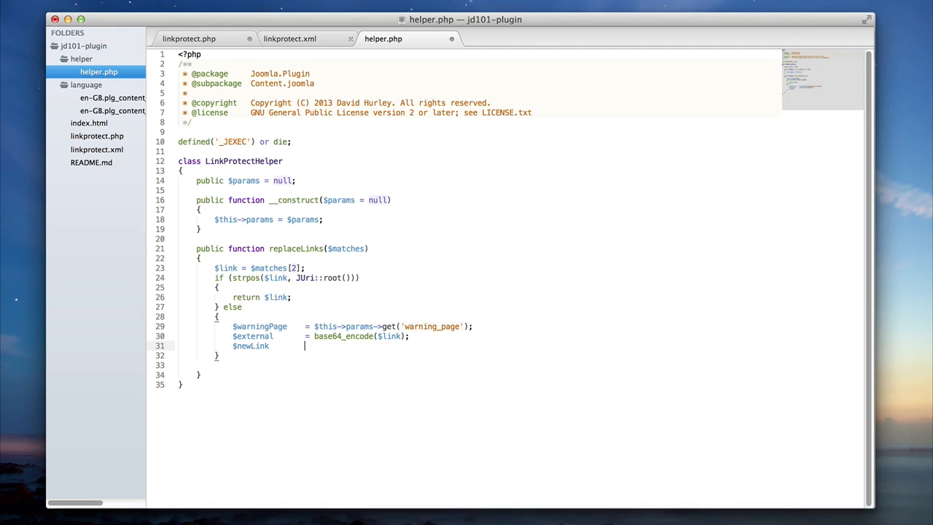
{"action": "type", "text": "="}
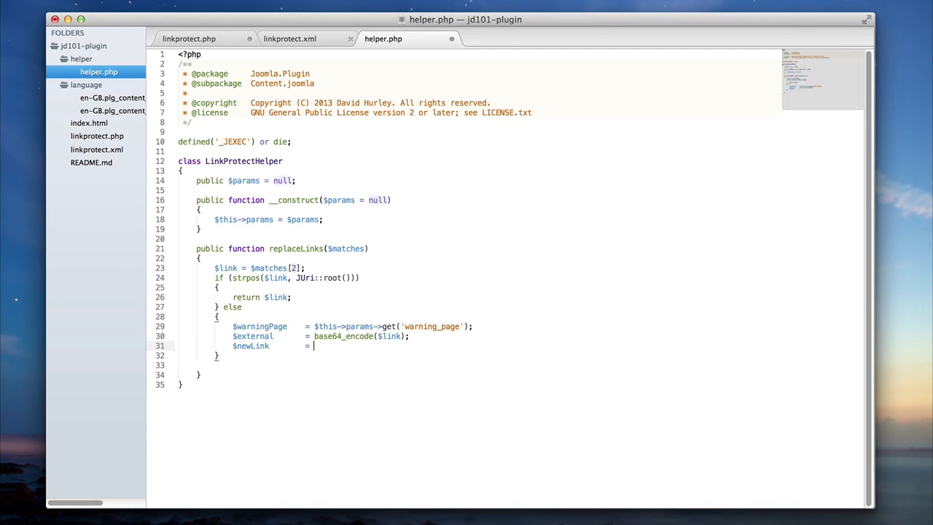
{"action": "type", "text": "'href='"}
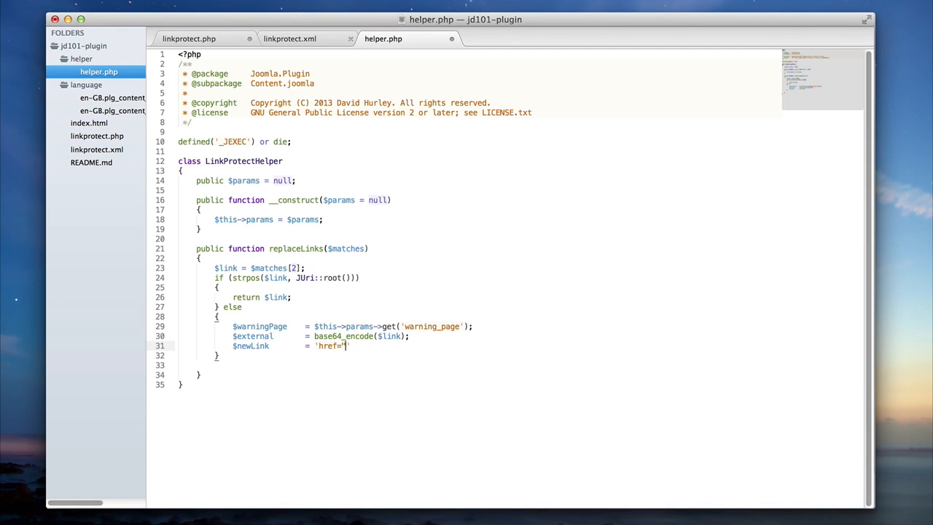
{"action": "type", "text": "\".JR"}
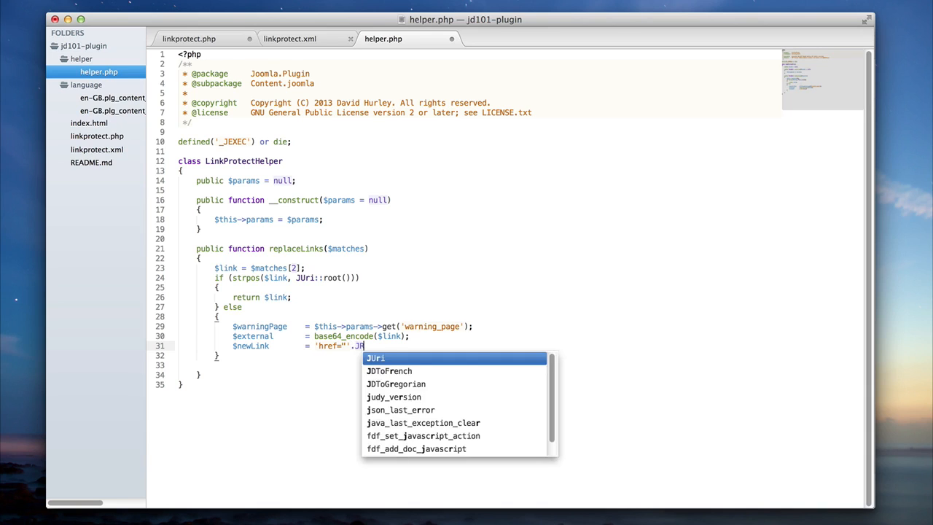
{"action": "type", "text": "JRoute::_('')"}
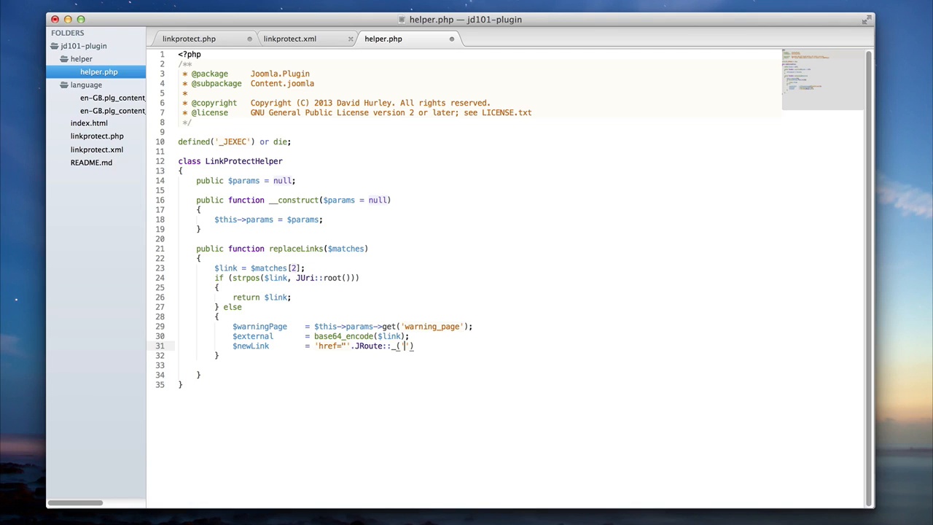
{"action": "key", "text": "Backspace"}
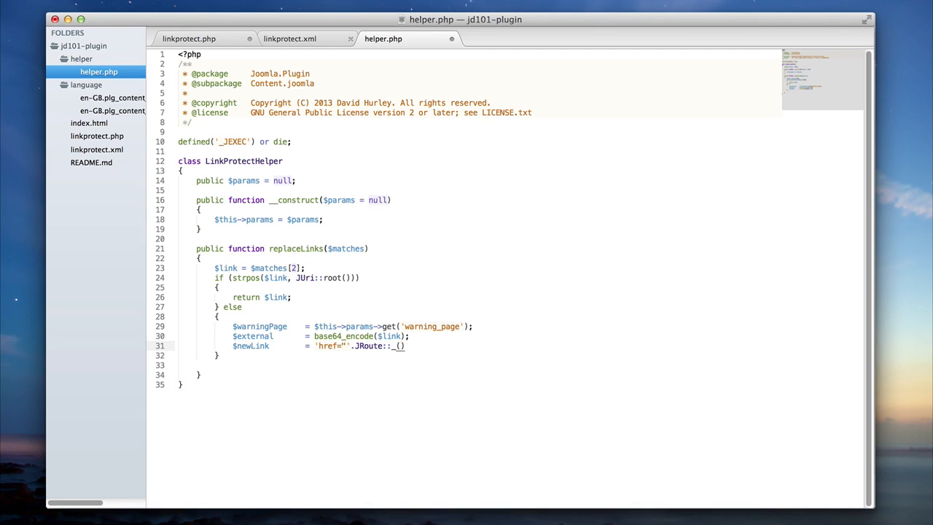
{"action": "type", "text": "ContentHd"}
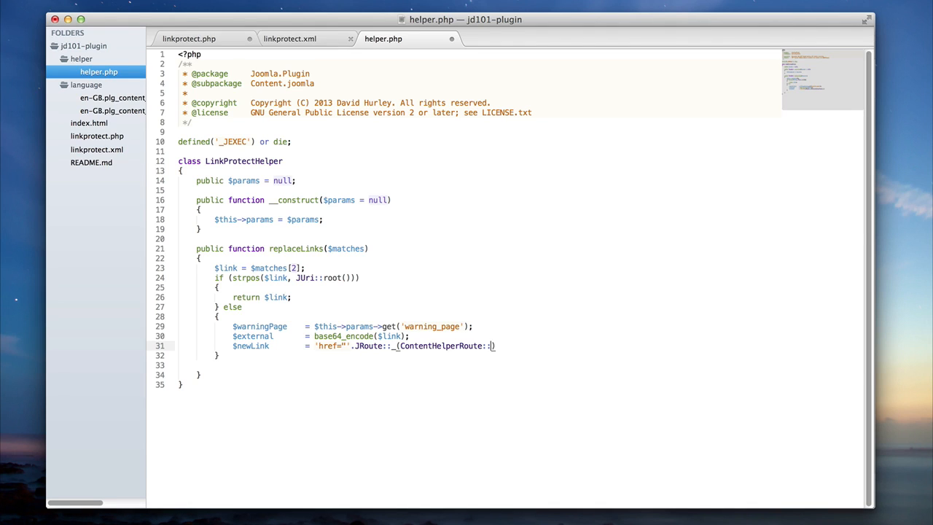
{"action": "type", "text": "getArticleRout"}
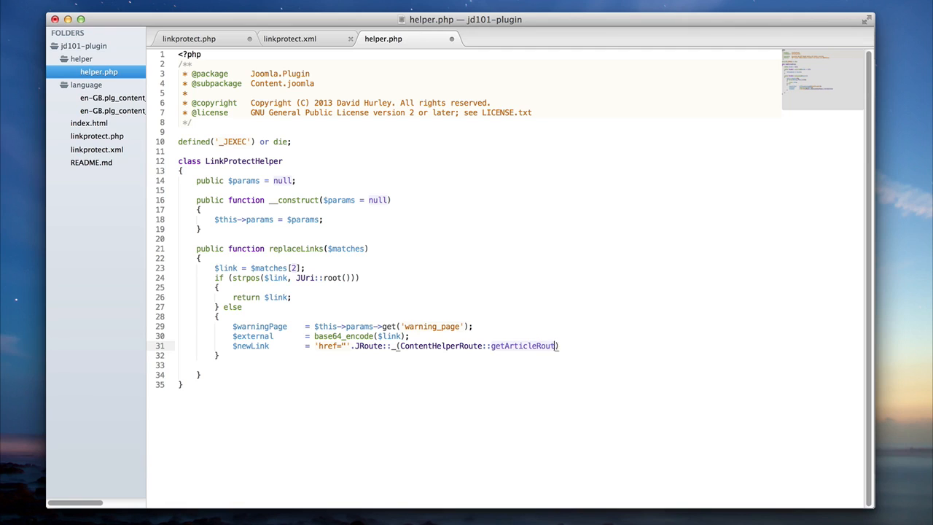
{"action": "type", "text": "($warningPage"}
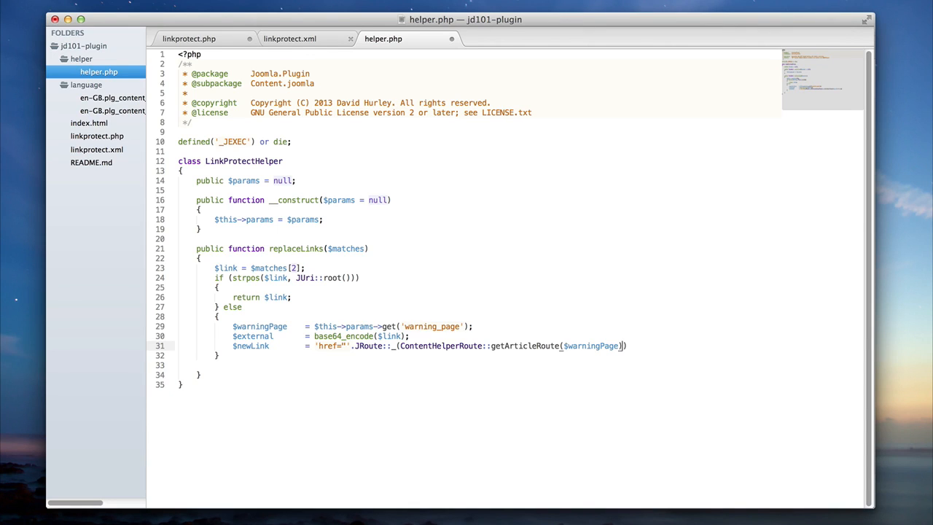
{"action": "mouse_move", "coordinate": [424, 306]}
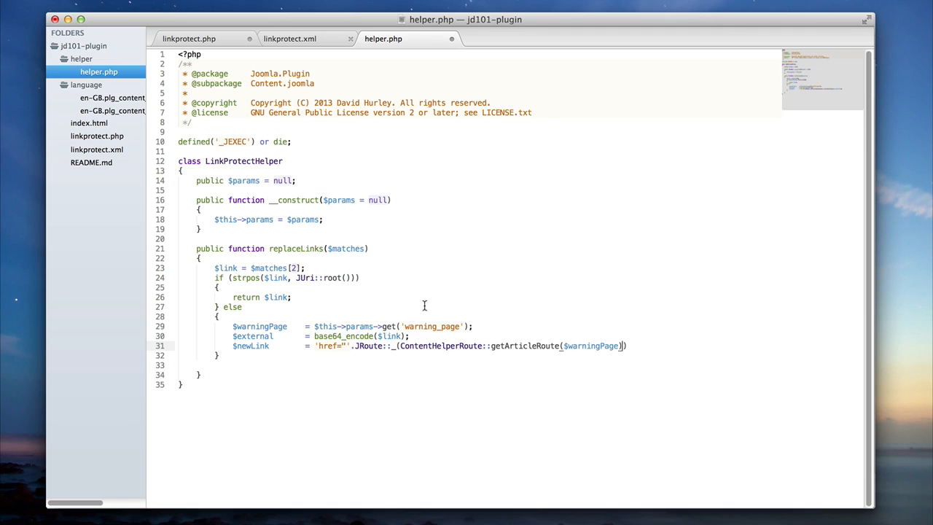
Switch to linkprotect.xml to review the warning_page modal_article field
{"action": "left_click", "coordinate": [295, 38]}
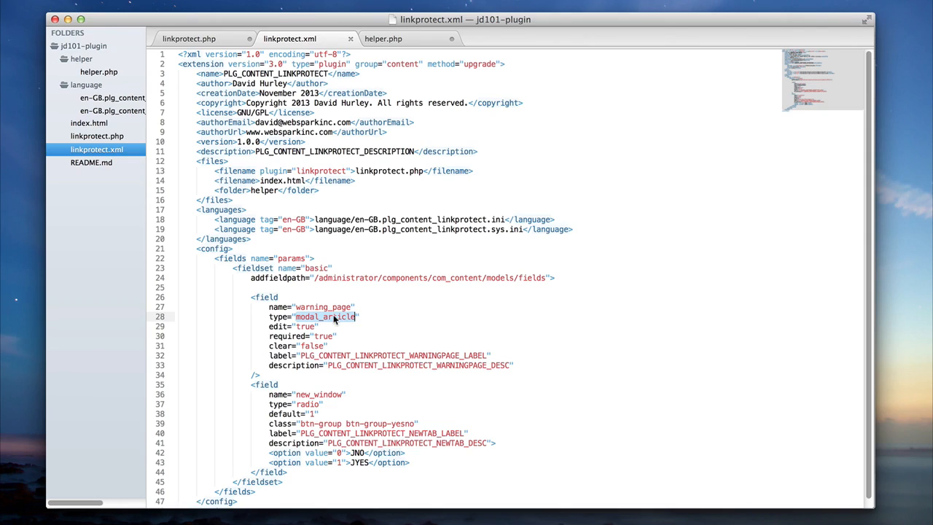
{"action": "mouse_move", "coordinate": [330, 307]}
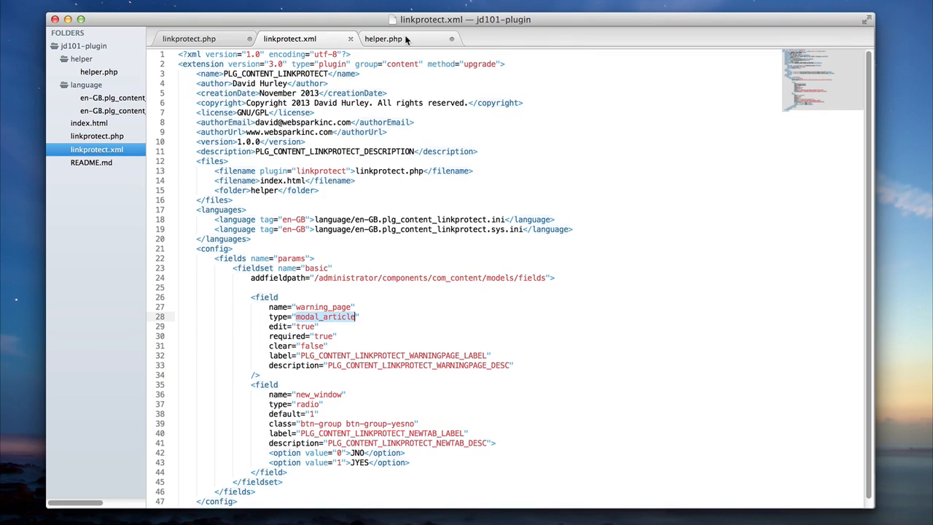
Finish $newLink with '&external='.$external and a closing quote, then return $newLink
{"action": "left_click", "coordinate": [384, 38]}
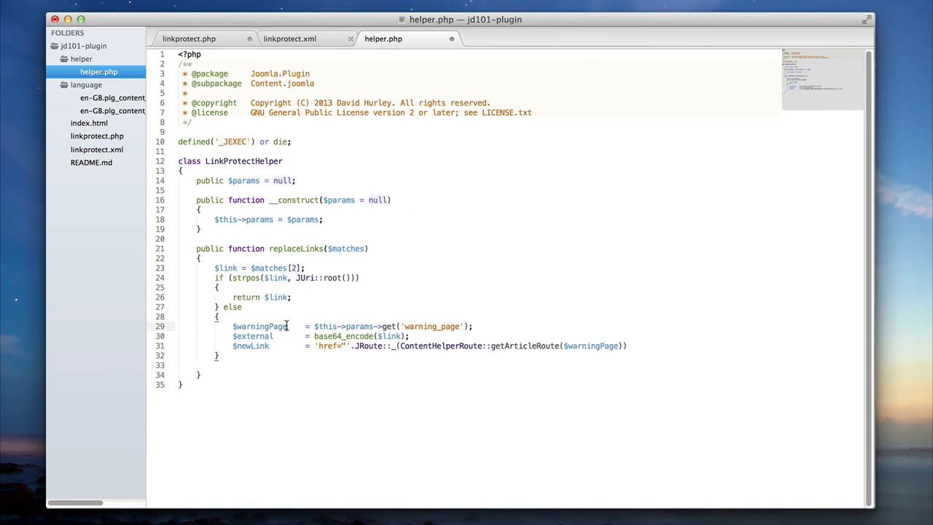
{"action": "double_click", "coordinate": [260, 327]}
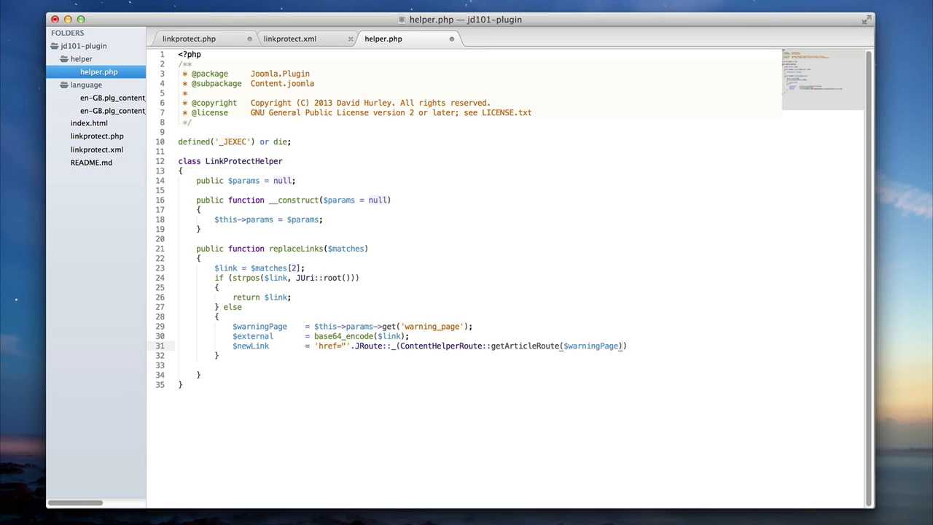
{"action": "type", "text": ". '"}
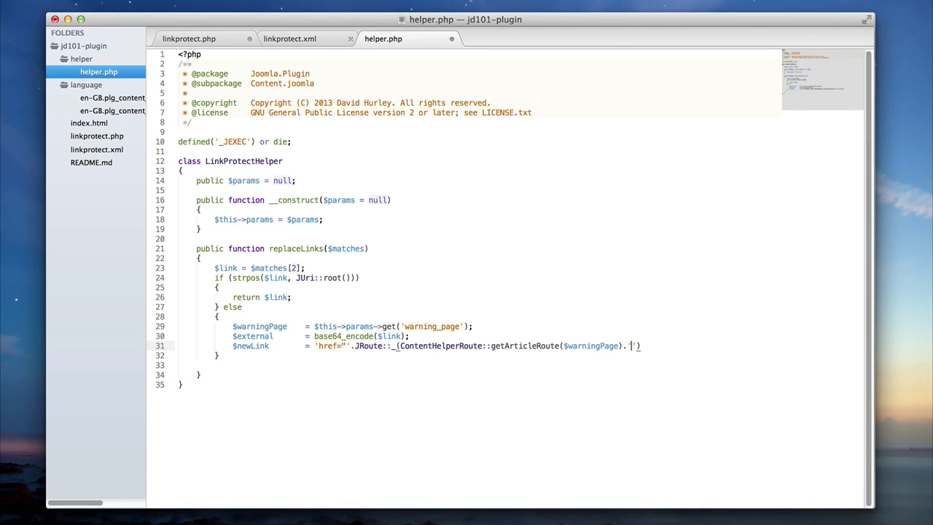
{"action": "type", "text": "&external="}
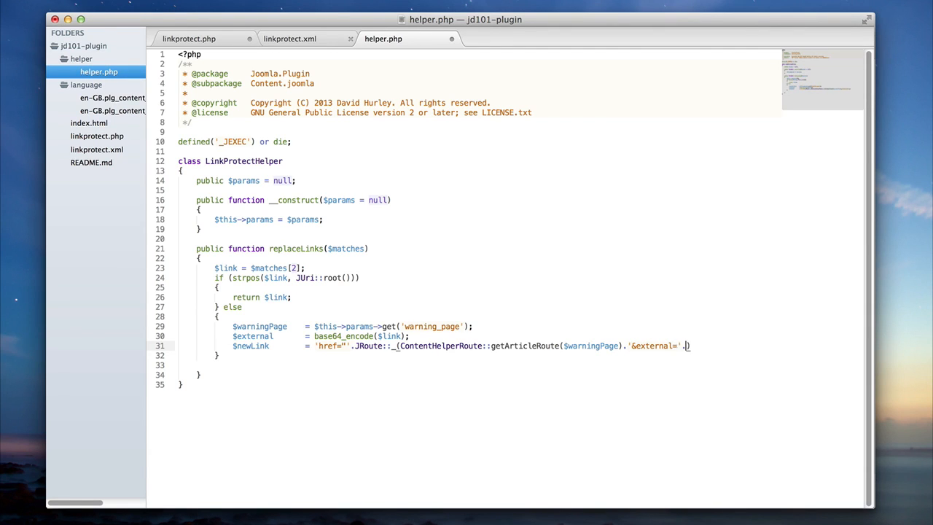
{"action": "type", "text": "$external"}
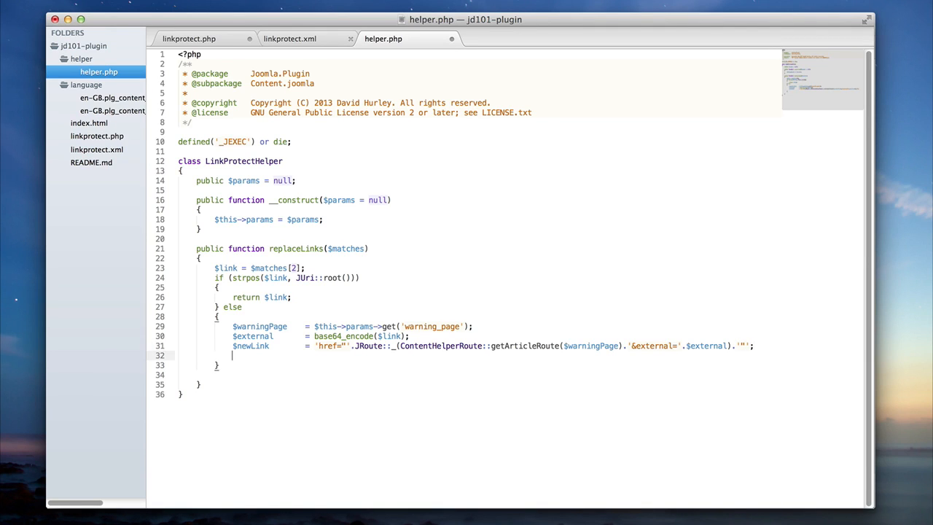
{"action": "type", "text": "return $new"}
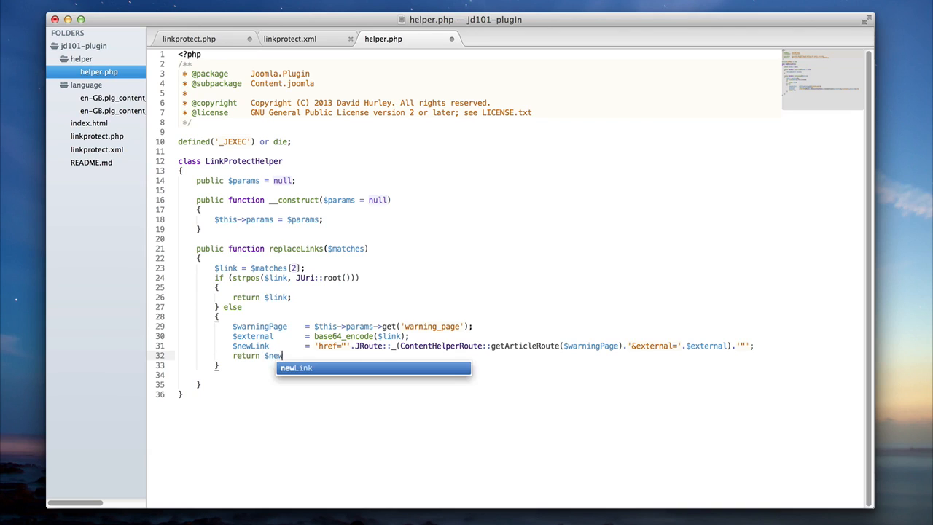
{"action": "key", "text": "Tab"}
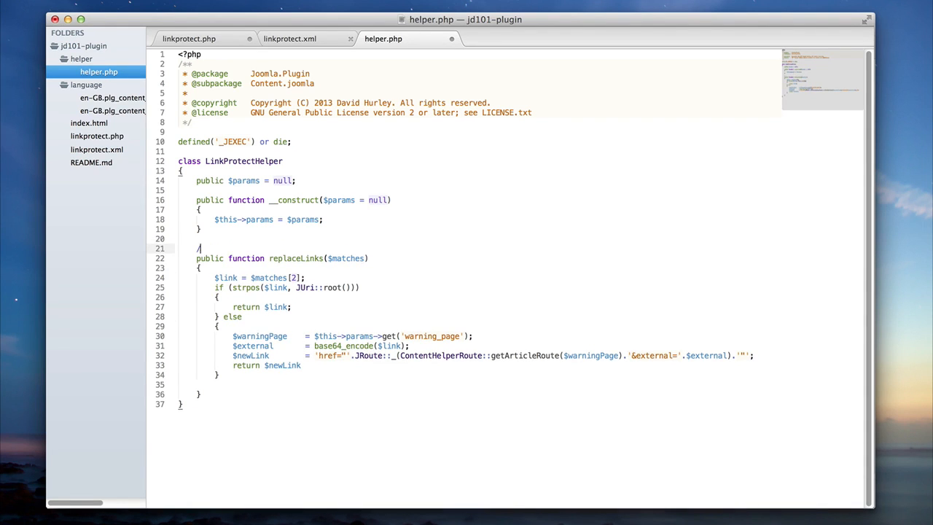
Write a replaceLinks docblock: 'An array of matched link items' and 'The replaced link string'
{"action": "type", "text": "/**"}
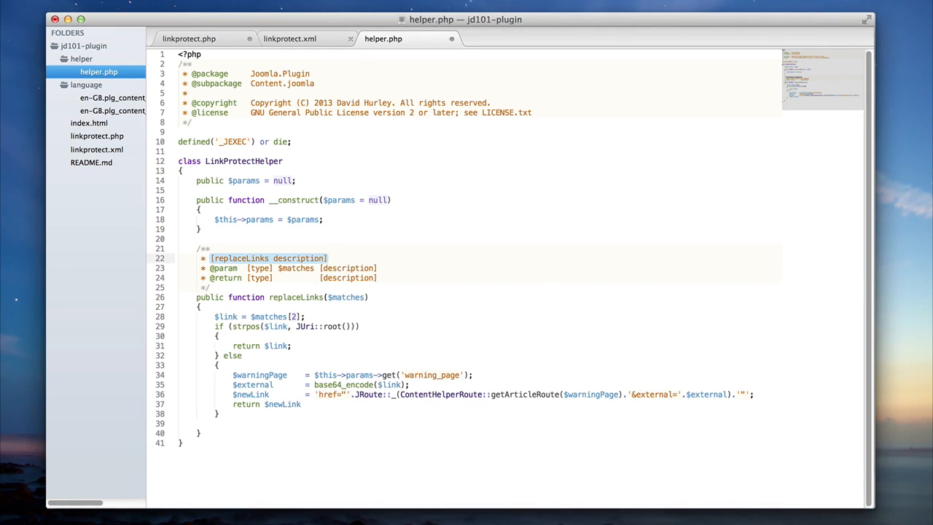
{"action": "type", "text": "Function is used to"}
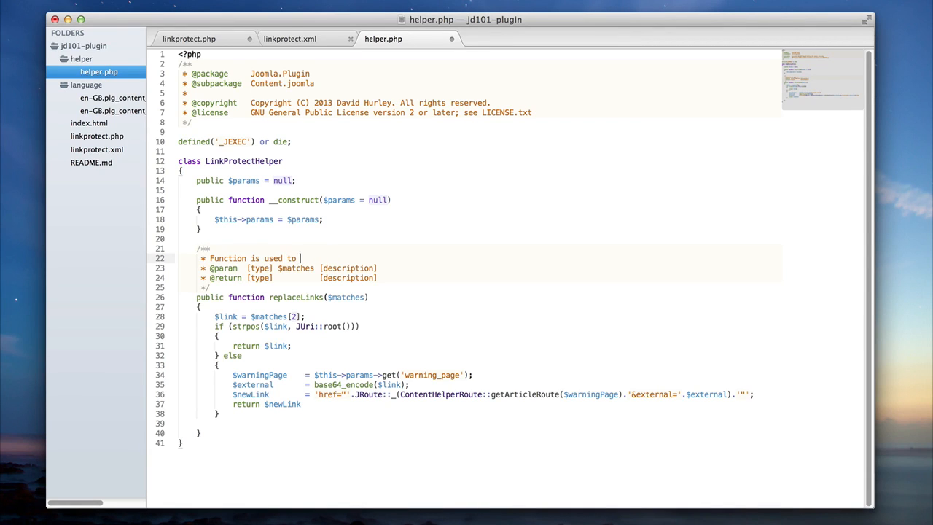
{"action": "type", "text": "replace all the matched links"}
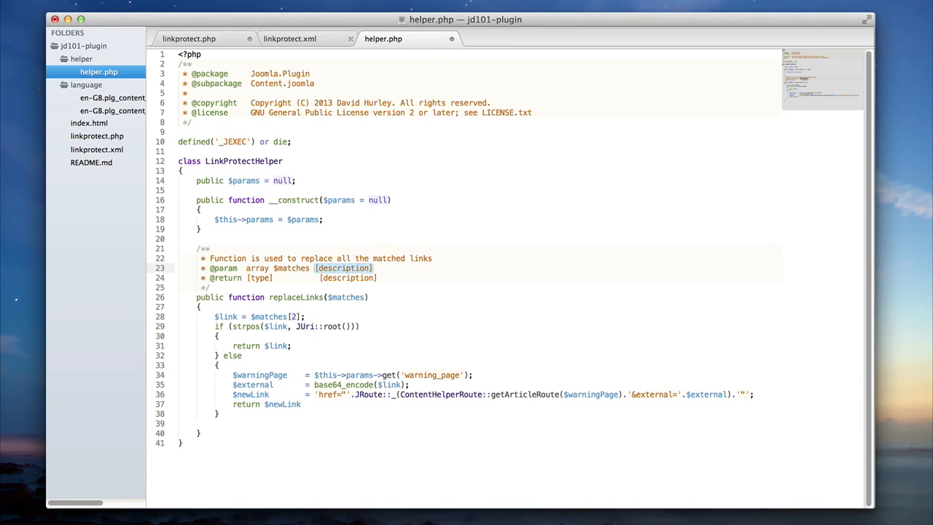
{"action": "type", "text": "An array of matched link item"}
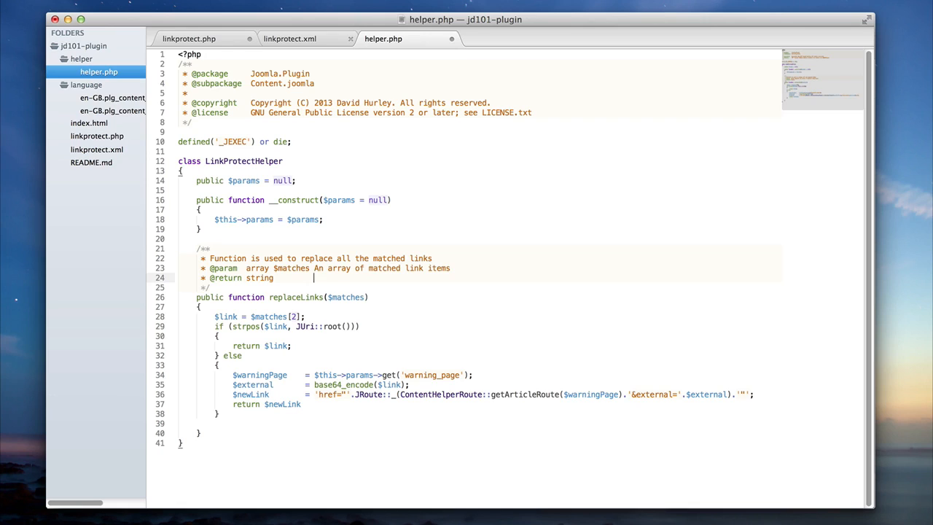
{"action": "type", "text": "The replaced link s"}
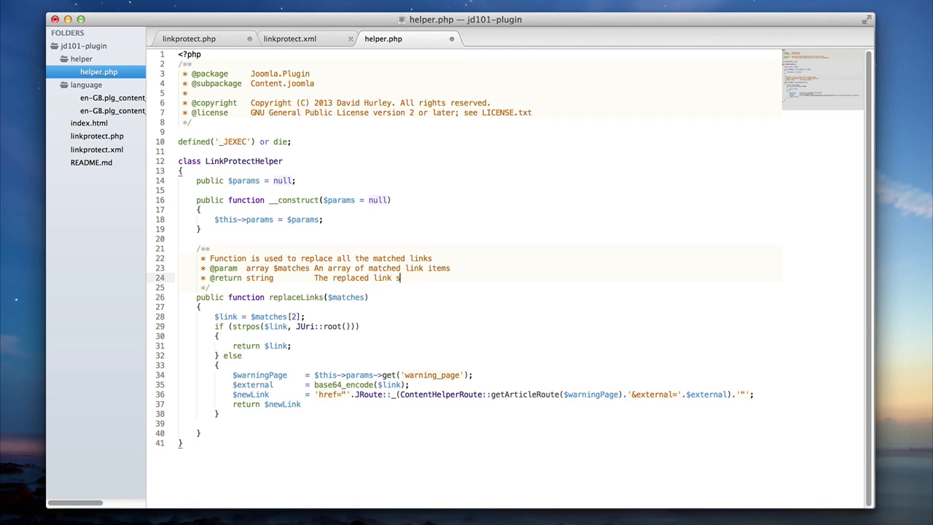
{"action": "type", "text": "tring"}
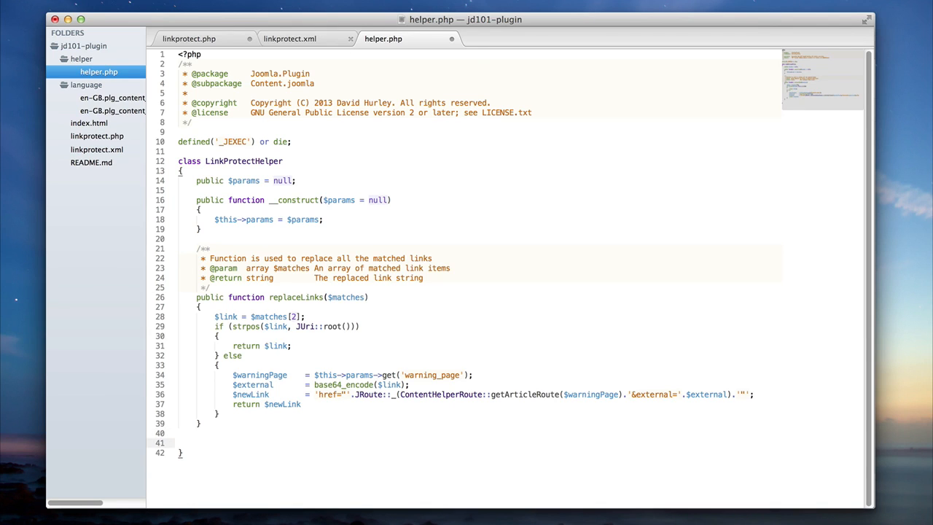
{"action": "left_click", "coordinate": [193, 38]}
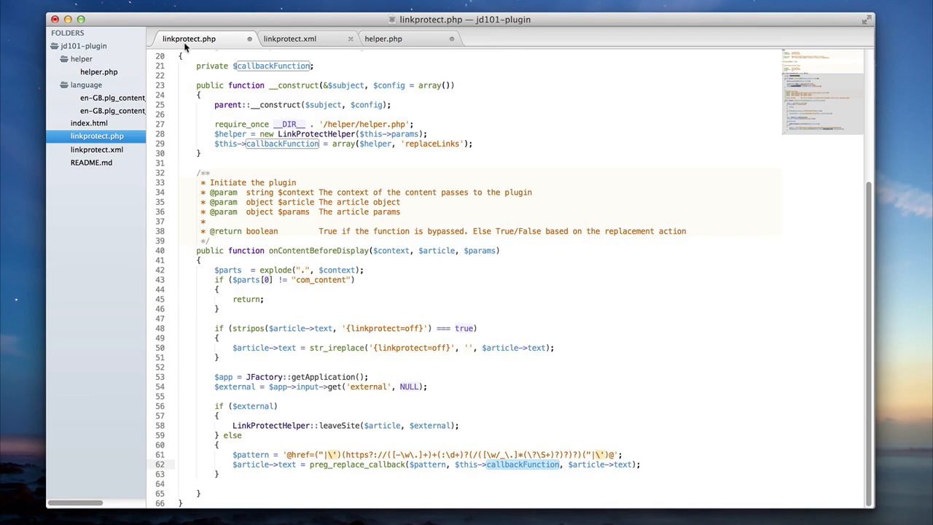
{"action": "double_click", "coordinate": [342, 425]}
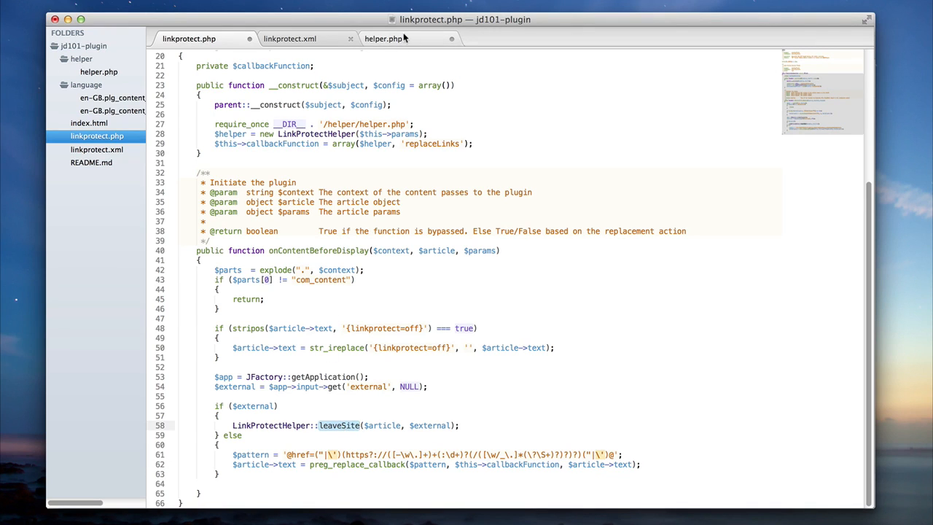
{"action": "left_click", "coordinate": [384, 38]}
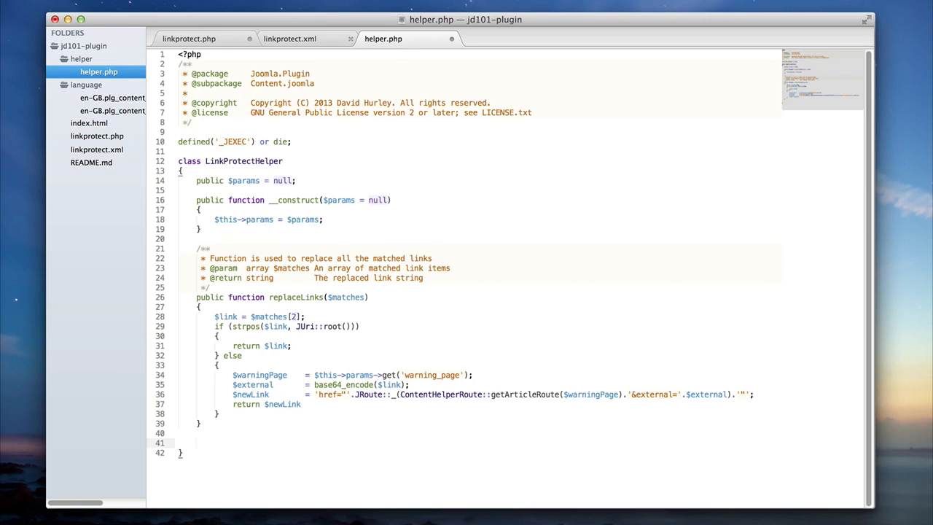
Declare public function leaveSite($article, $external) in helper.php
{"action": "type", "text": "public"}
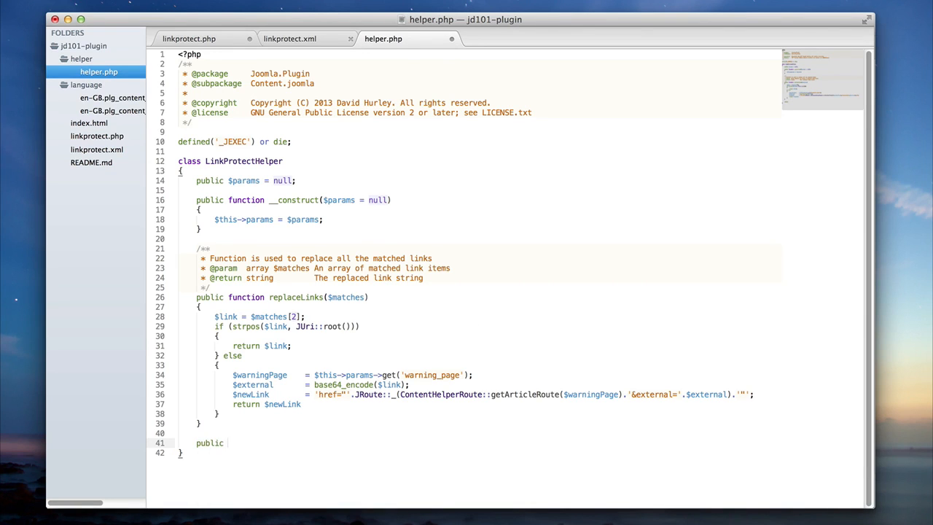
{"action": "type", "text": "function leaveSite"}
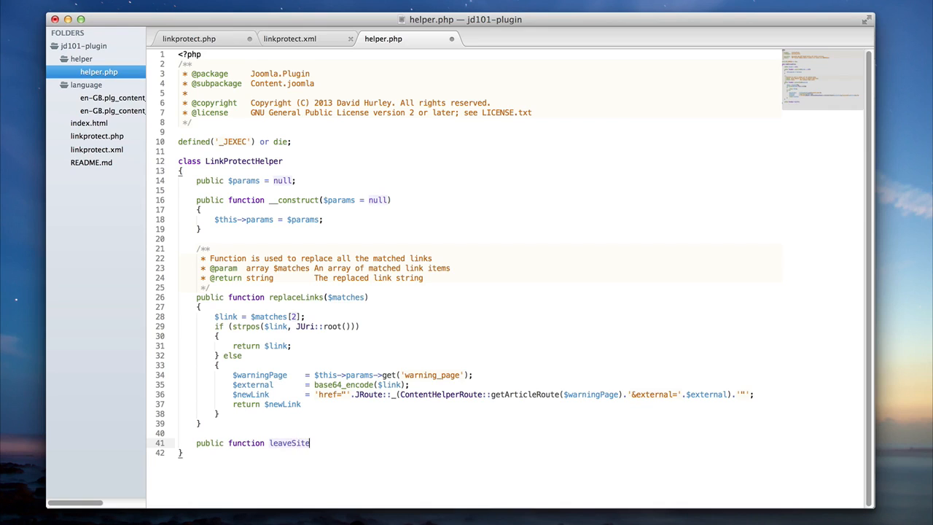
{"action": "type", "text": "($article, $external"}
{"action": "type", "text": "{"}
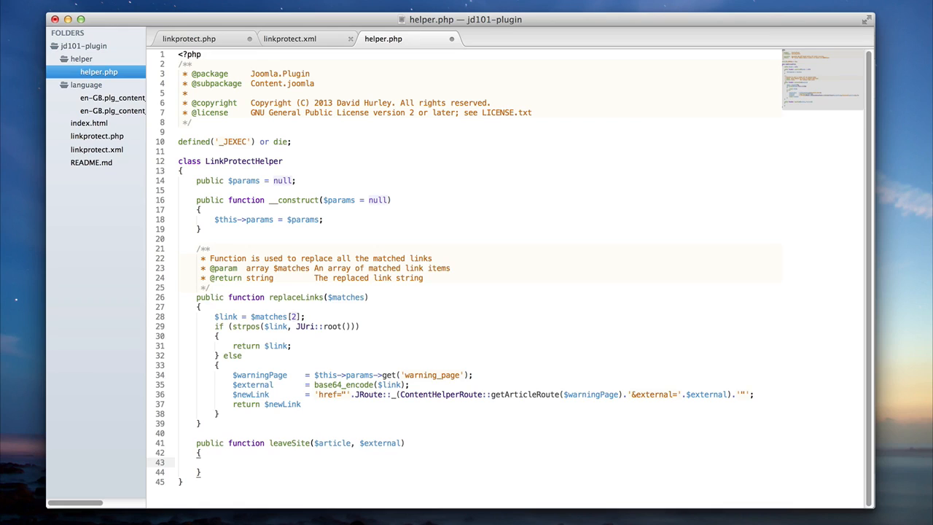
Set $target to 'target="_blank"' when the new_window param is on, otherwise ''
{"action": "type", "text": "$ta"}
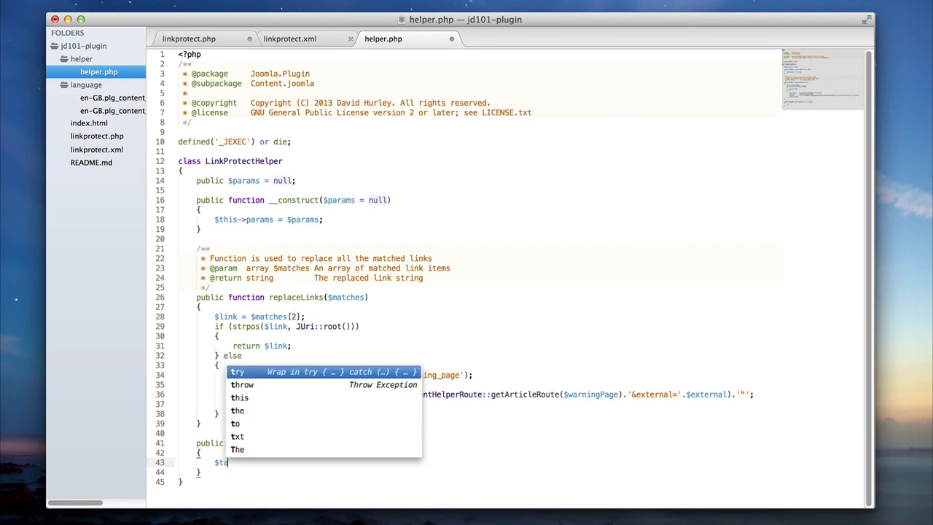
{"action": "type", "text": "target"}
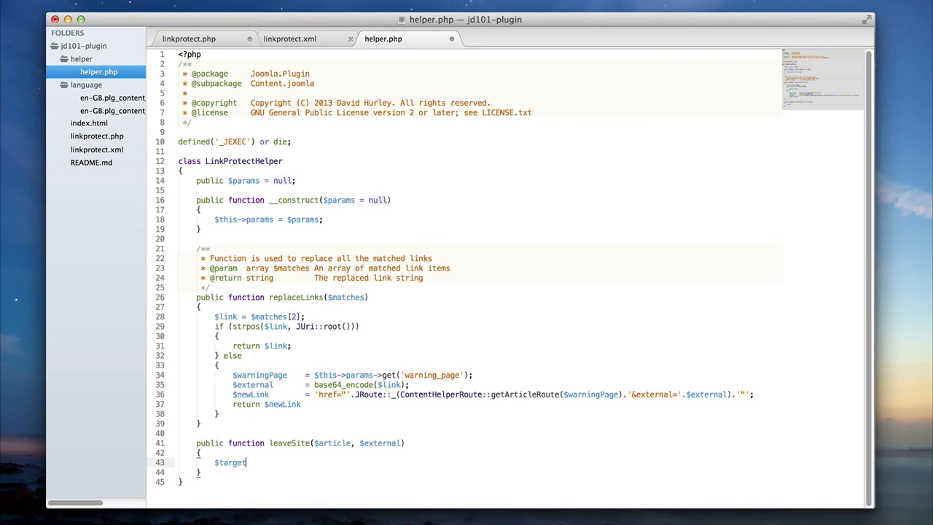
{"action": "left_click", "coordinate": [292, 38]}
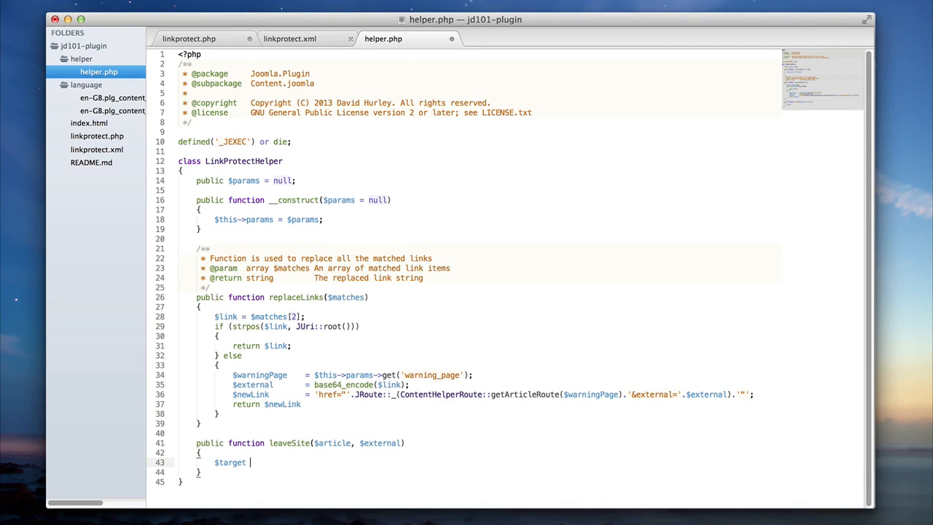
{"action": "type", "text": "="}
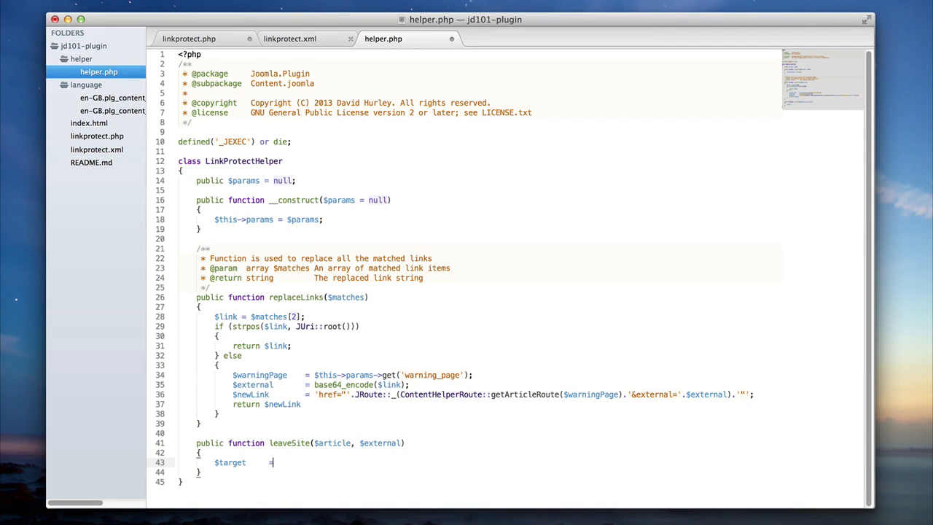
{"action": "type", "text": "= $this->params->get"}
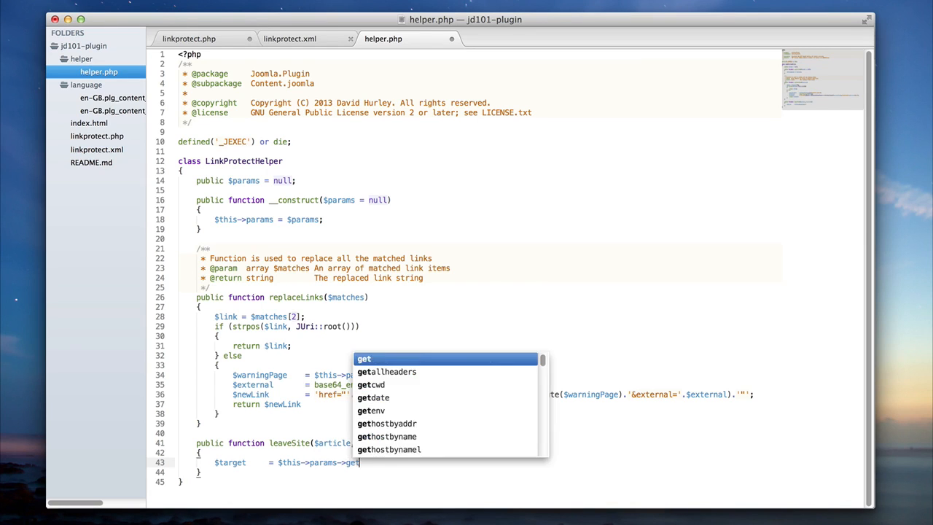
{"action": "type", "text": "('new_window"}
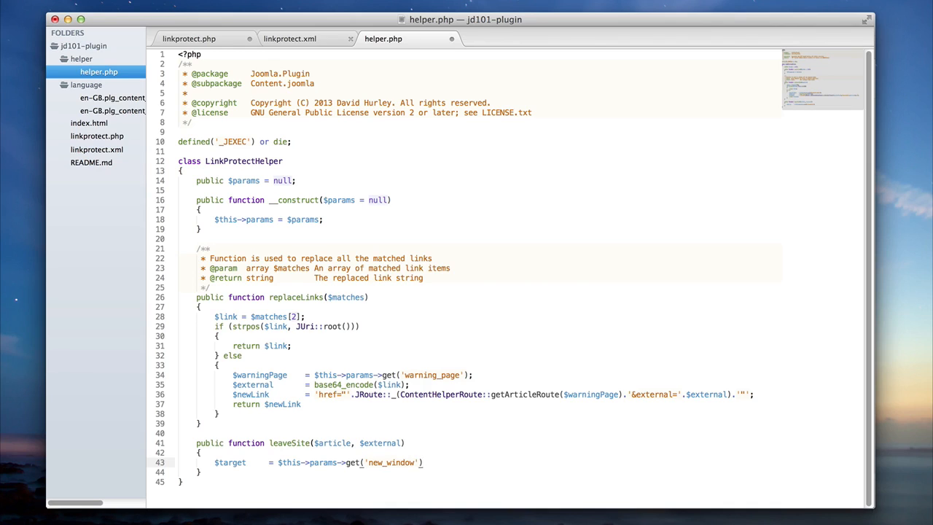
{"action": "type", "text": "?"}
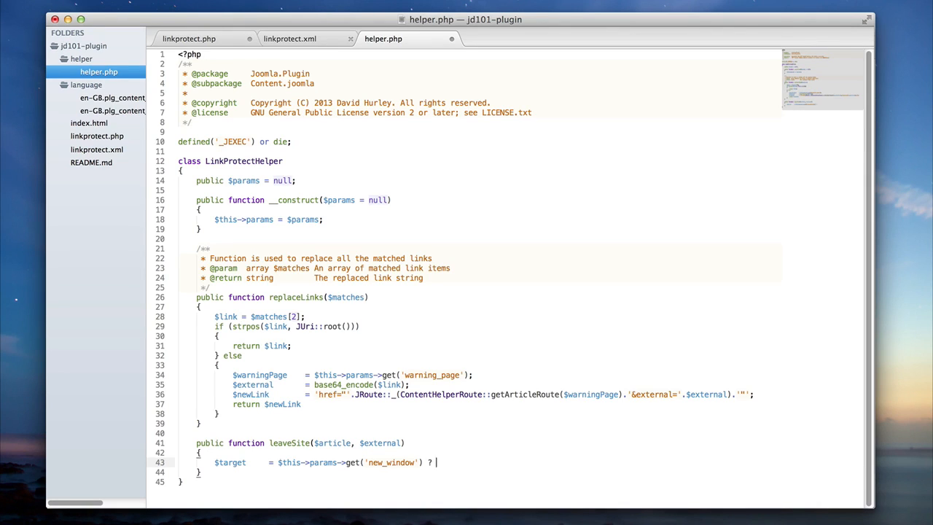
{"action": "type", "text": "'target=\"'"}
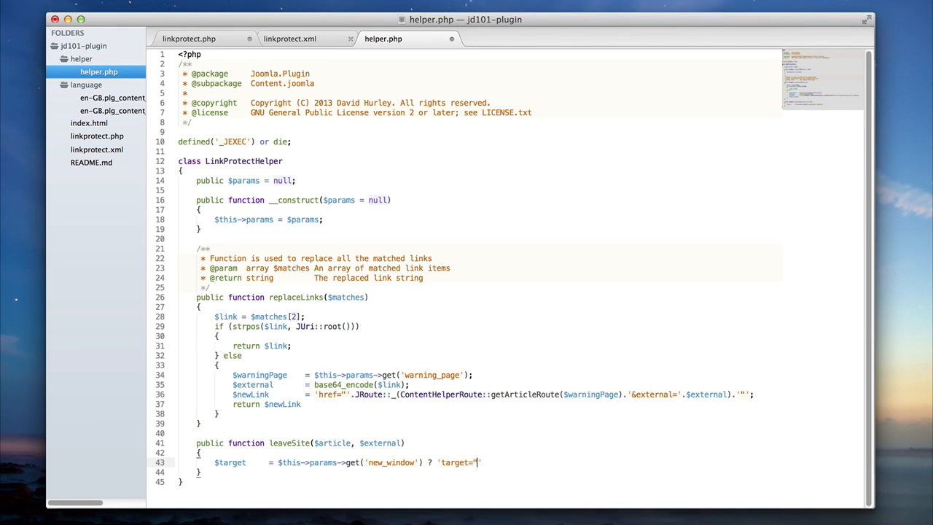
{"action": "type", "text": "_blank"}
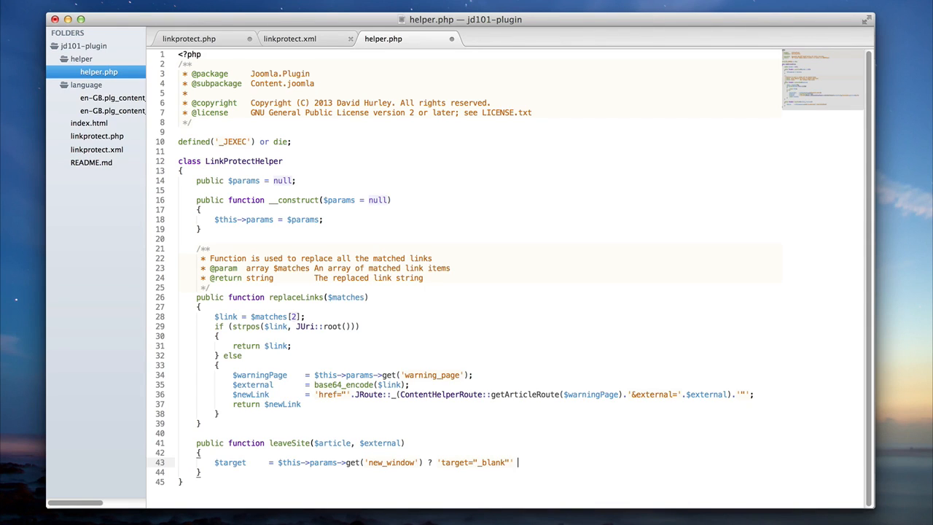
{"action": "type", "text": ": '';"}
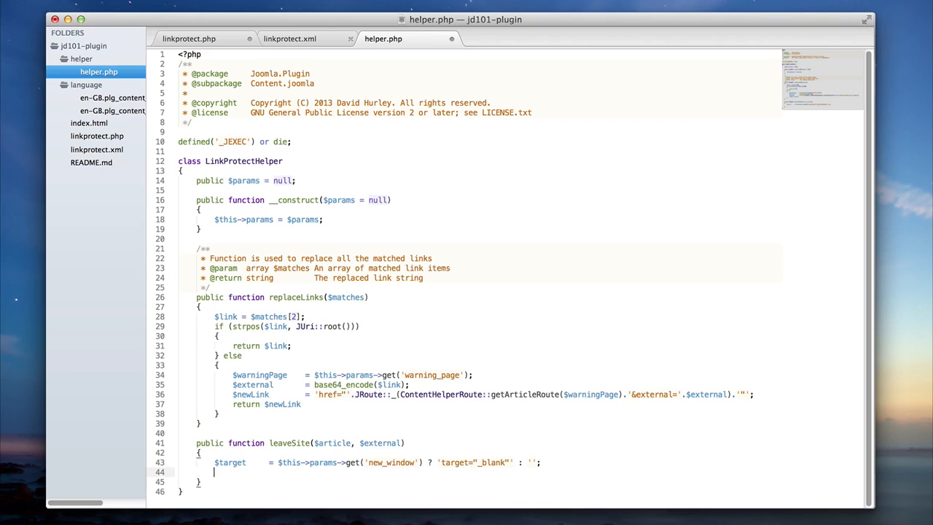
Add $link = base64_decode($external); at the start of leaveSite
{"action": "type", "text": "$link       ="}
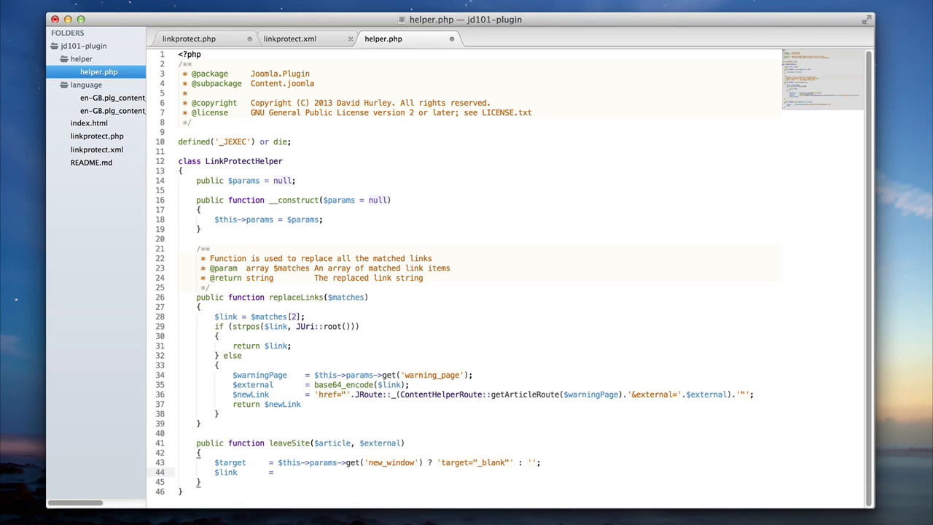
{"action": "left_click", "coordinate": [275, 472]}
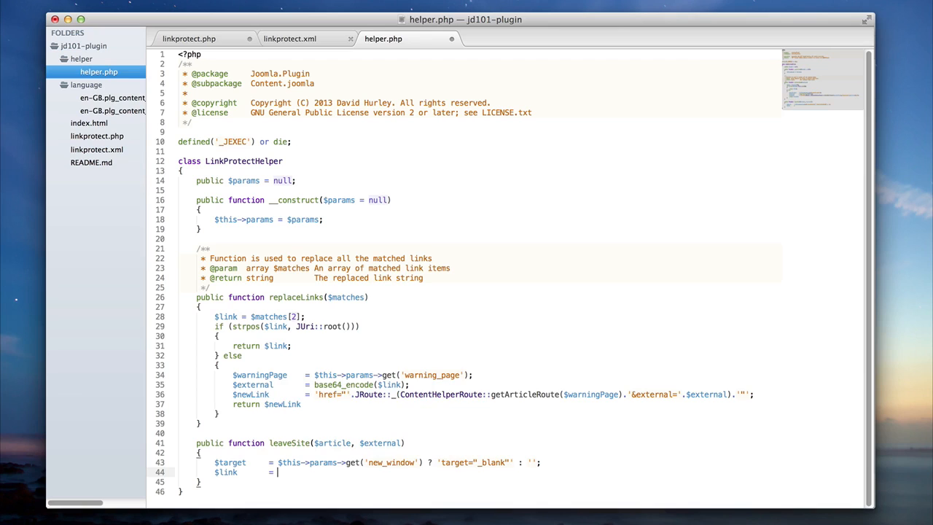
{"action": "type", "text": "base64_decode(data)"}
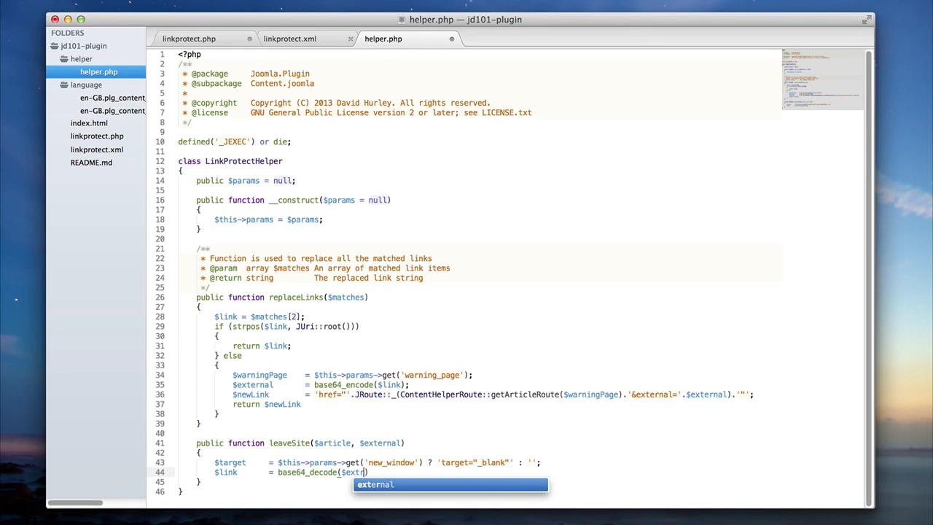
{"action": "key", "text": "Tab"}
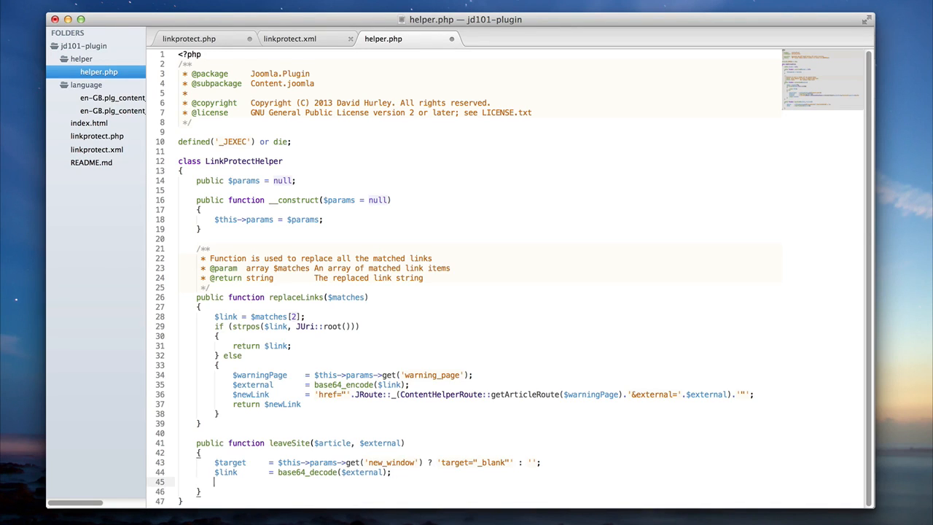
Replace {linkprotecturl} in $article->text with an anchor to $link using $target
{"action": "type", "text": "article"}
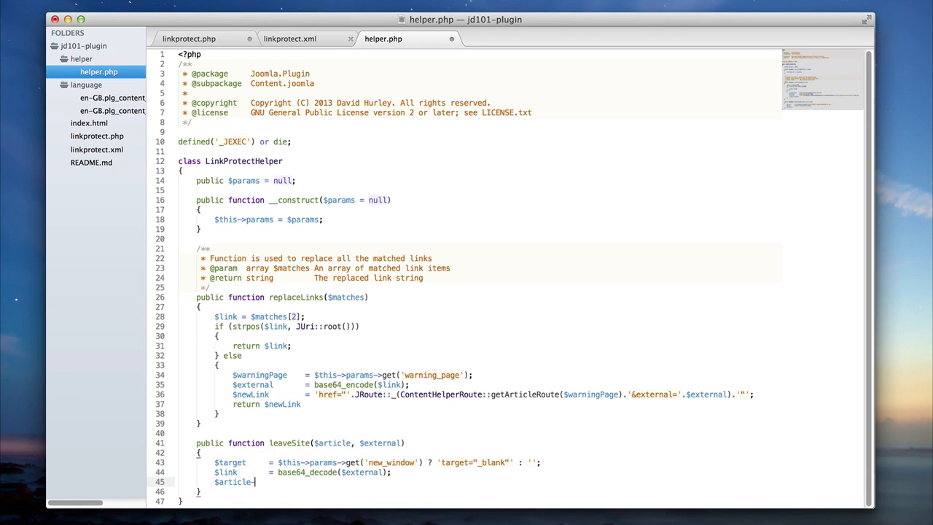
{"action": "type", "text": "->text = s"}
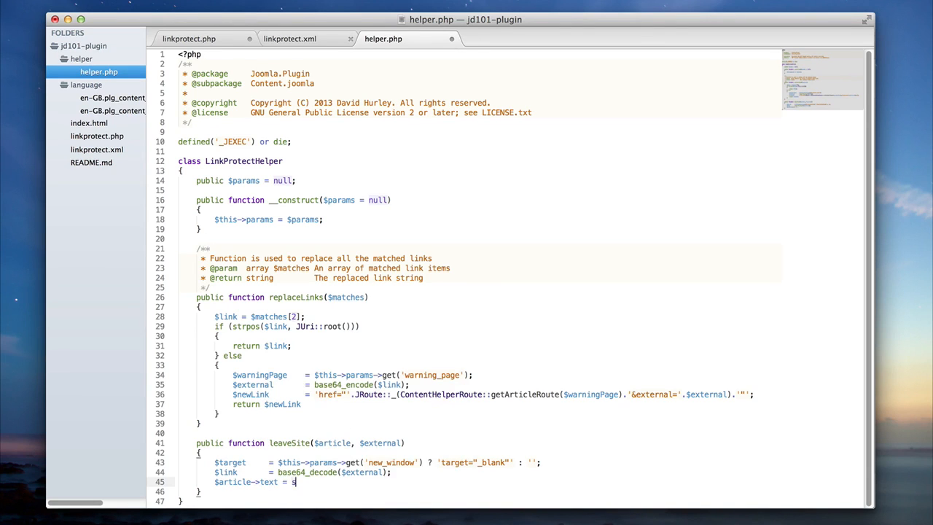
{"action": "type", "text": "tr_ireplace(search, replace, subject)"}
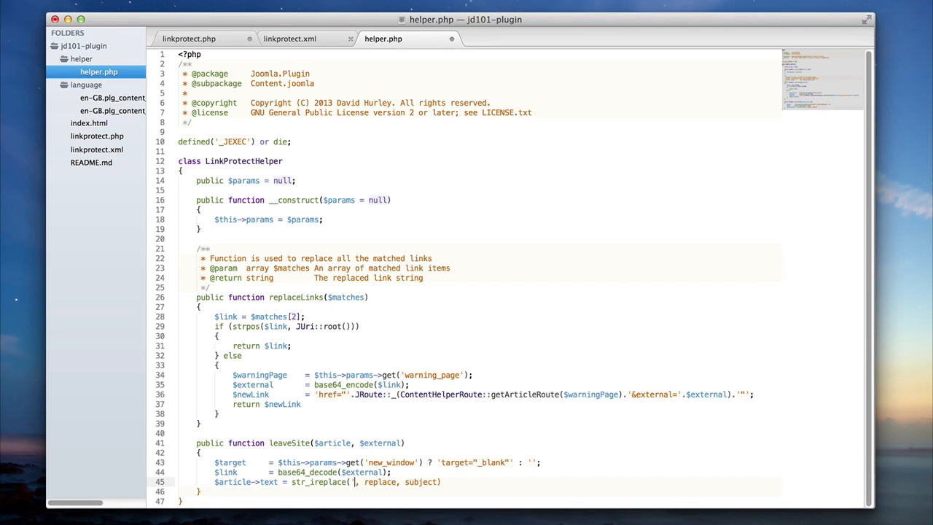
{"action": "type", "text": "linkprotecturl}"}
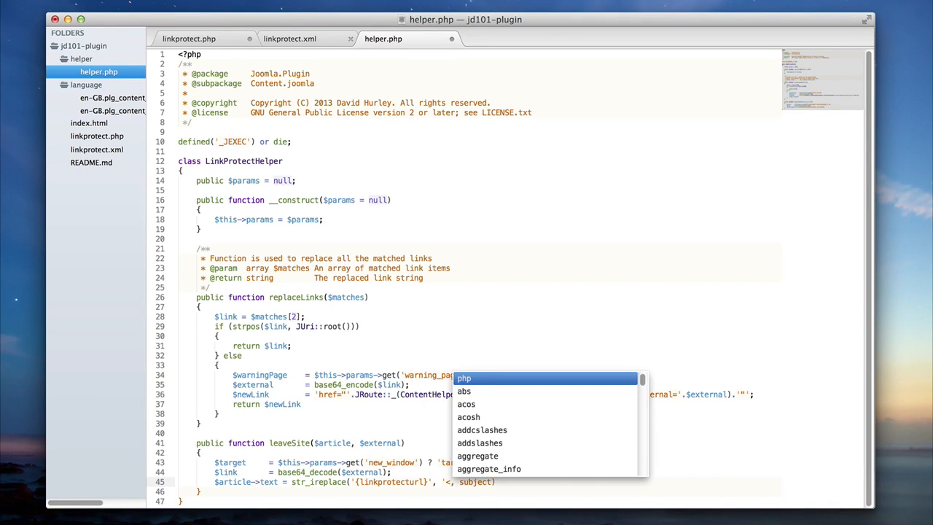
{"action": "key", "text": "Escape"}
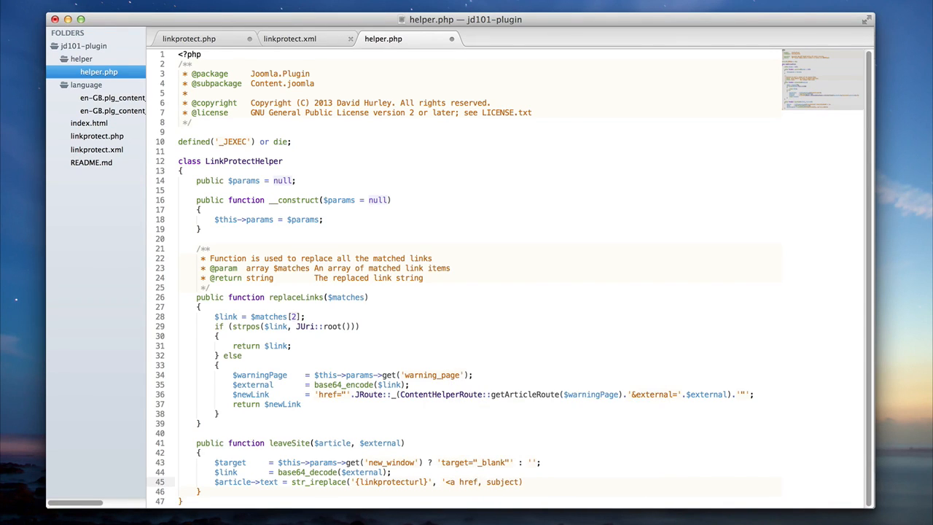
{"action": "type", "text": "link.'\" '.$target.'>"}
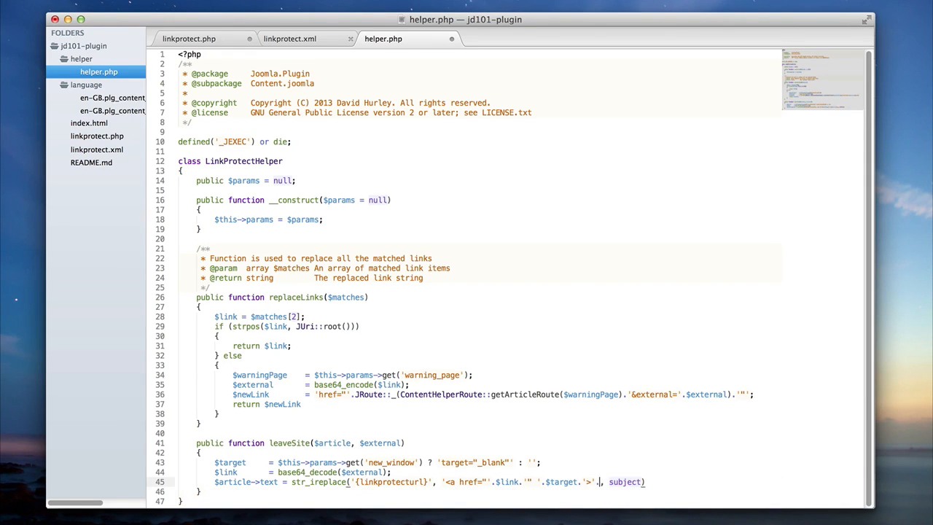
{"action": "type", "text": "$link.</a>"}
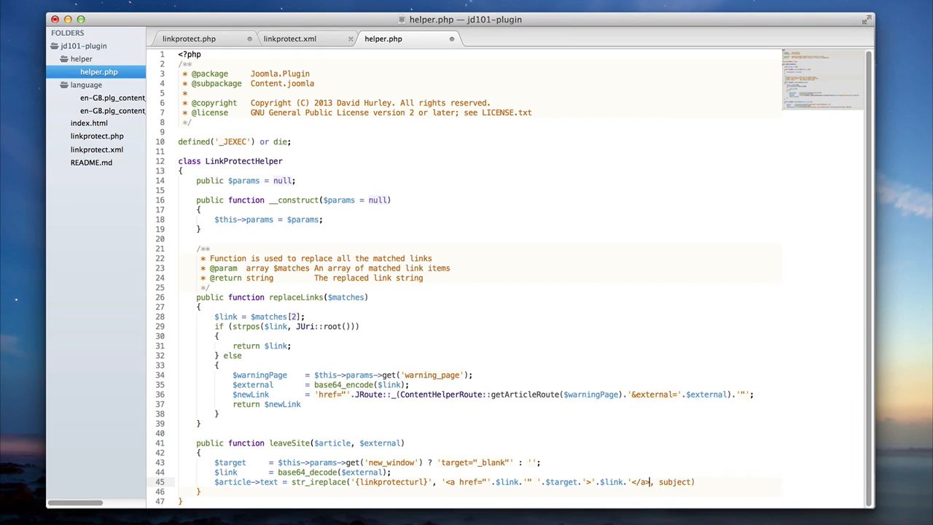
{"action": "type", "text": "$ar"}
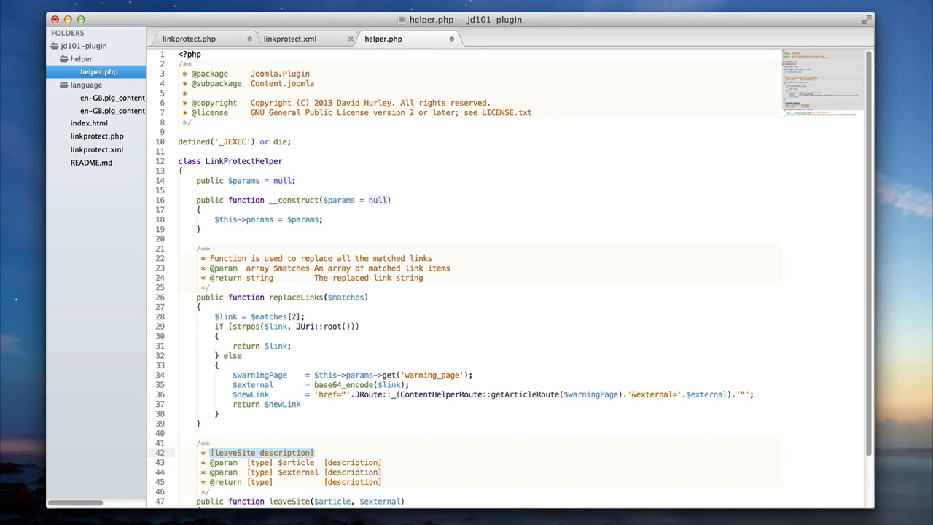
Describe leaveSite as 'Function to replace external link on the exit page' and type its parameters
{"action": "type", "text": "Function to replac"}
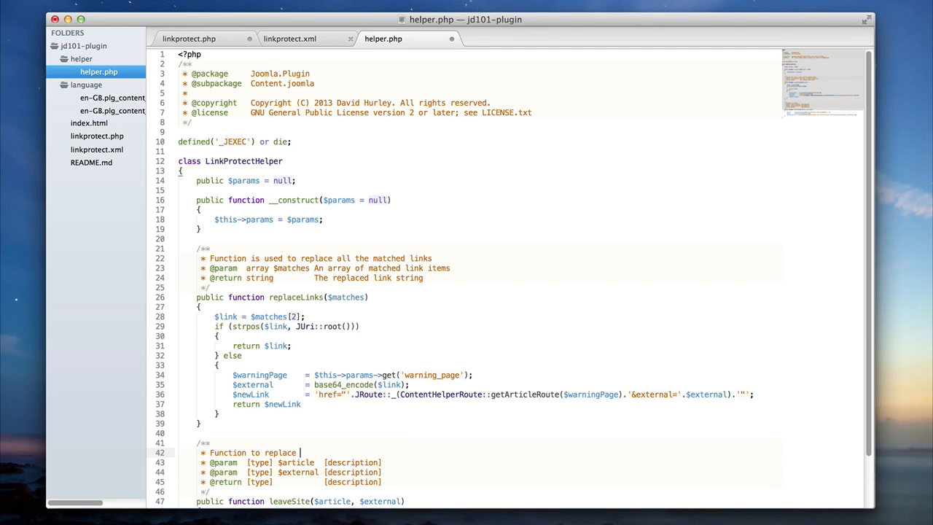
{"action": "type", "text": "ex"}
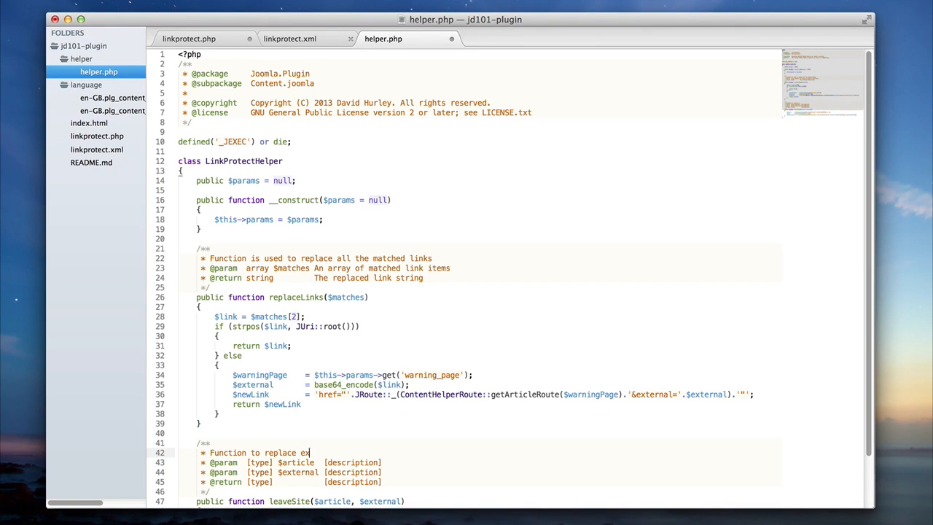
{"action": "type", "text": "ternal link on the"}
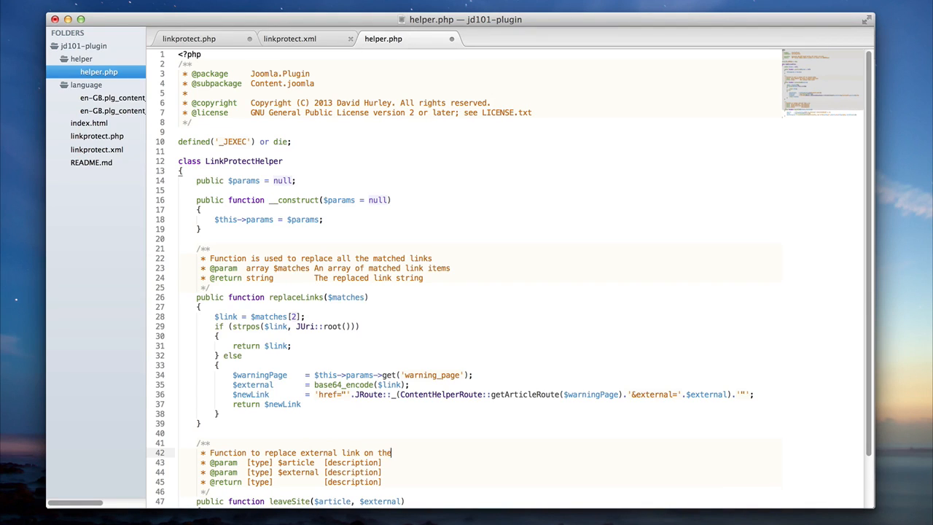
{"action": "type", "text": "exit page"}
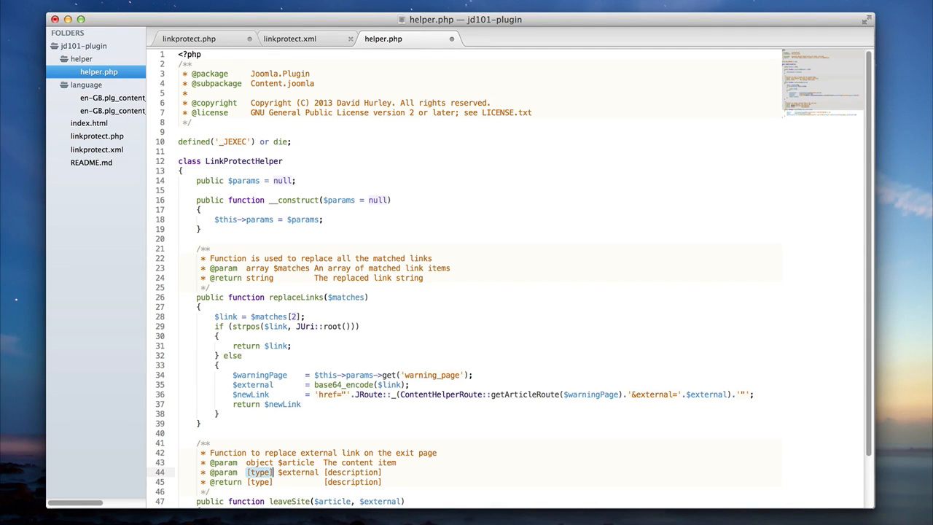
{"action": "type", "text": "string"}
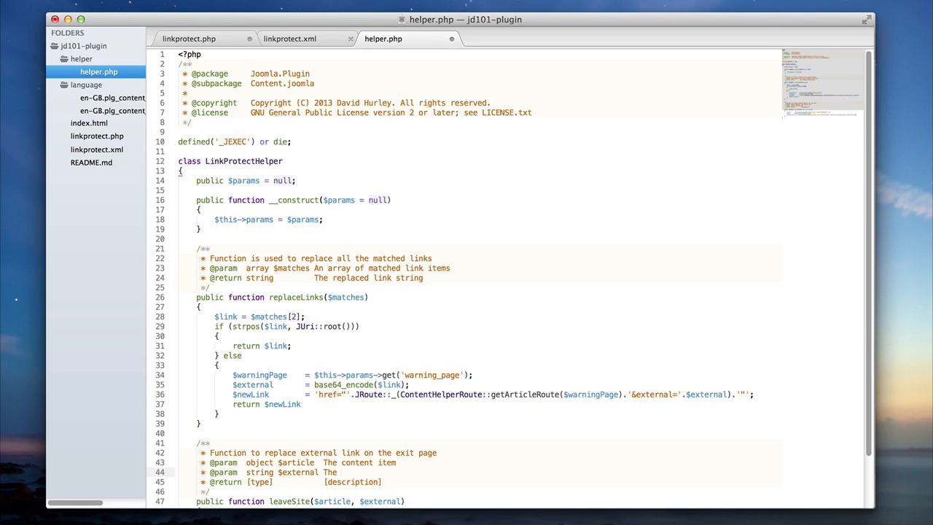
{"action": "type", "text": "encoded external URL link"}
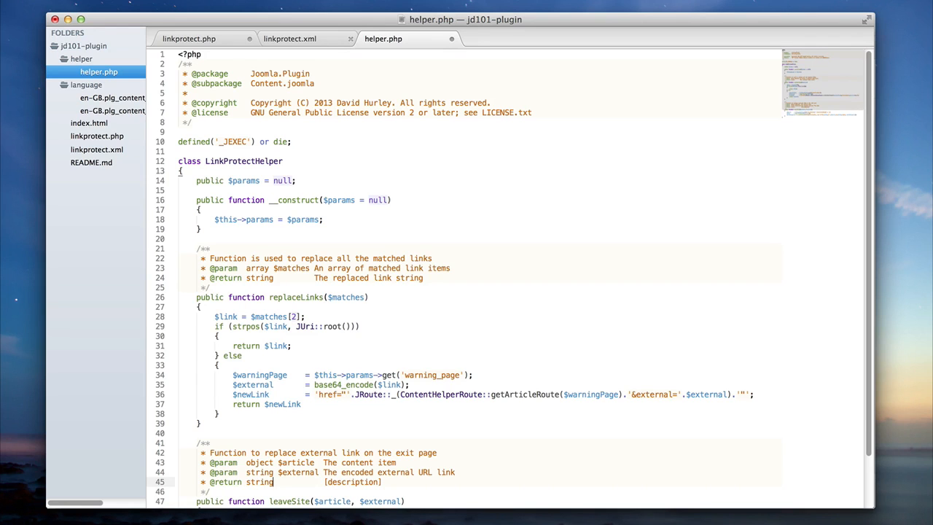
{"action": "scroll", "scroll_direction": "down", "scroll_amount": 3}
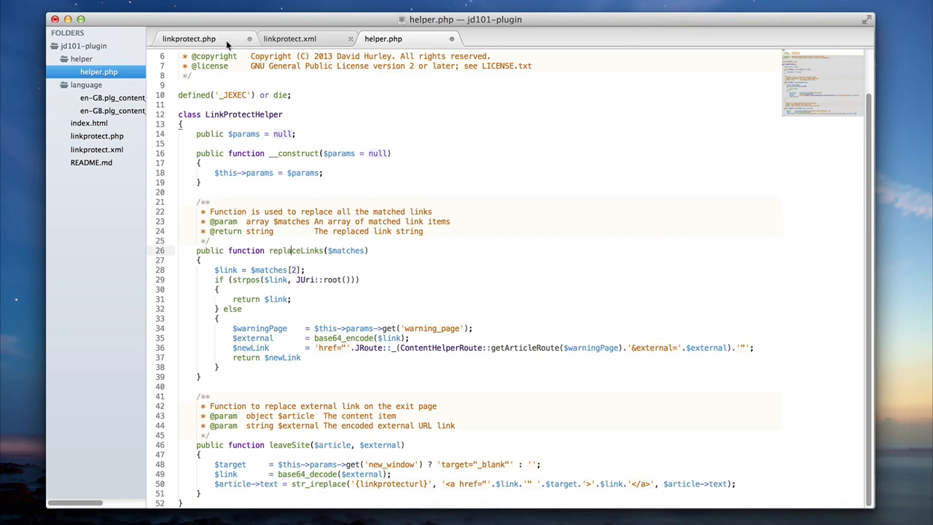
{"action": "left_click", "coordinate": [191, 38]}
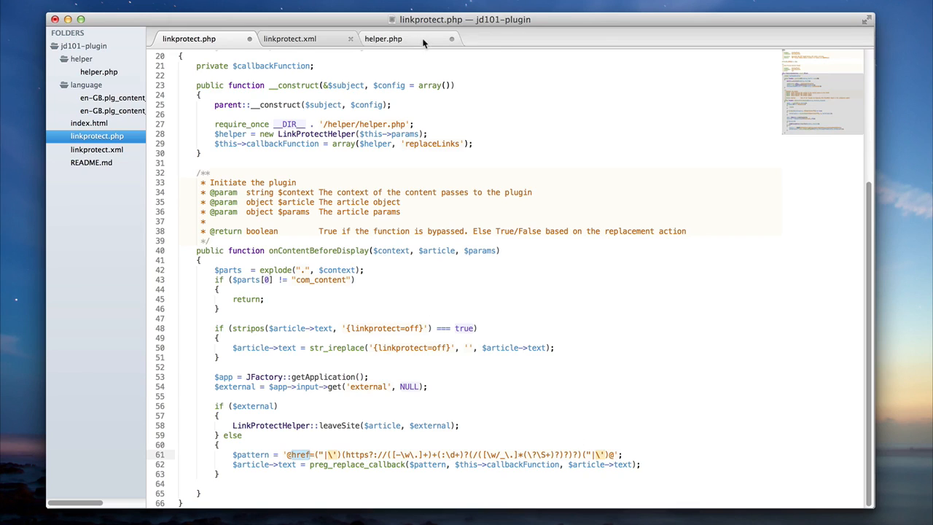
{"action": "left_click", "coordinate": [391, 38]}
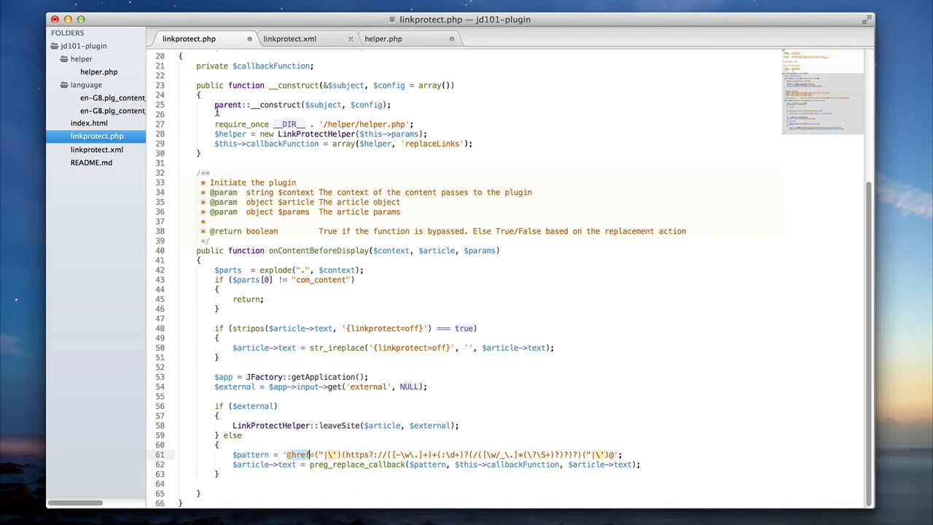
{"action": "double_click", "coordinate": [253, 406]}
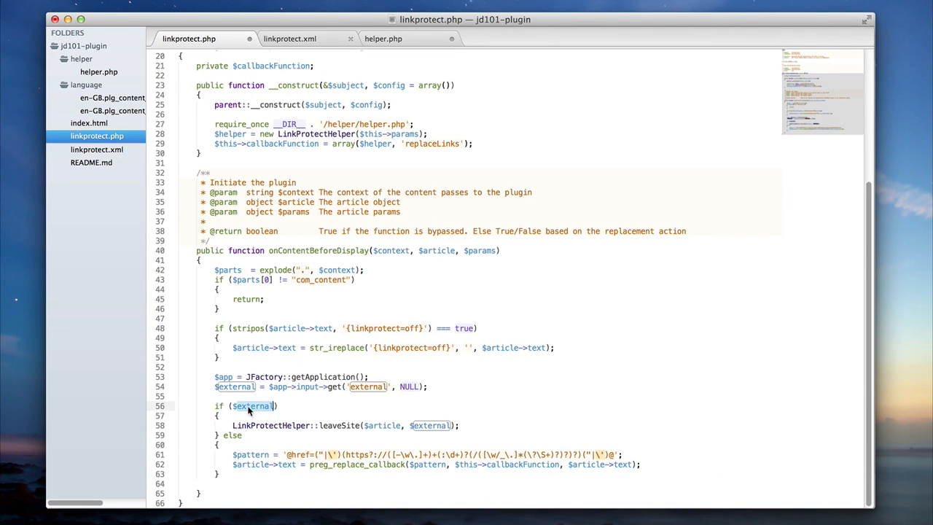
{"action": "mouse_move", "coordinate": [389, 389]}
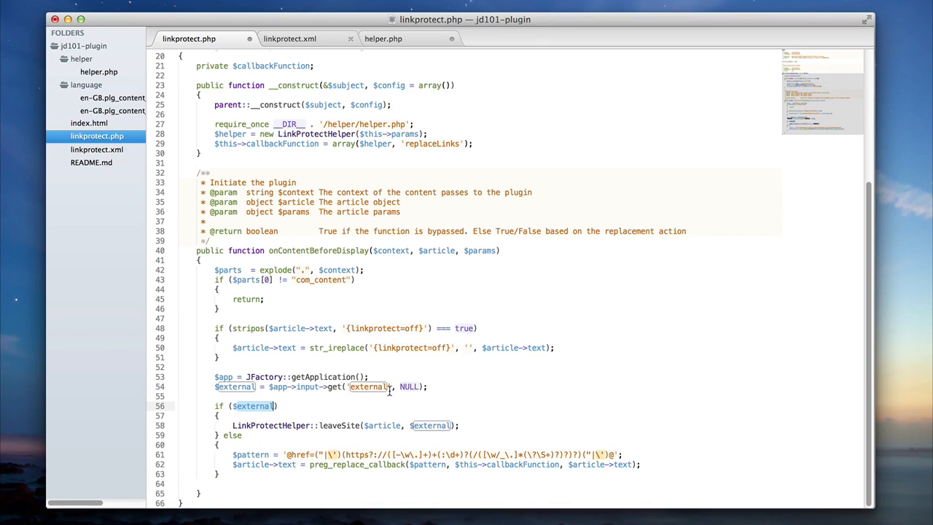
{"action": "mouse_move", "coordinate": [377, 389]}
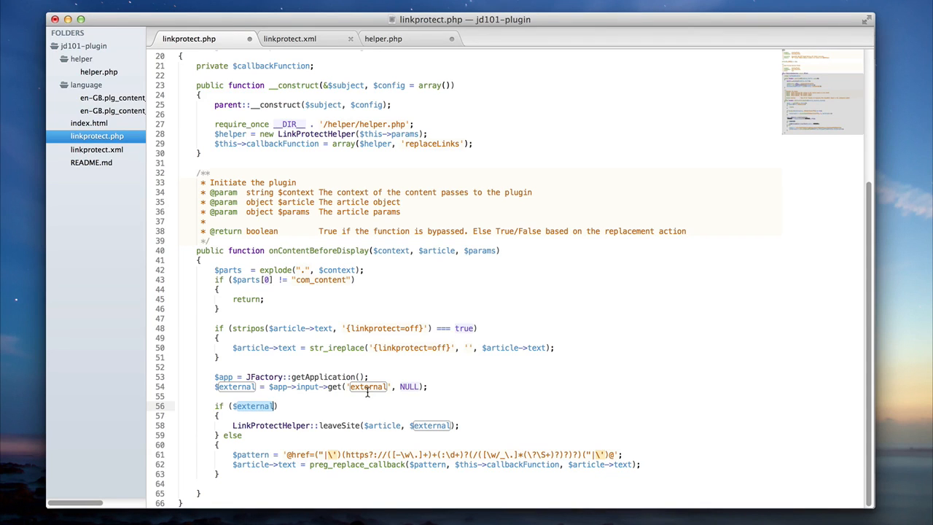
{"action": "left_click", "coordinate": [383, 38]}
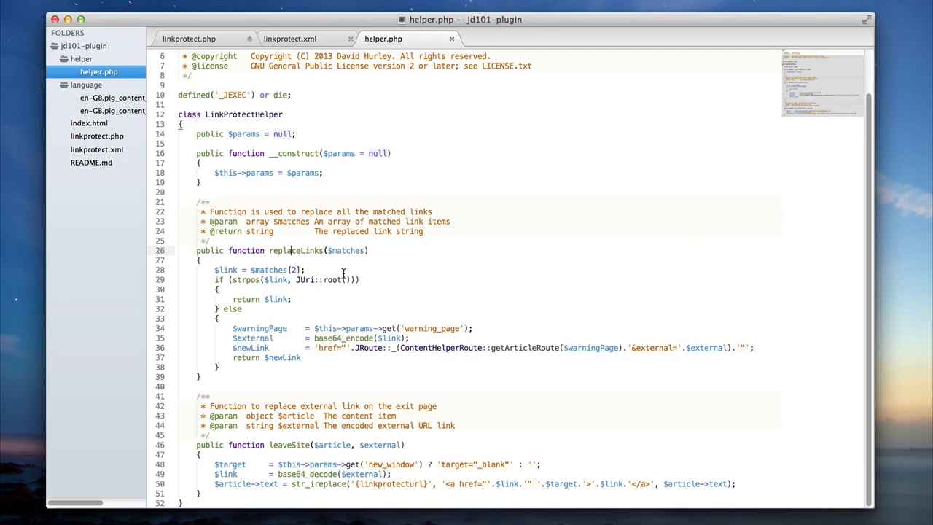
Save the helper.php changes in Sublime Text
{"action": "left_click", "coordinate": [188, 38]}
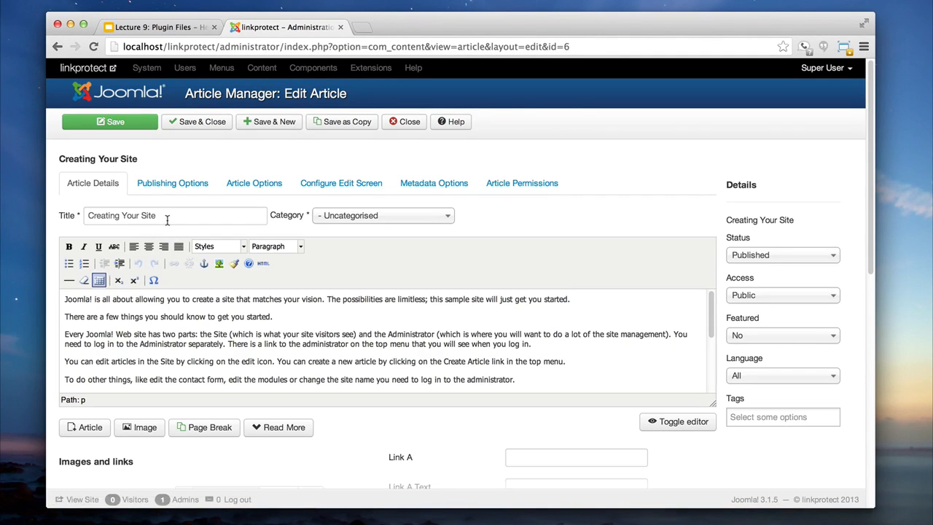
{"action": "mouse_move", "coordinate": [334, 318]}
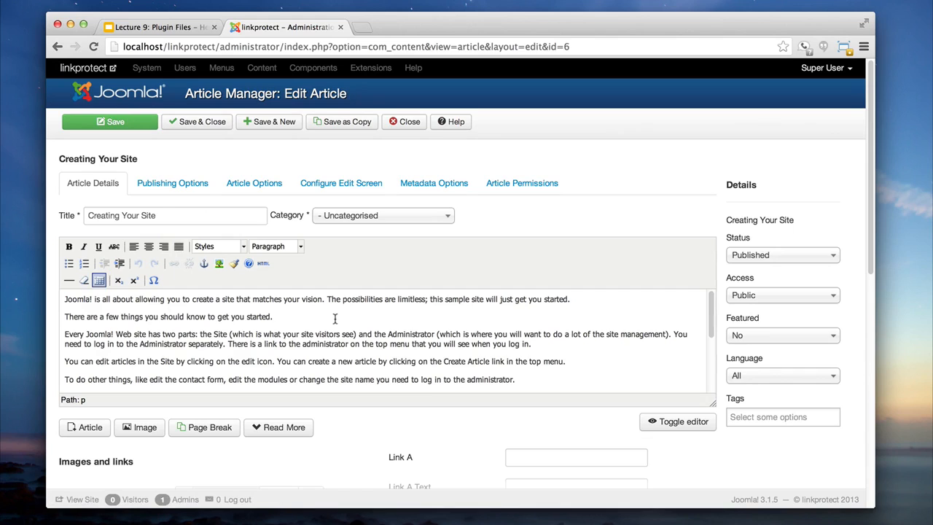
{"action": "mouse_move", "coordinate": [124, 306]}
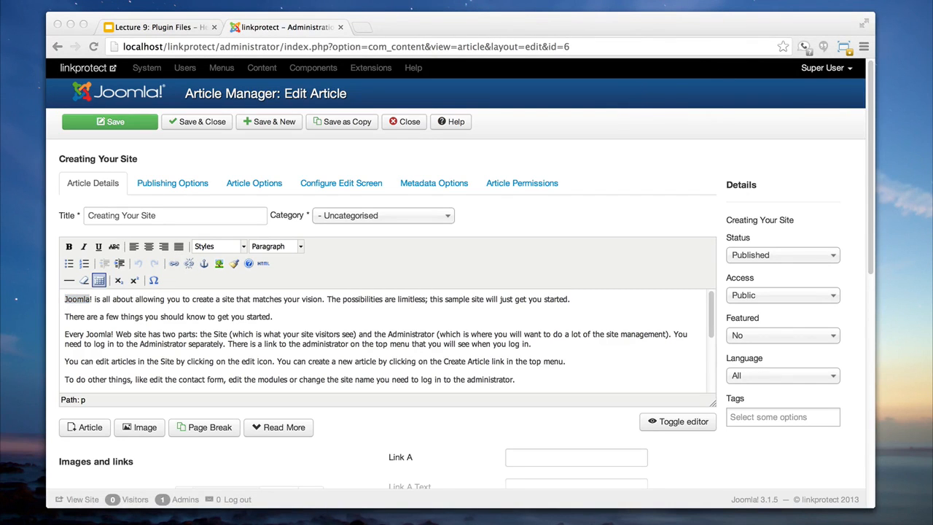
Link the first 'Joomla!' and replace 'started' with an About Us article link
{"action": "left_click", "coordinate": [173, 264]}
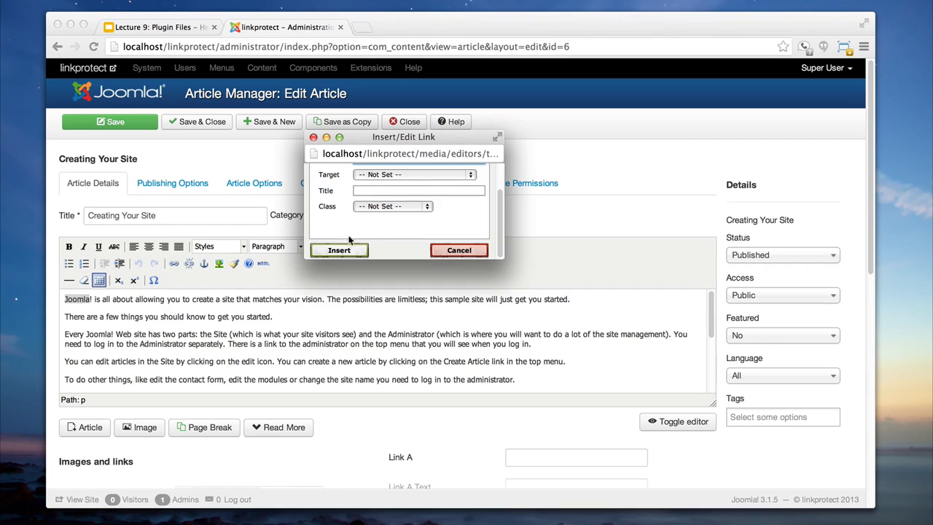
{"action": "left_click", "coordinate": [460, 250]}
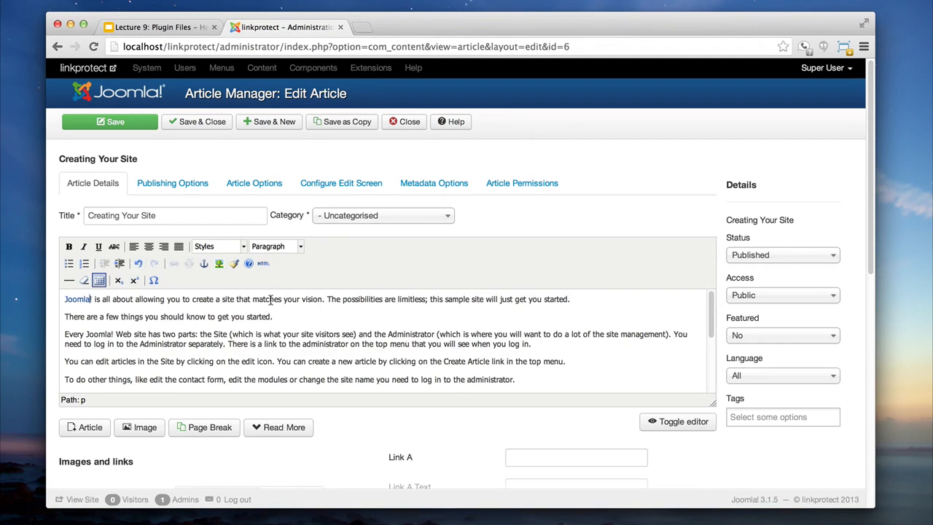
{"action": "double_click", "coordinate": [258, 316]}
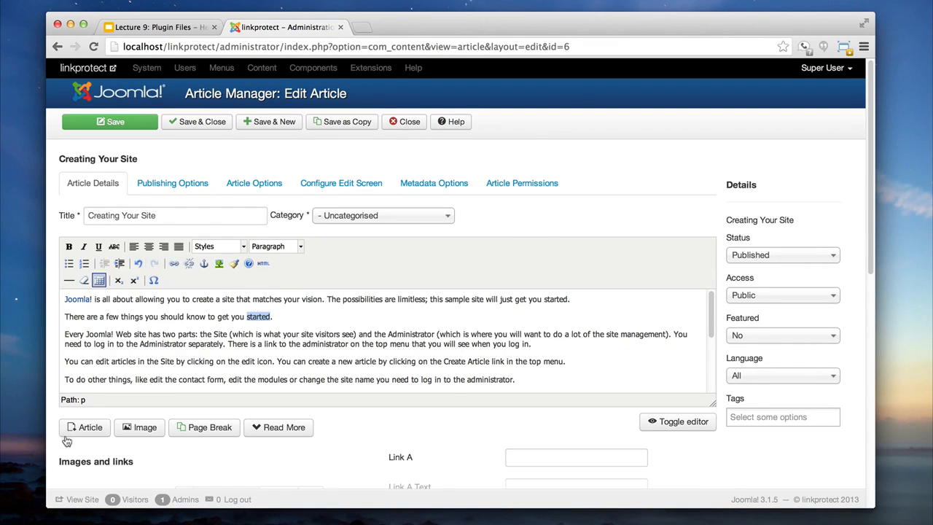
{"action": "left_click", "coordinate": [84, 427]}
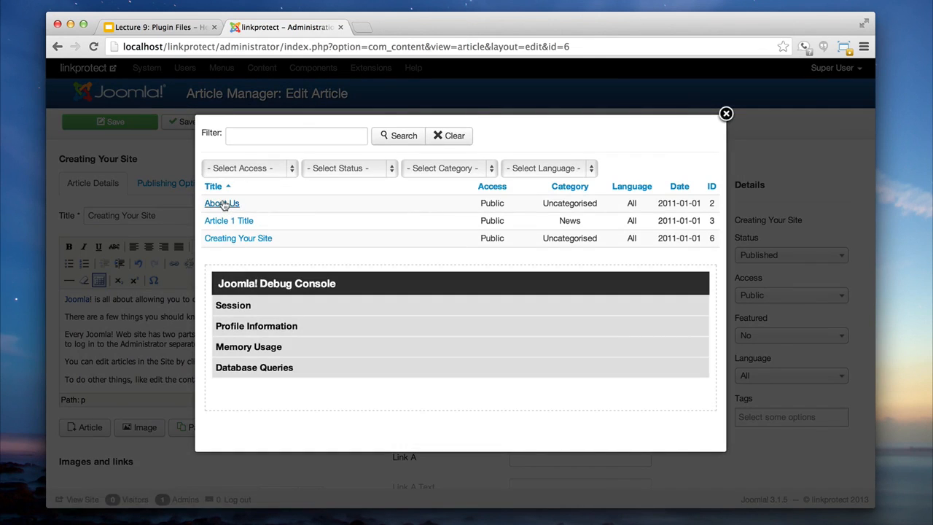
{"action": "left_click", "coordinate": [221, 203]}
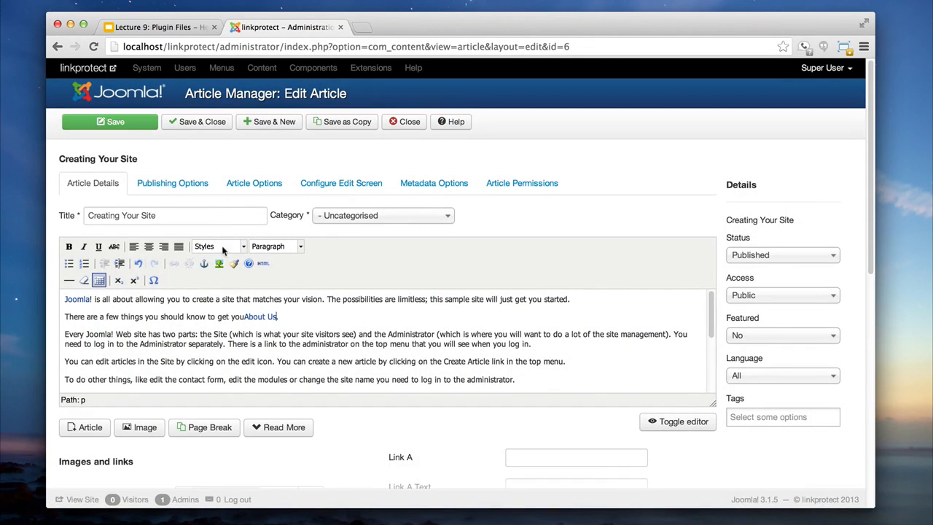
{"action": "left_click", "coordinate": [260, 316]}
{"action": "type", "text": "."}
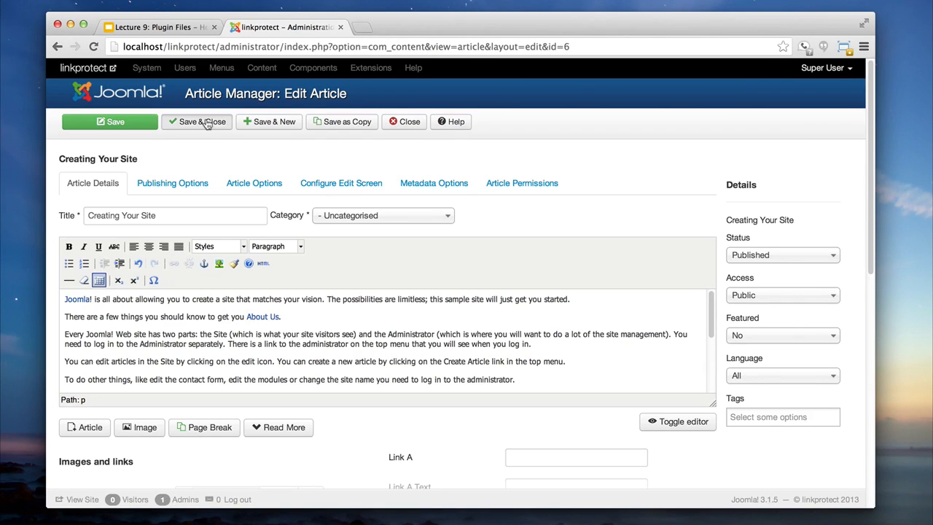
Save the current article and start a new article's main details
{"action": "left_click", "coordinate": [196, 121]}
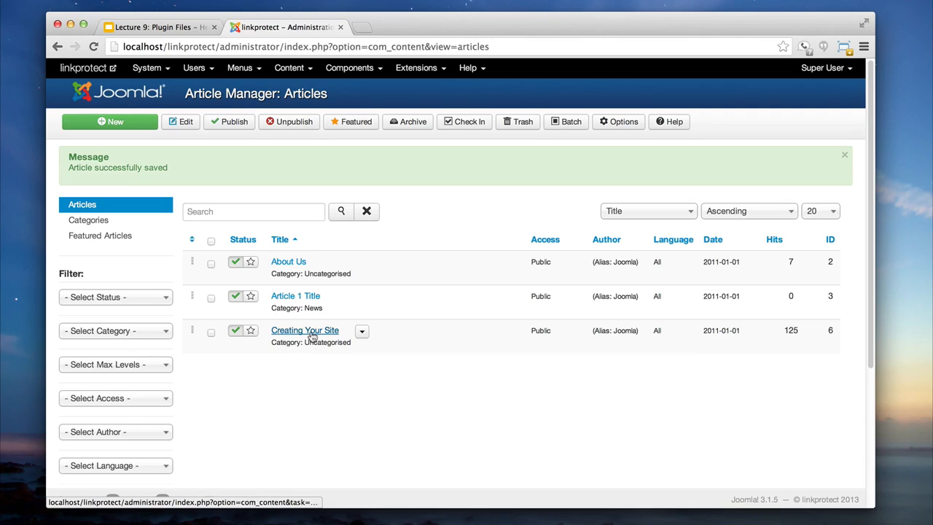
{"action": "mouse_move", "coordinate": [306, 332]}
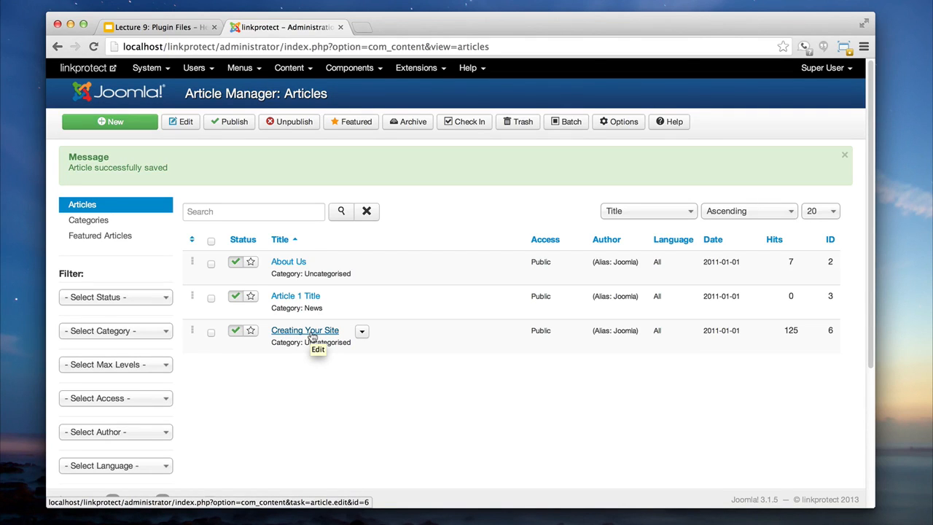
{"action": "left_click", "coordinate": [109, 122]}
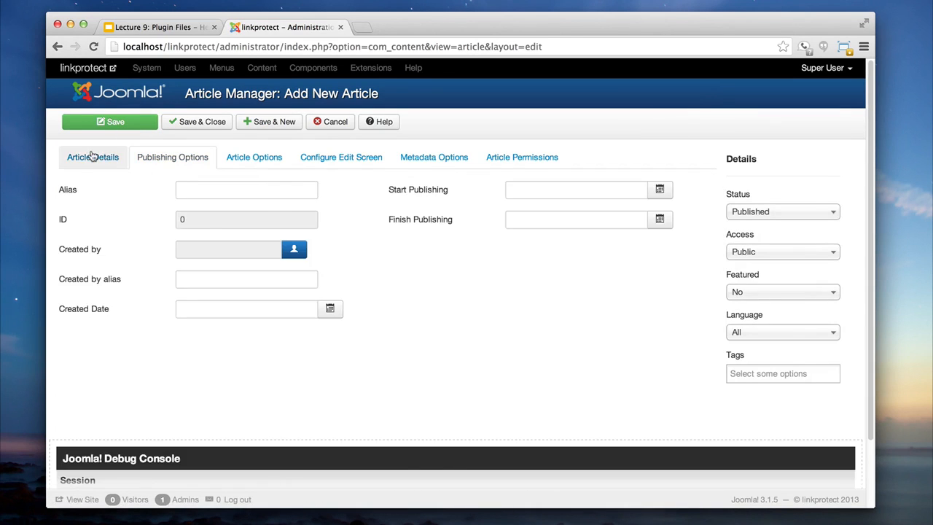
{"action": "left_click", "coordinate": [93, 157]}
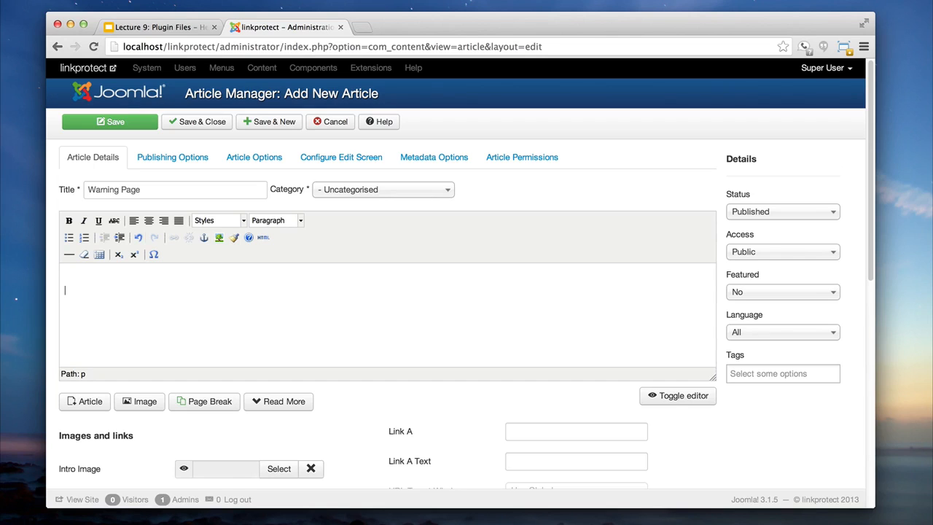
Write the 'Warning Page' article with the leaving-site message and {linkprotecturl}, then save and close
{"action": "type", "text": "{linkprotecturl"}
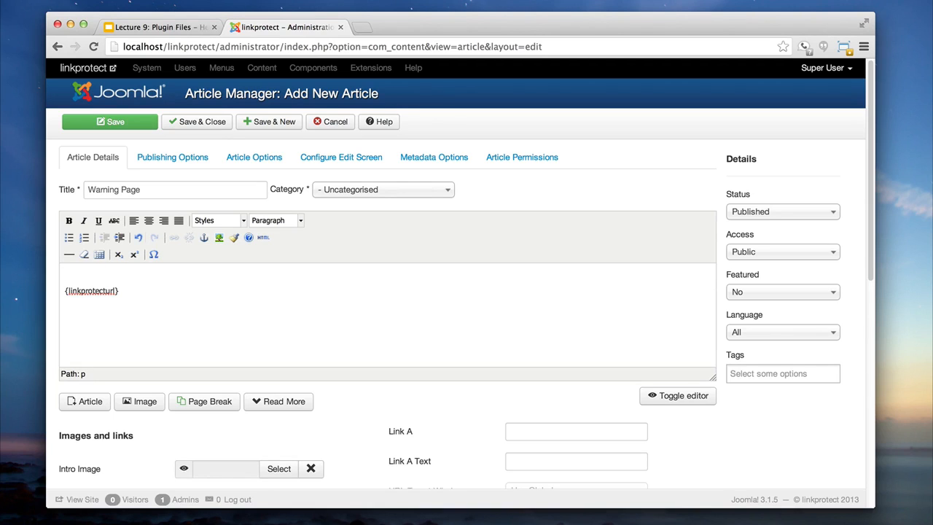
{"action": "type", "text": "You are about to leave our site."}
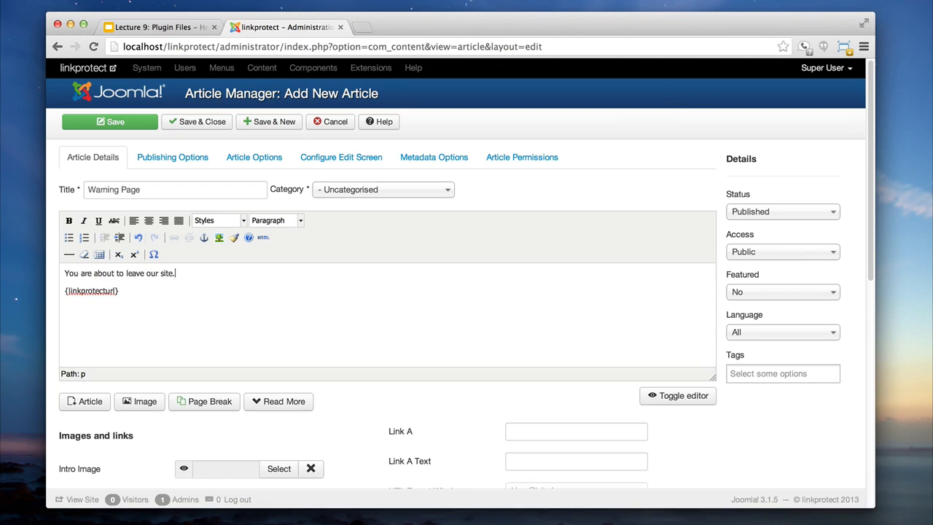
{"action": "type", "text": "If you would like tocontinue pleae"}
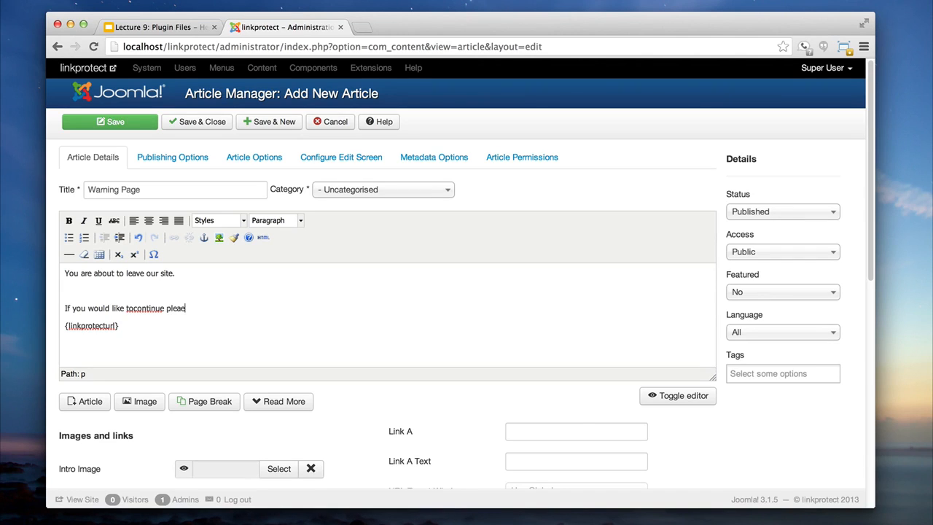
{"action": "type", "text": "click the link below"}
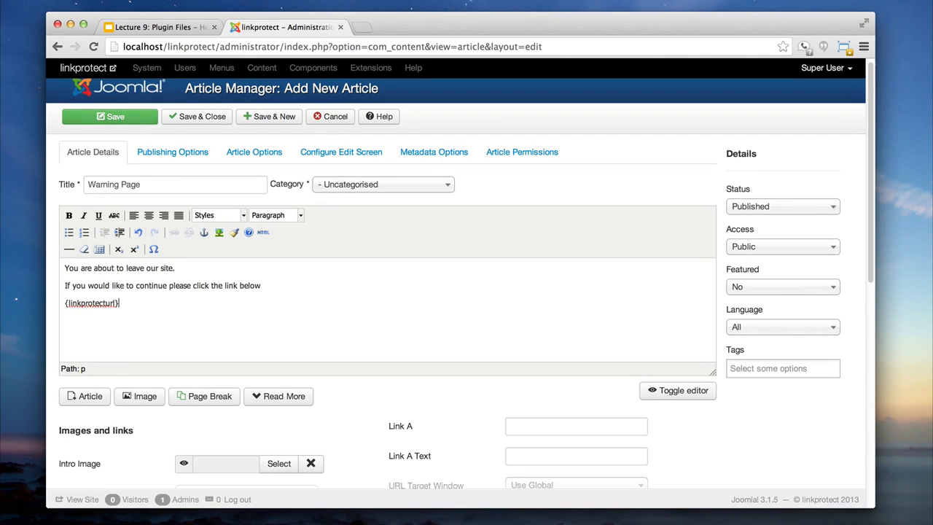
{"action": "left_click", "coordinate": [196, 121]}
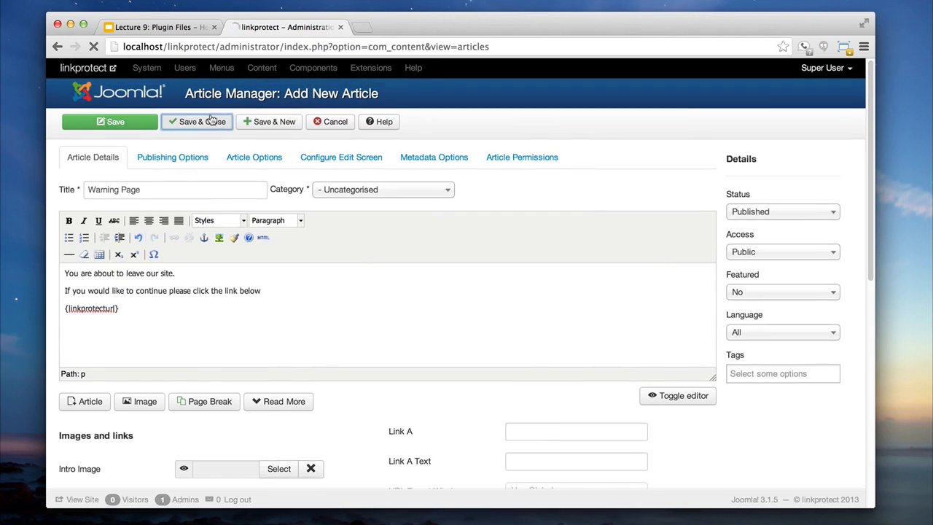
Enable PLG_CONTENT_LINKPROTECT and select the 'Warning Page' article as its warning page
{"action": "left_click", "coordinate": [196, 122]}
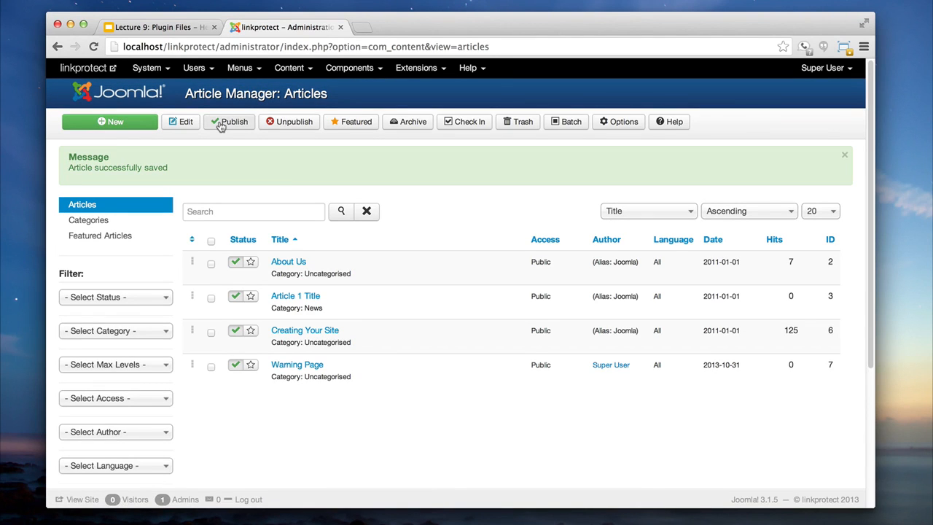
{"action": "left_click", "coordinate": [417, 68]}
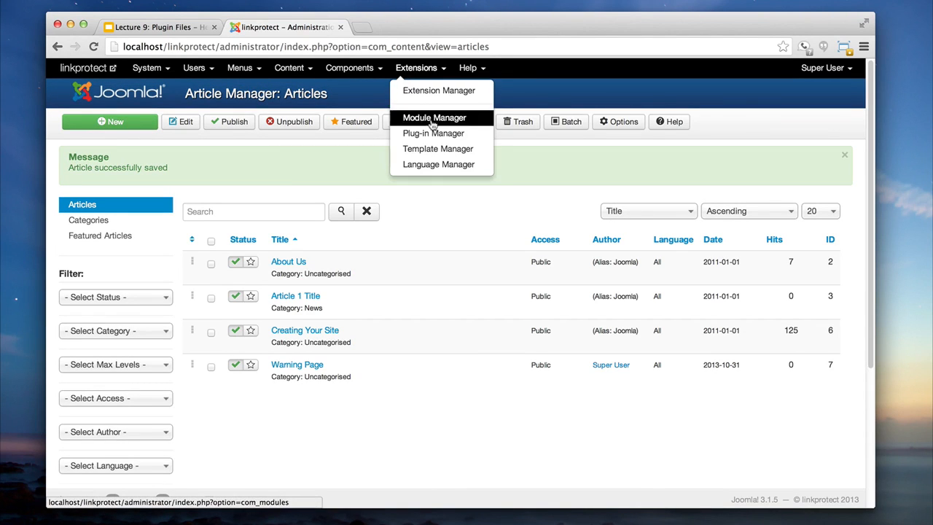
{"action": "left_click", "coordinate": [433, 134]}
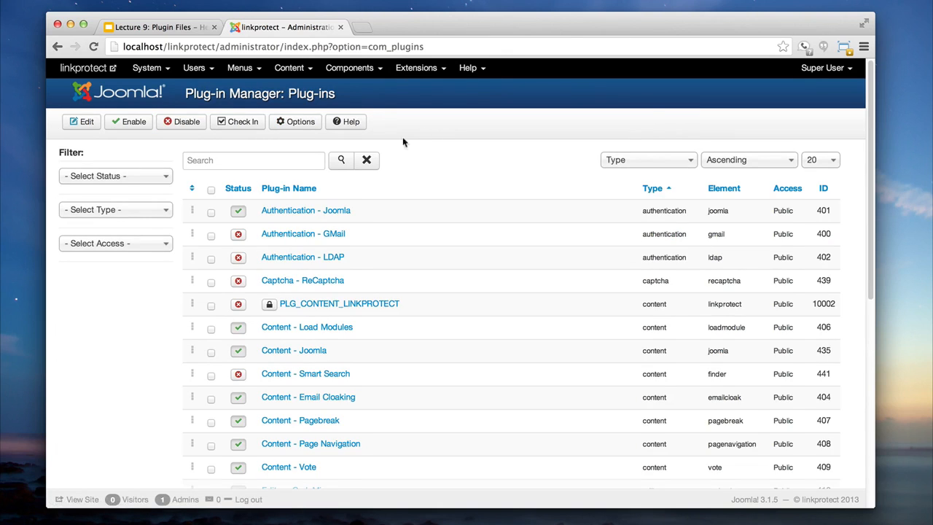
{"action": "mouse_move", "coordinate": [352, 309]}
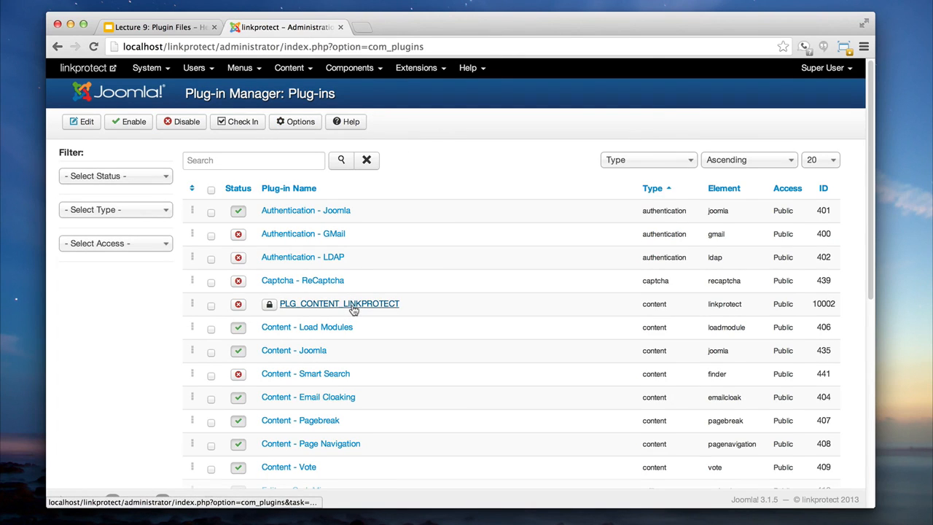
{"action": "left_click", "coordinate": [339, 303]}
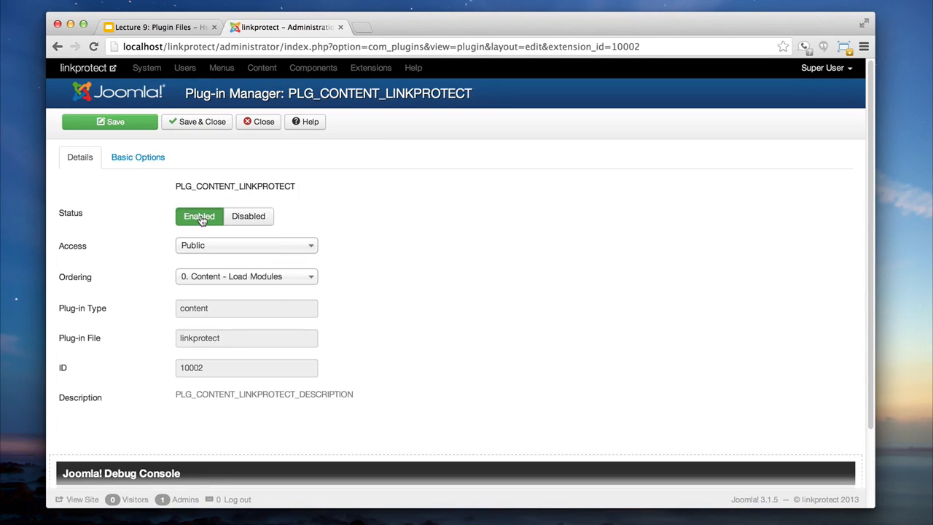
{"action": "left_click", "coordinate": [138, 157]}
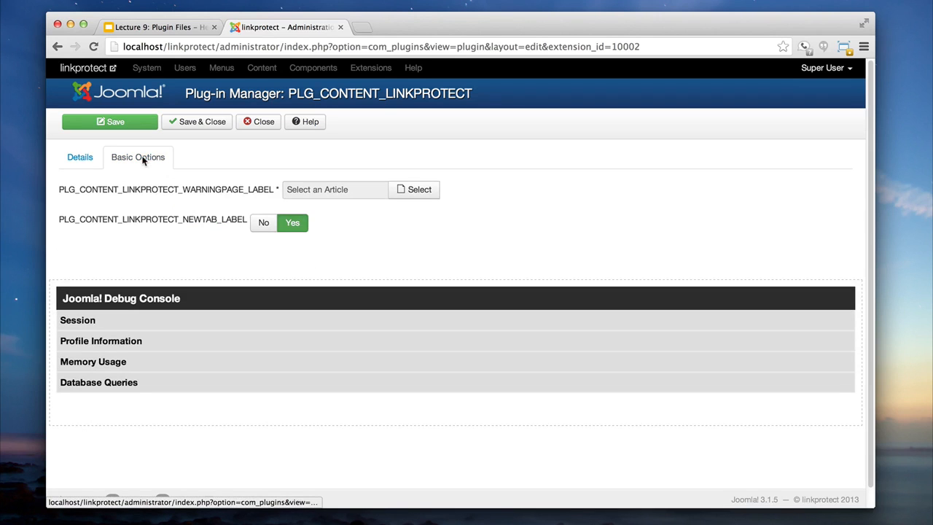
{"action": "left_click", "coordinate": [413, 190]}
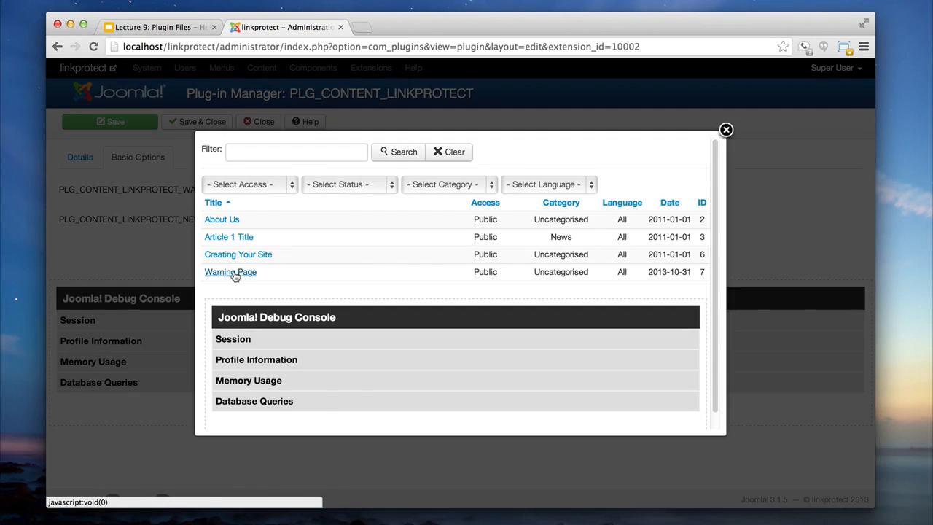
{"action": "left_click", "coordinate": [231, 272]}
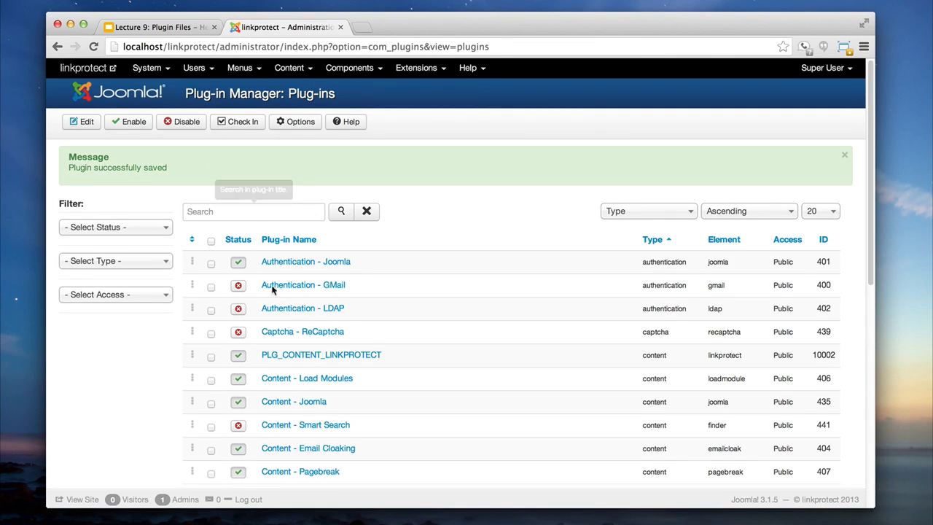
{"action": "mouse_move", "coordinate": [238, 359]}
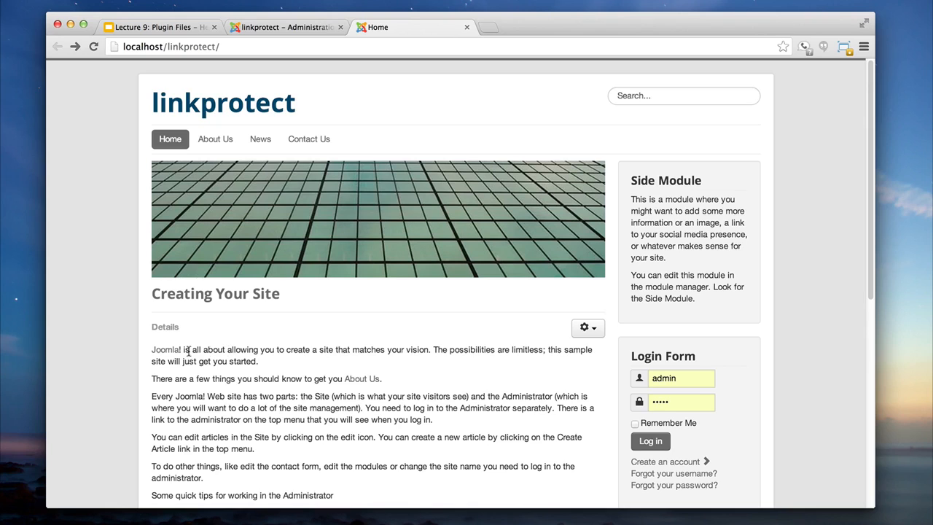
{"action": "mouse_move", "coordinate": [166, 356]}
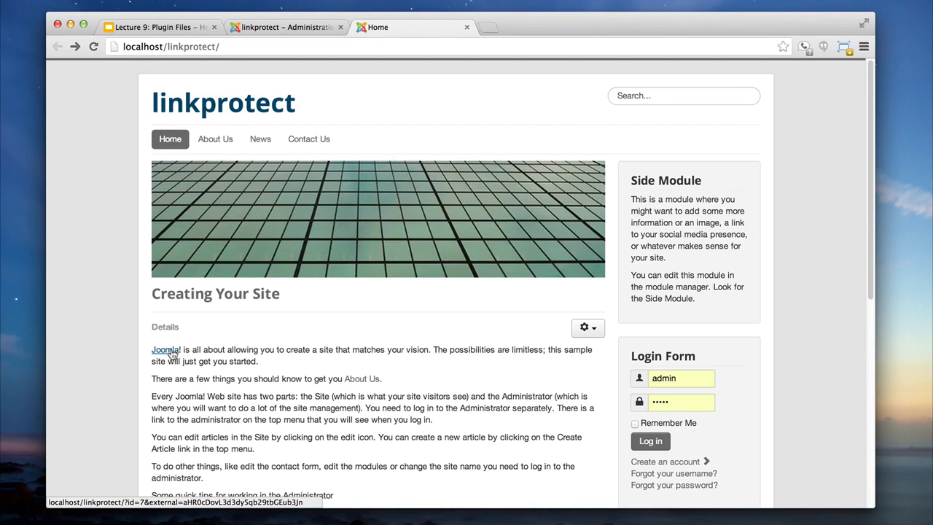
{"action": "left_click", "coordinate": [166, 349]}
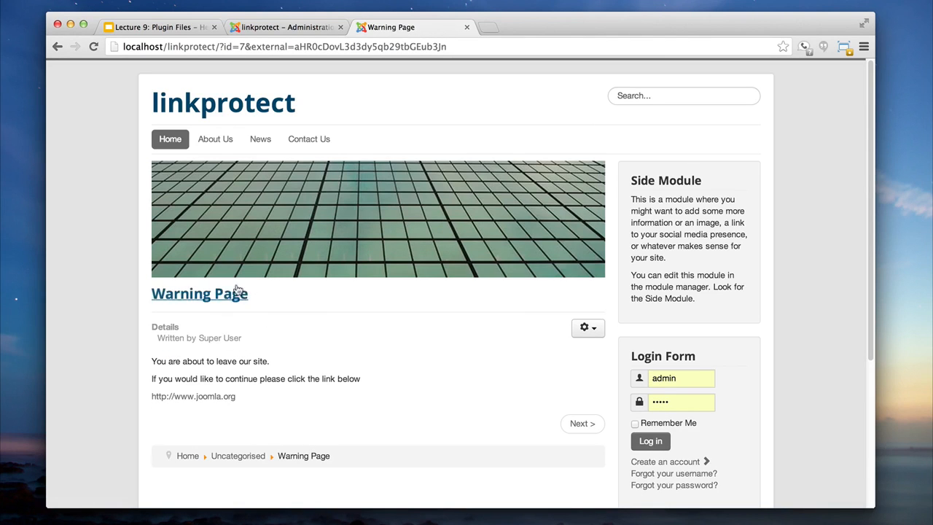
{"action": "mouse_move", "coordinate": [231, 295]}
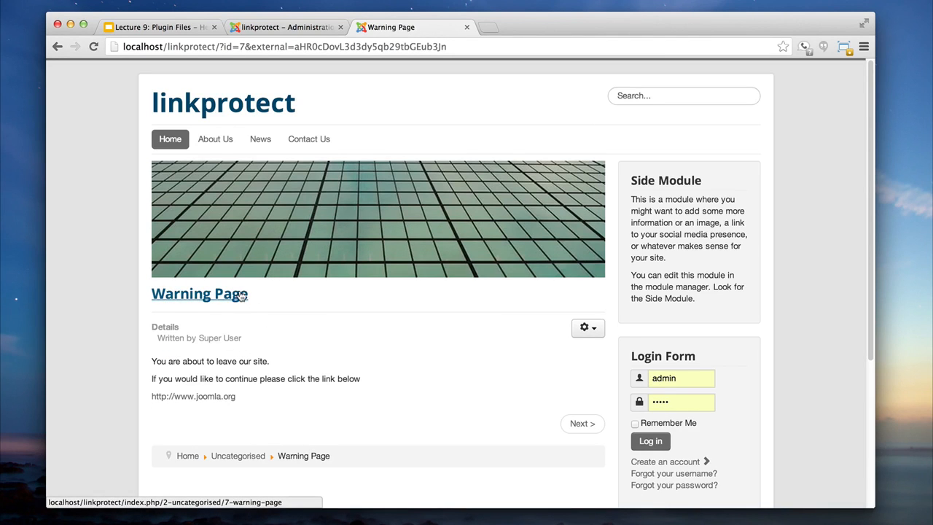
{"action": "scroll", "scroll_direction": "down", "scroll_amount": 3}
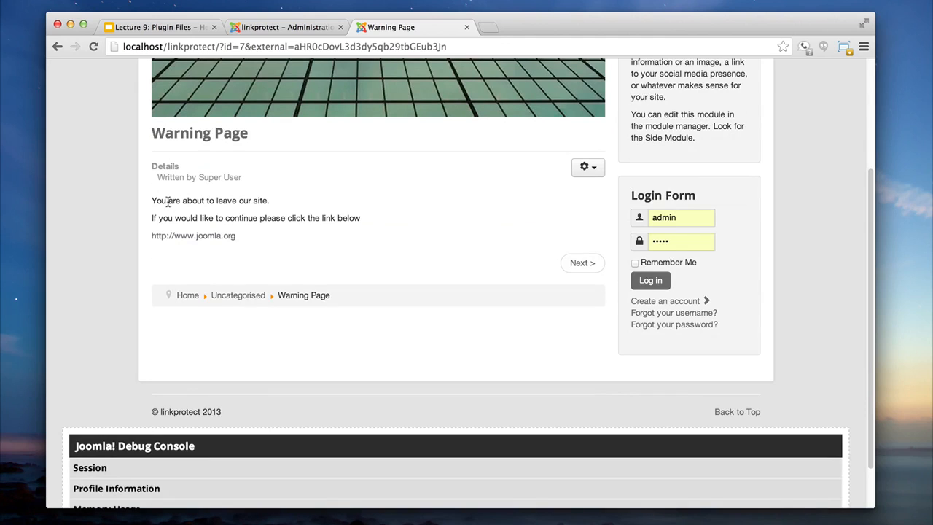
{"action": "mouse_move", "coordinate": [269, 217]}
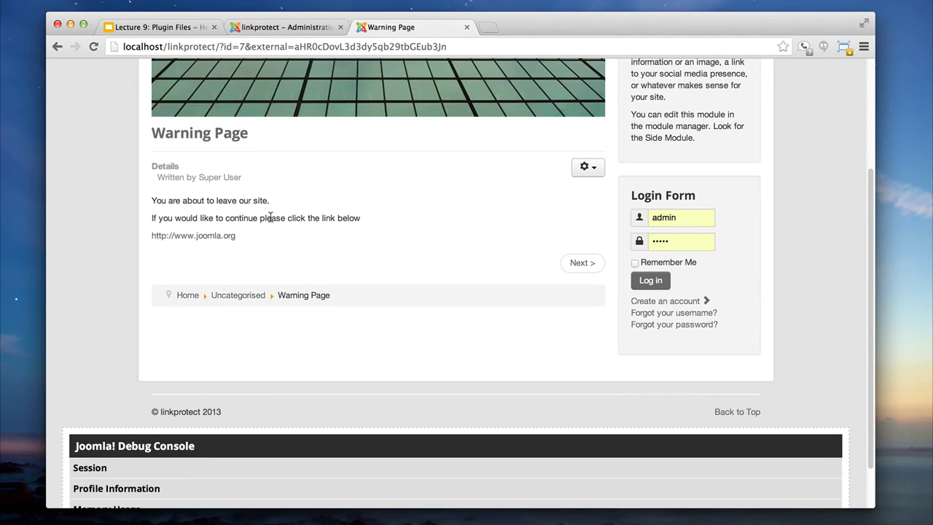
{"action": "mouse_move", "coordinate": [219, 239]}
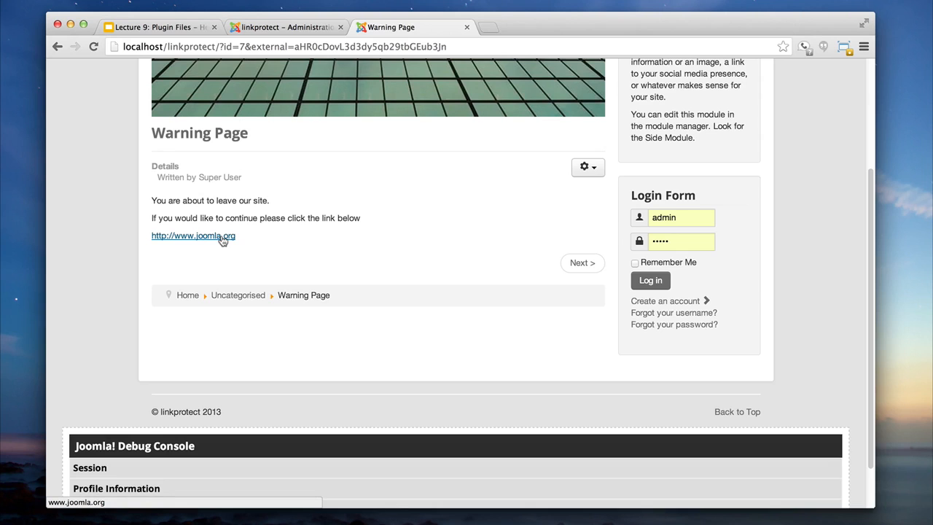
{"action": "left_click", "coordinate": [193, 236]}
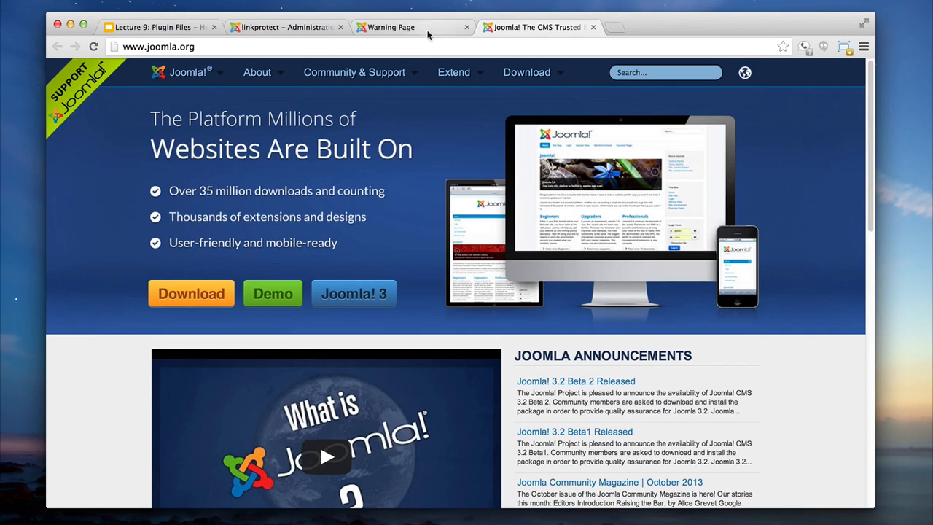
Review the linkprotect Basic Options, including new-tab set to Yes, then return to the home page
{"action": "left_click", "coordinate": [284, 27]}
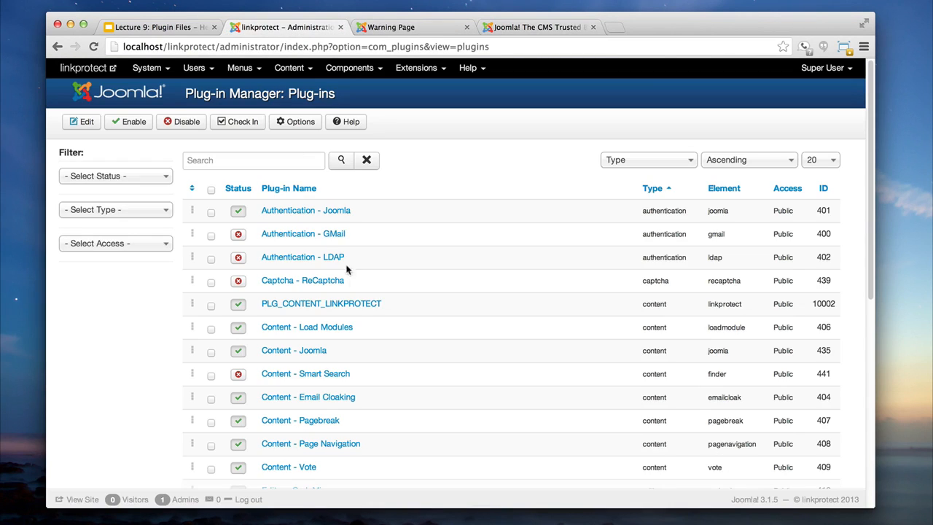
{"action": "left_click", "coordinate": [320, 303]}
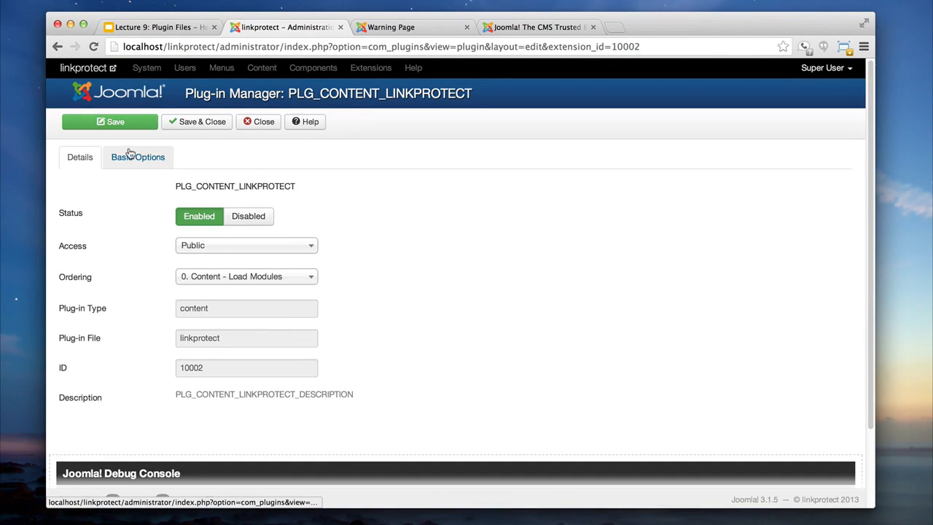
{"action": "left_click", "coordinate": [137, 157]}
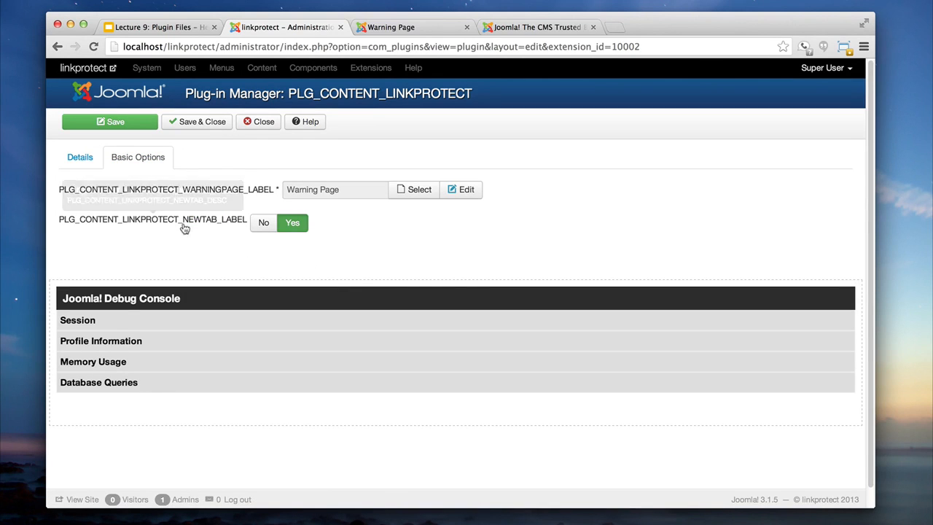
{"action": "mouse_move", "coordinate": [418, 113]}
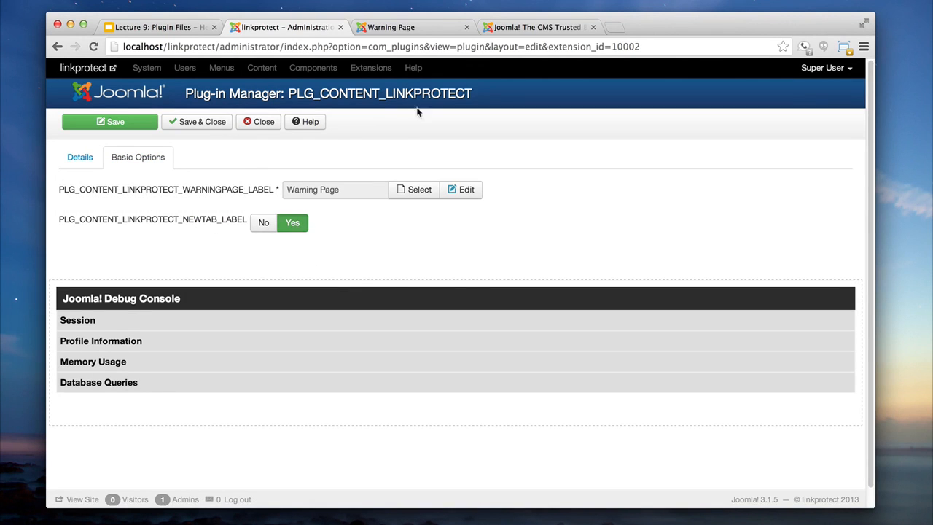
{"action": "left_click", "coordinate": [398, 27]}
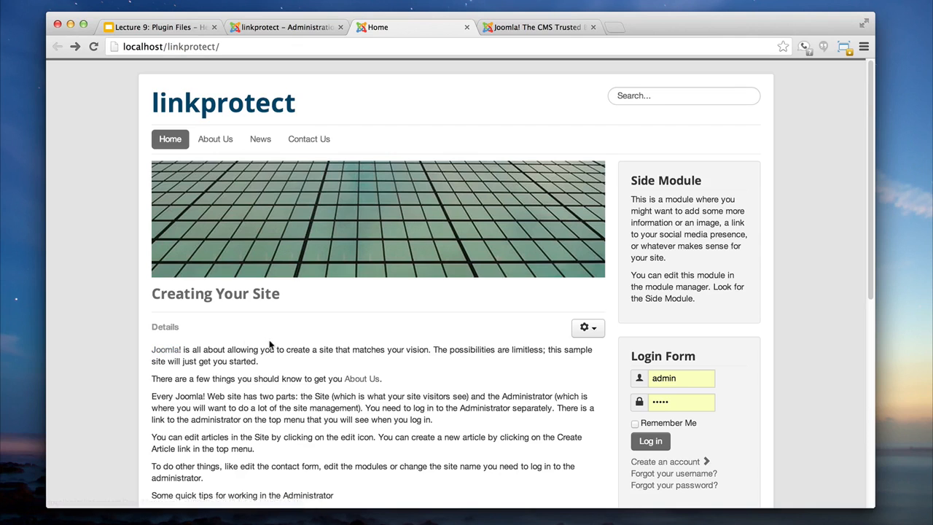
Scroll the home page article and follow the internal About Us link
{"action": "scroll", "scroll_direction": "down", "scroll_amount": 3}
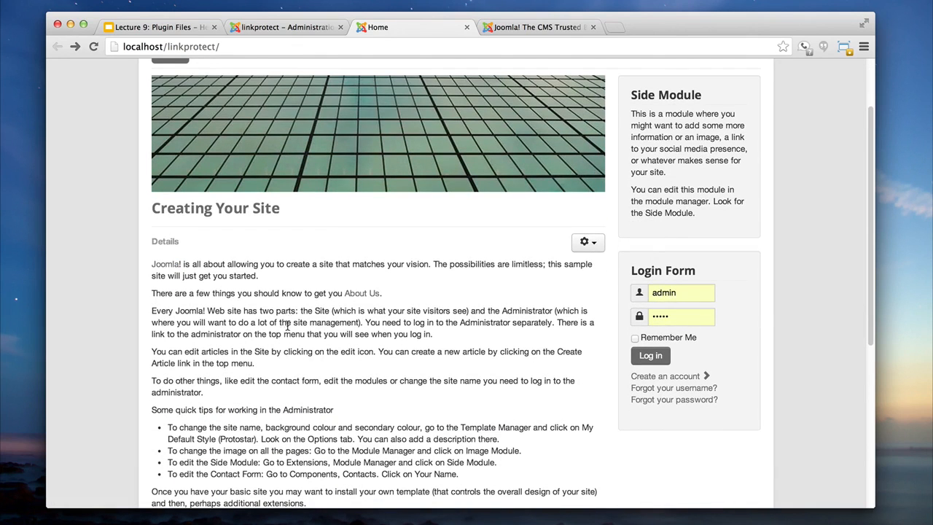
{"action": "mouse_move", "coordinate": [360, 295]}
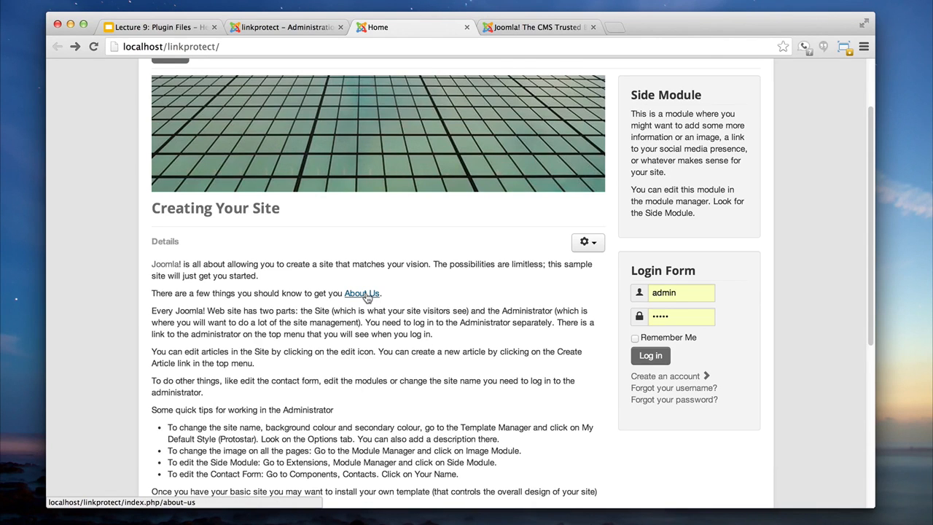
{"action": "left_click", "coordinate": [361, 294]}
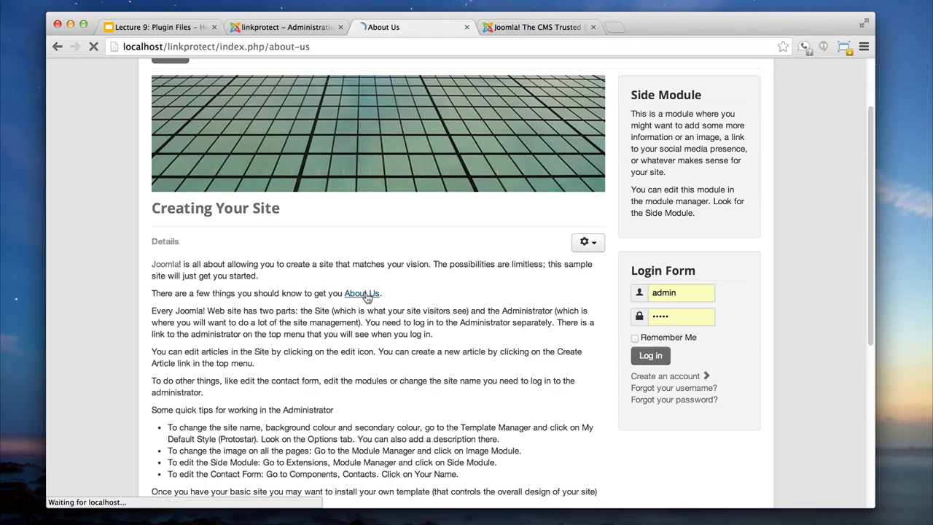
{"action": "left_click", "coordinate": [360, 294]}
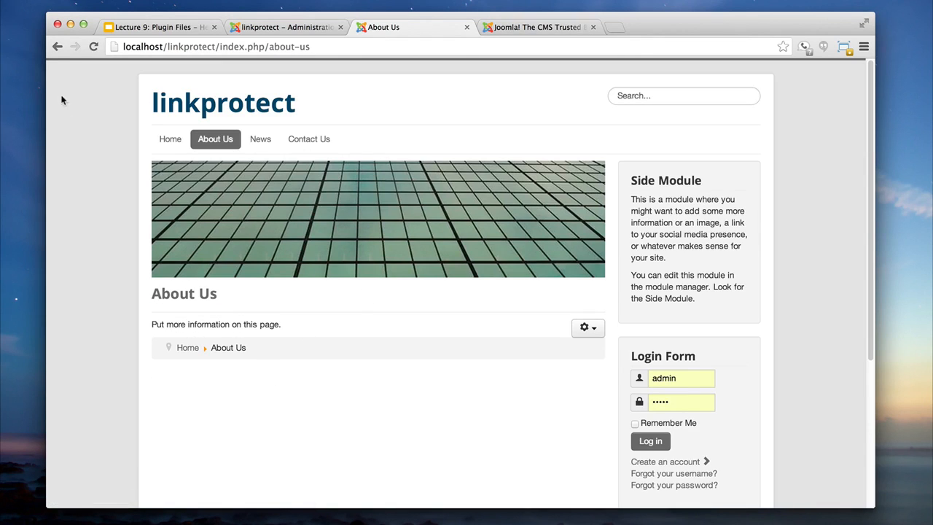